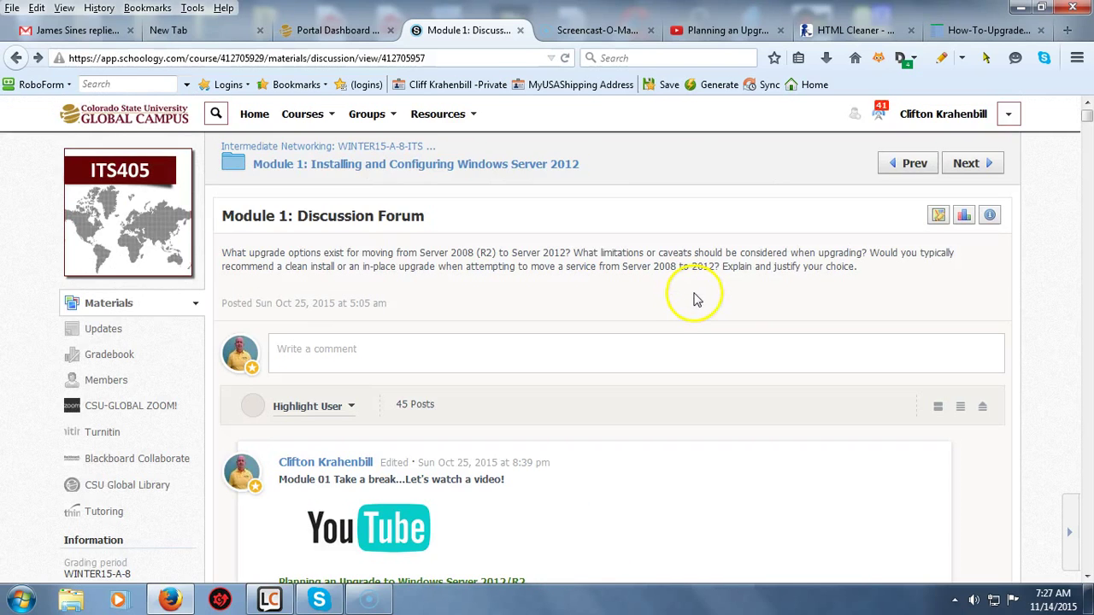
- Add an empty paragraph after the opening paragraph of the reply draft, above the sign-off
{"action": "scroll", "scroll_direction": "down", "scroll_amount": 3}
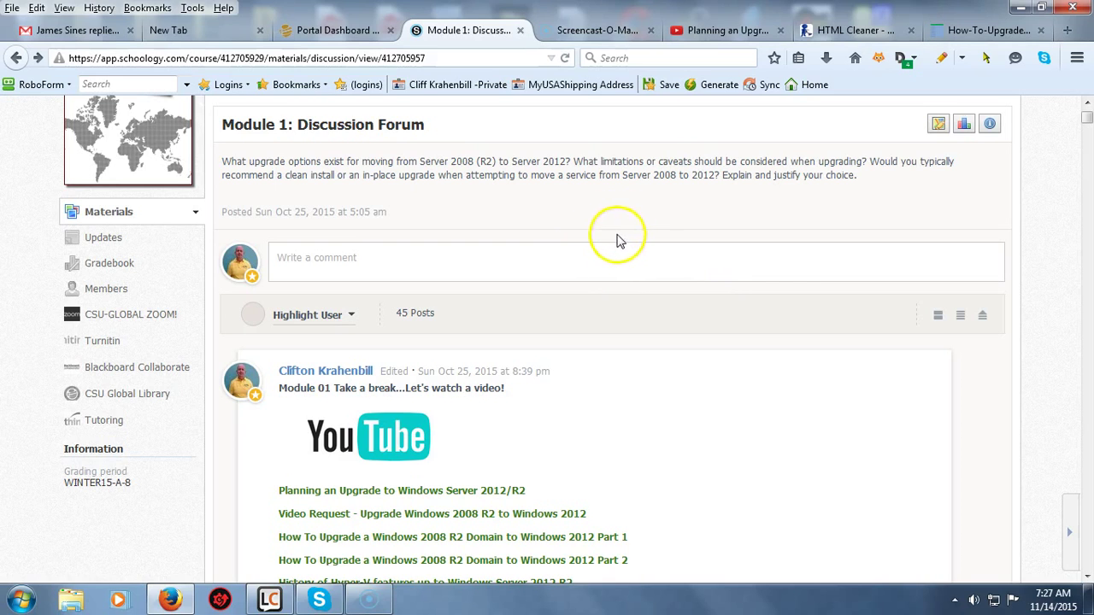
{"action": "mouse_move", "coordinate": [650, 236]}
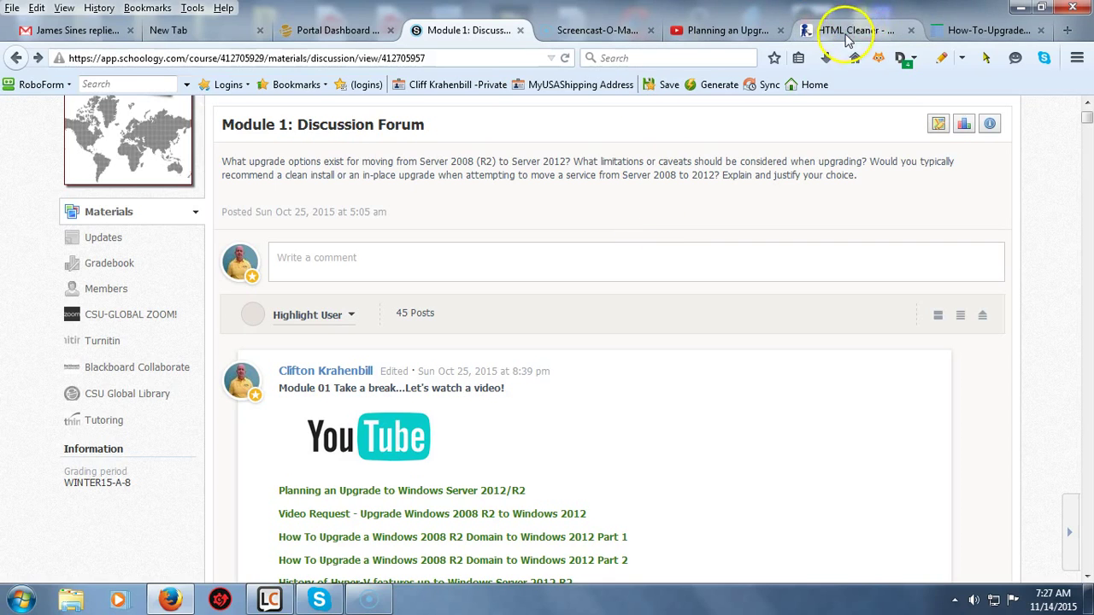
{"action": "left_click", "coordinate": [855, 31]}
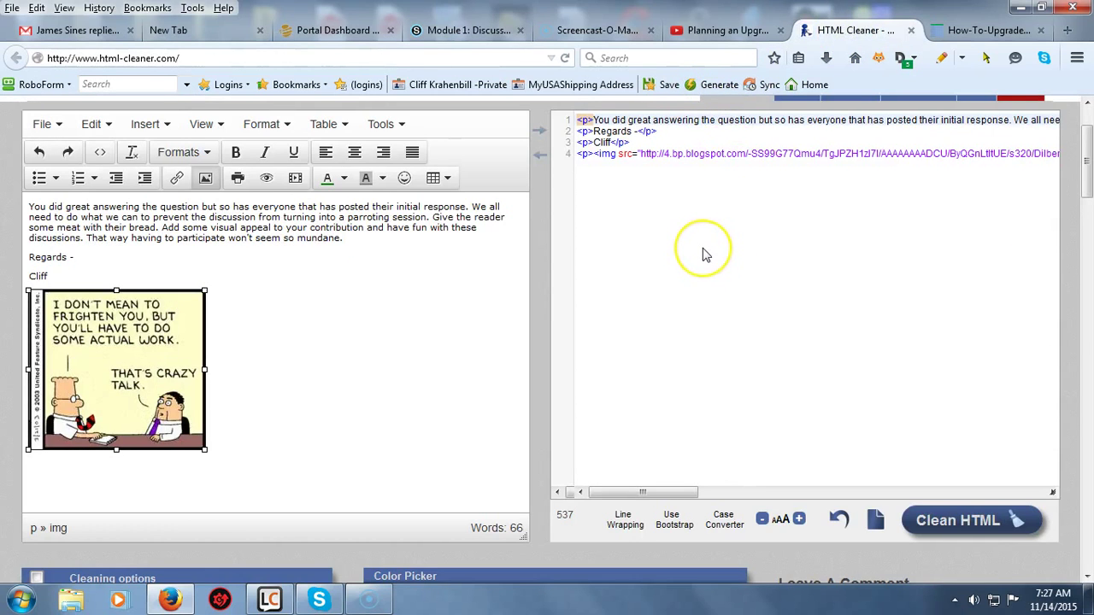
{"action": "mouse_move", "coordinate": [704, 250]}
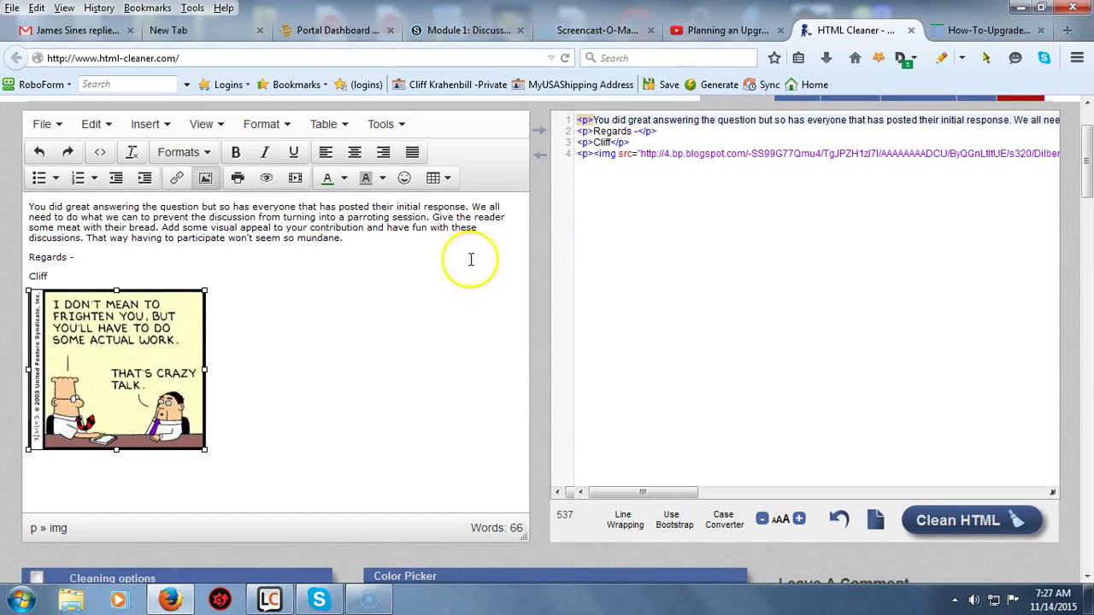
{"action": "mouse_move", "coordinate": [431, 253]}
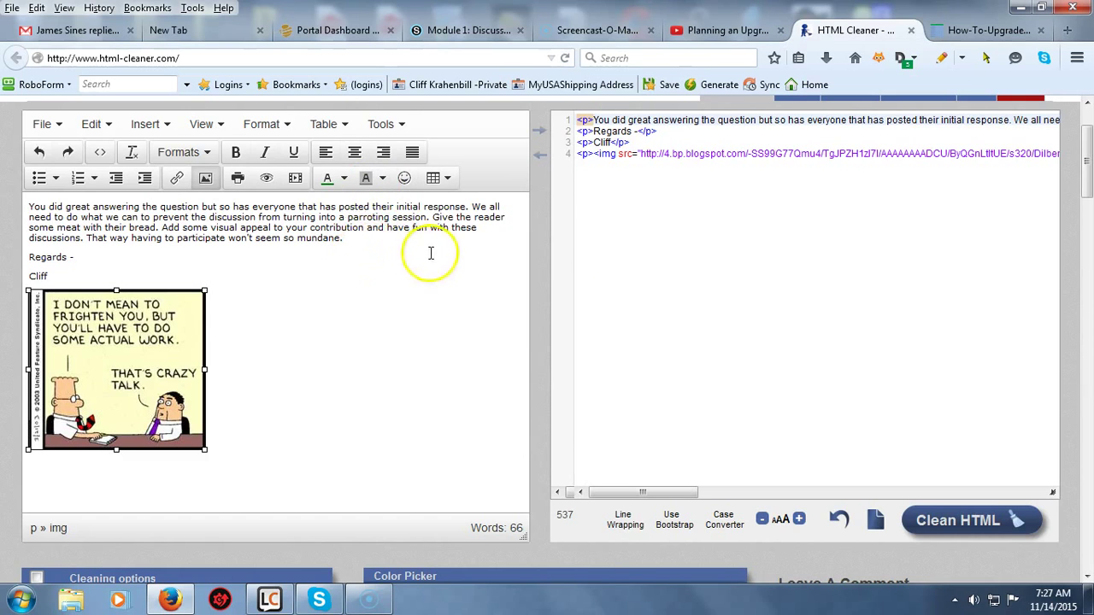
{"action": "mouse_move", "coordinate": [407, 265]}
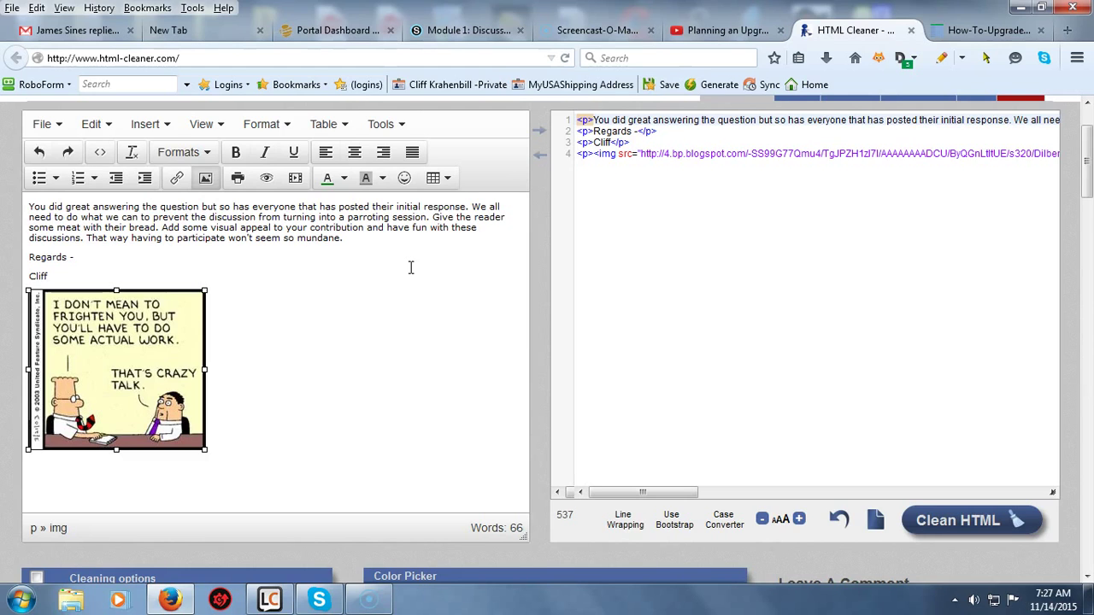
{"action": "mouse_move", "coordinate": [373, 267]}
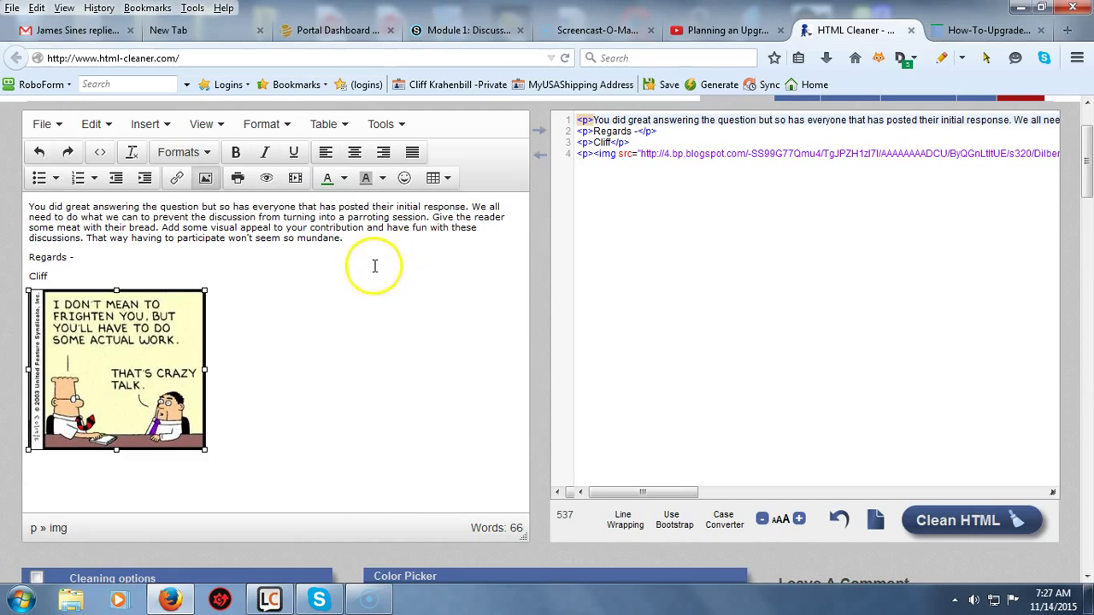
{"action": "mouse_move", "coordinate": [119, 365]}
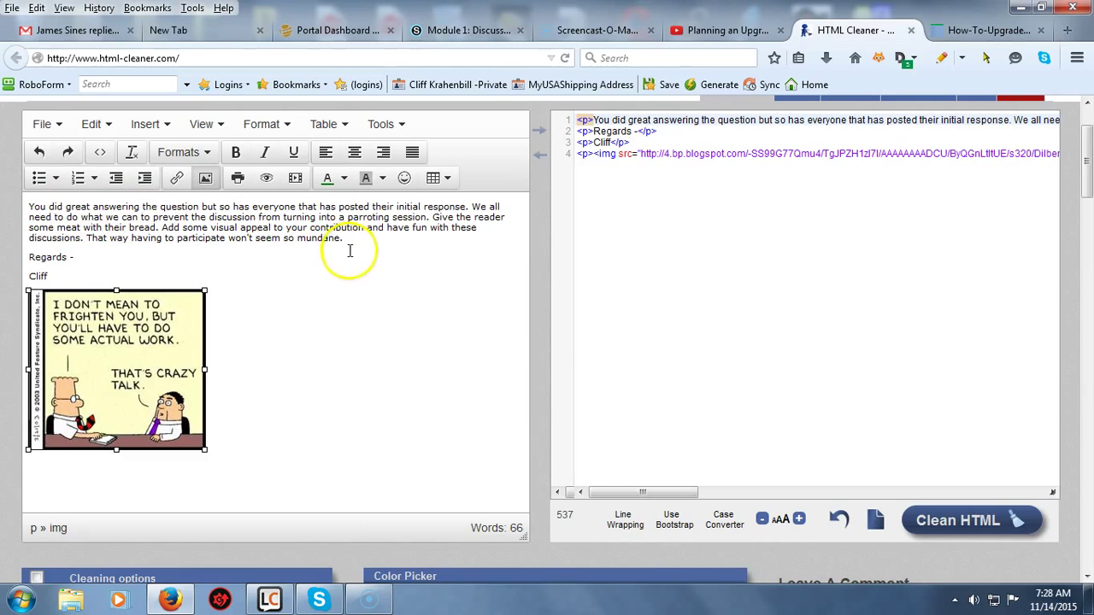
{"action": "left_click", "coordinate": [342, 237]}
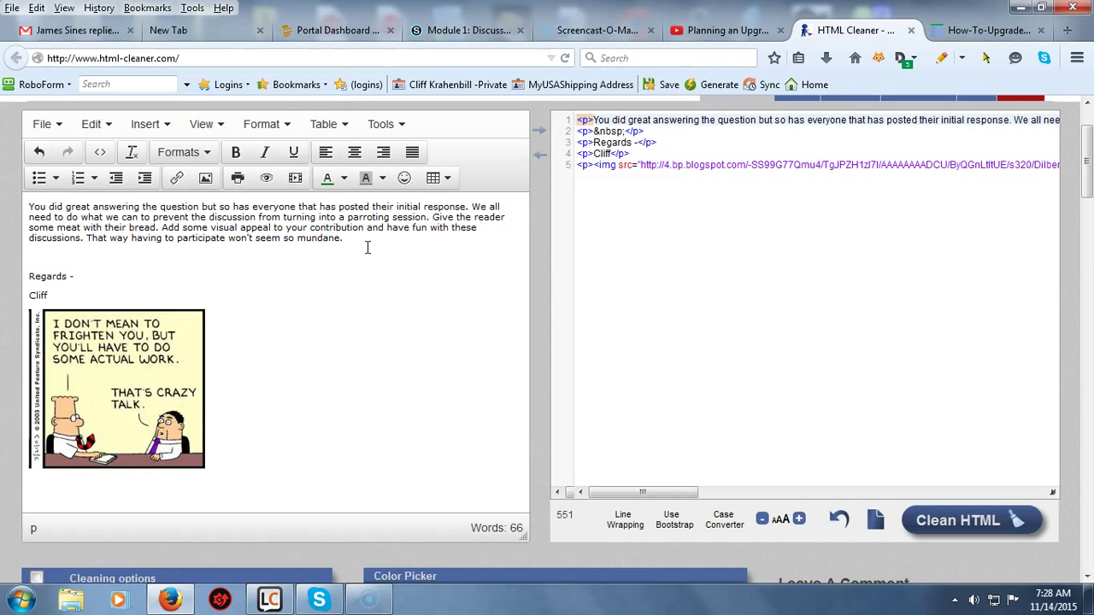
{"action": "left_click", "coordinate": [29, 256]}
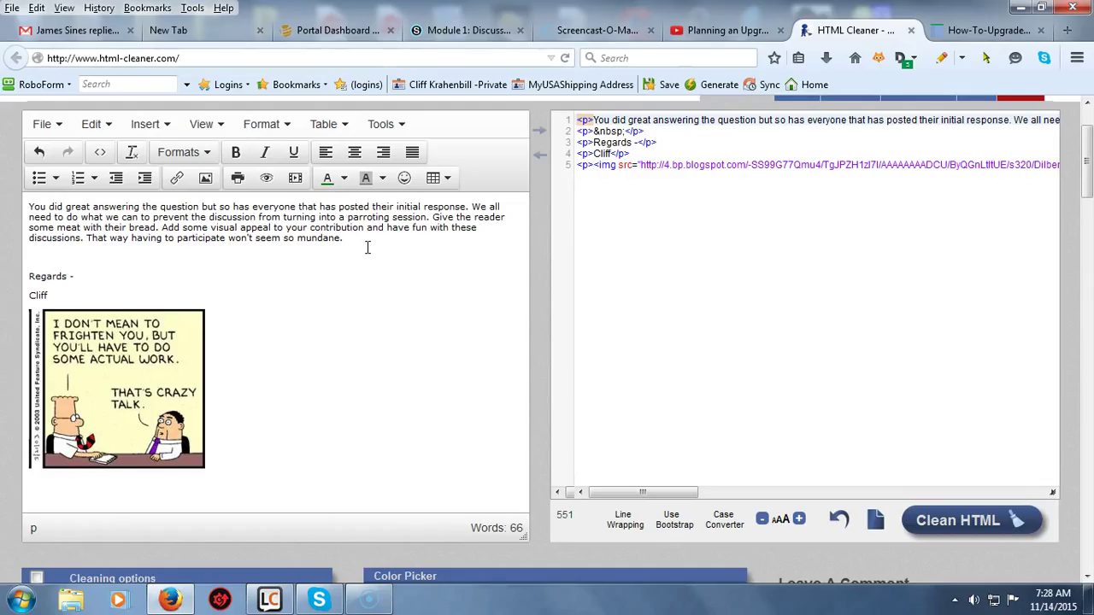
- Write "Here's a short video to help with this weeks lesson:" on the empty line and make it bold
{"action": "left_click", "coordinate": [29, 257]}
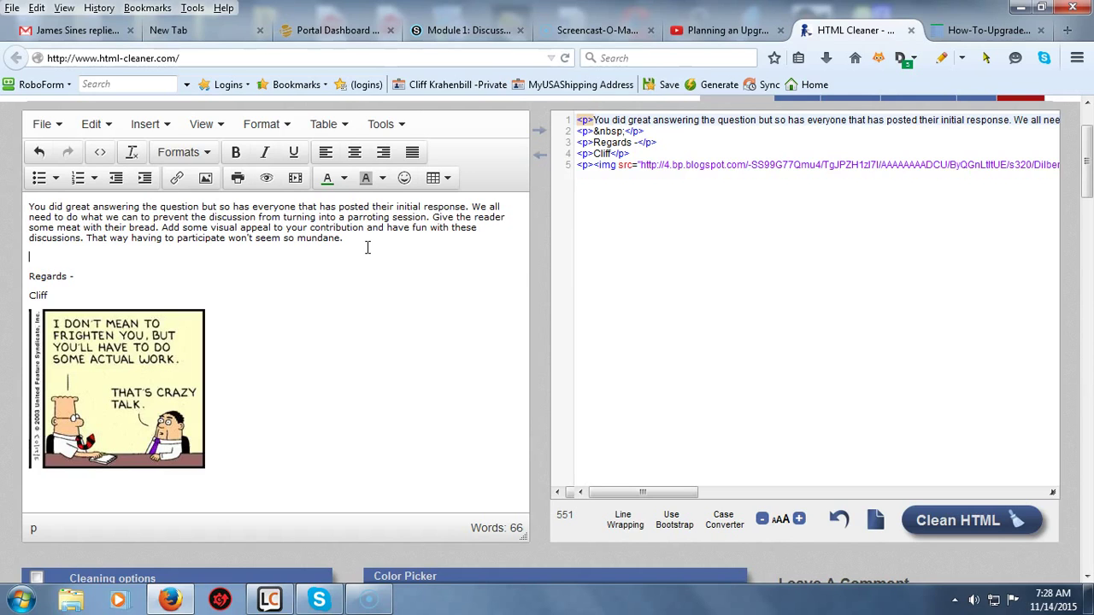
{"action": "type", "text": "Here's a short video to help with this weeks lesson"}
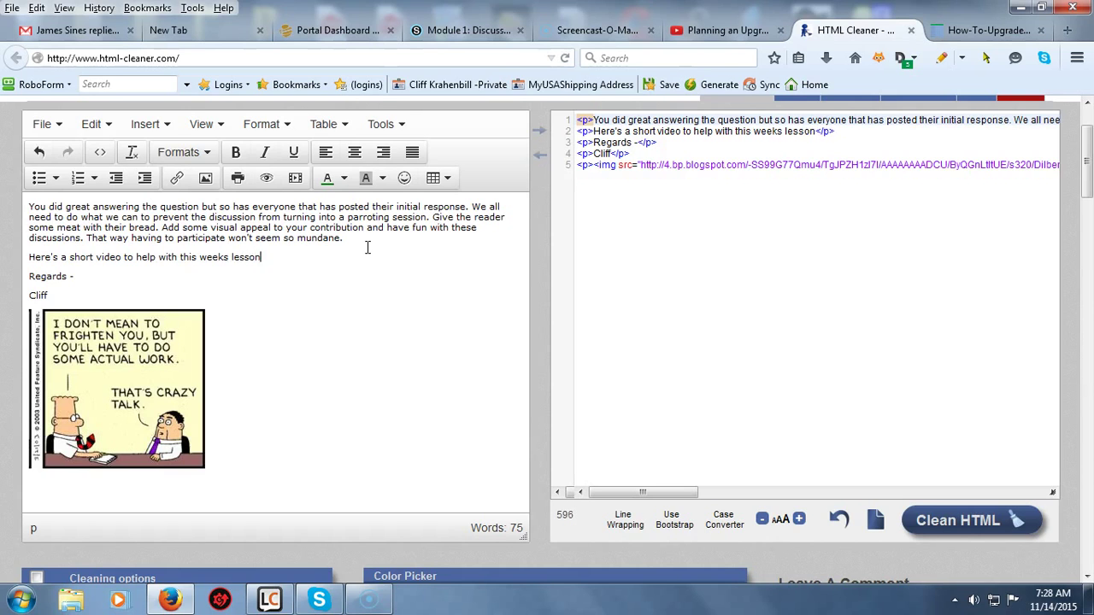
{"action": "key", "text": "enter"}
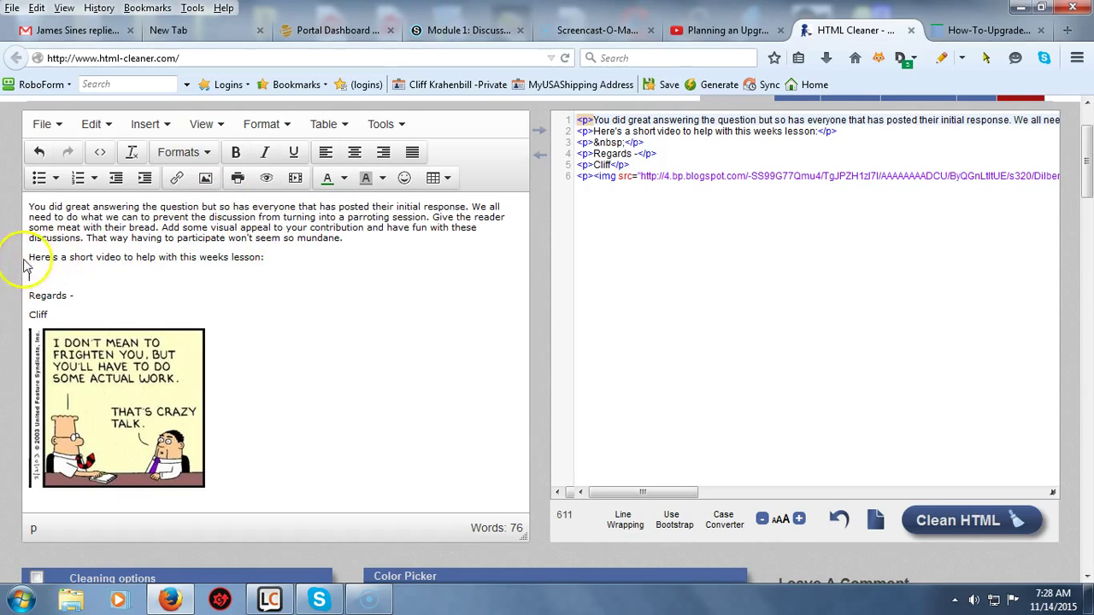
{"action": "triple_click", "coordinate": [145, 256]}
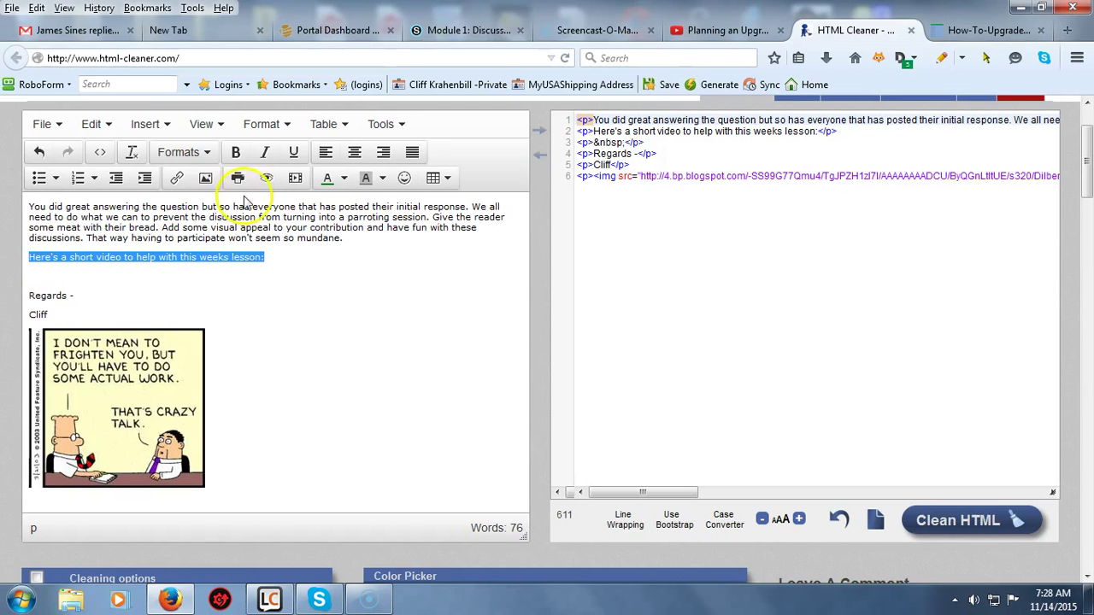
{"action": "left_click", "coordinate": [236, 152]}
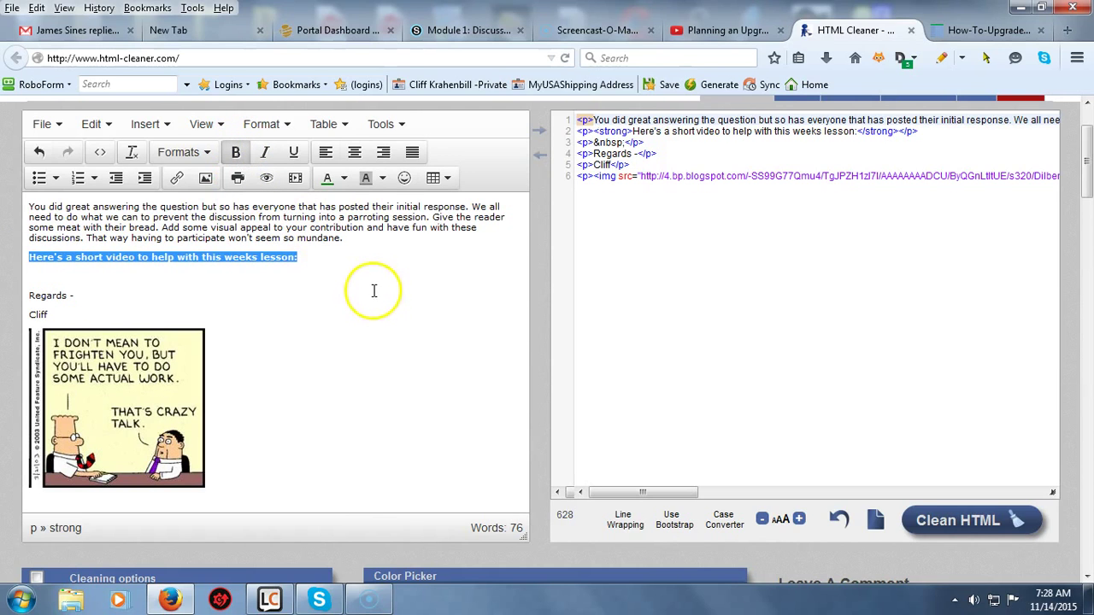
{"action": "mouse_move", "coordinate": [374, 283]}
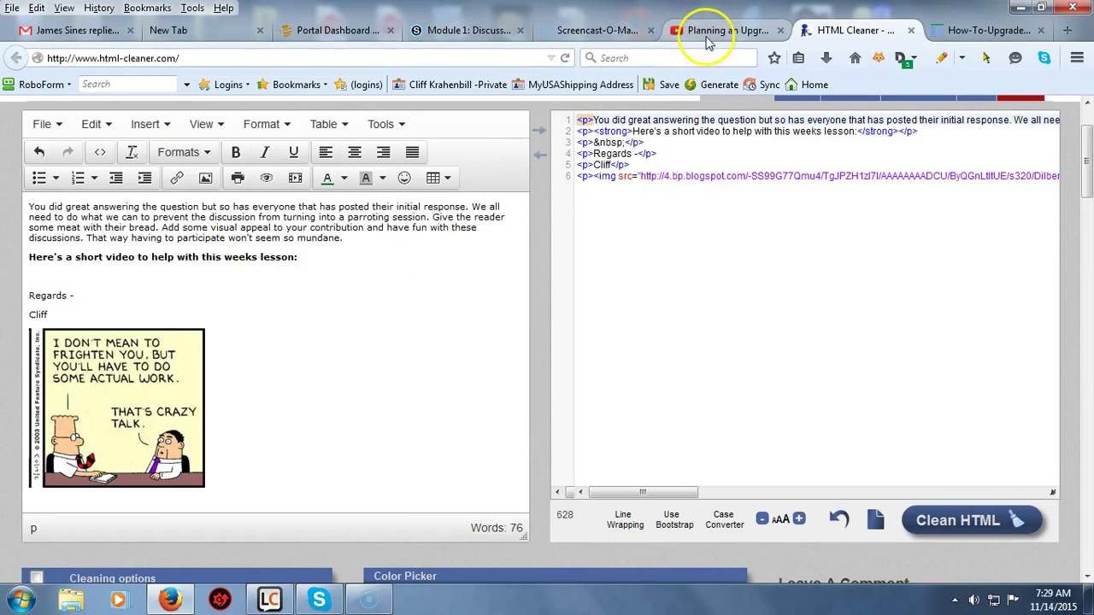
- Copy the video title Planning an Upgrade to Windows Server 2012/R2 from the YouTube page
{"action": "left_click", "coordinate": [722, 31]}
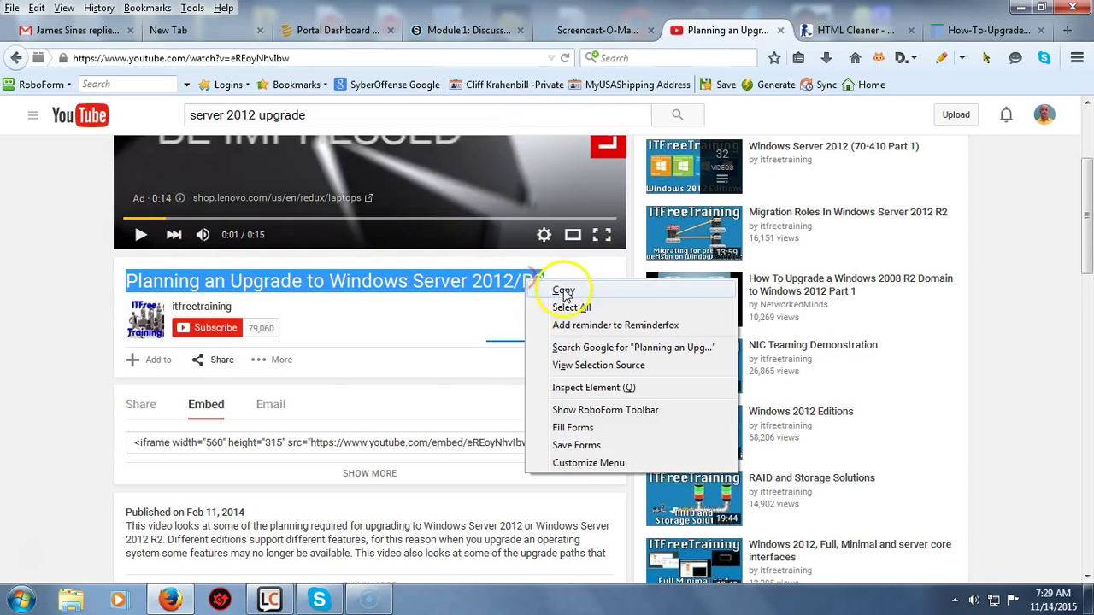
{"action": "left_click", "coordinate": [565, 291]}
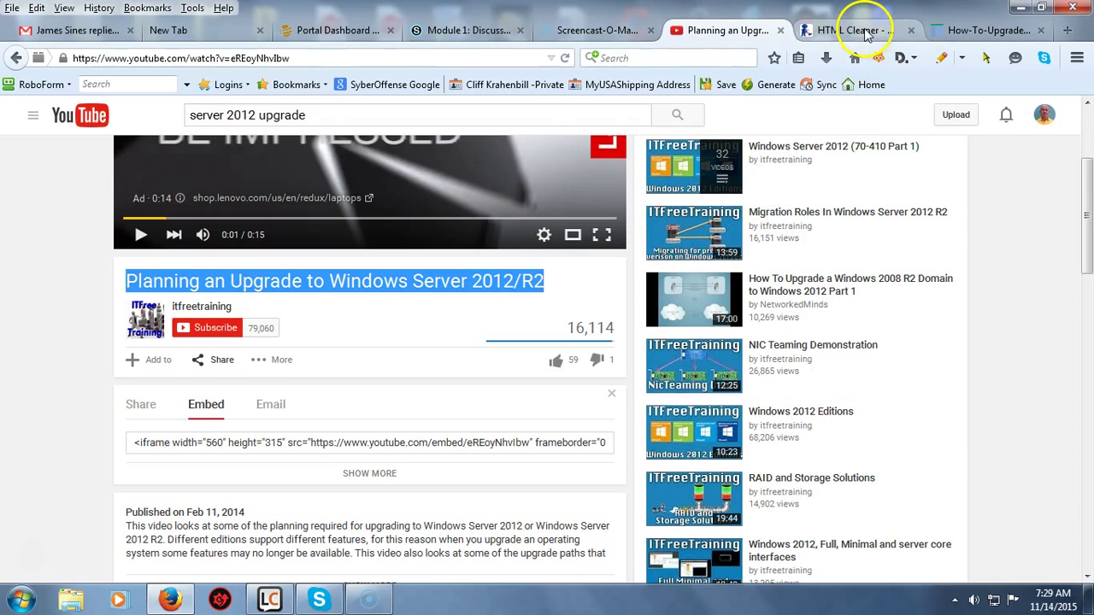
- Paste the video title below the bold intro, then return to the YouTube page
{"action": "left_click", "coordinate": [851, 31]}
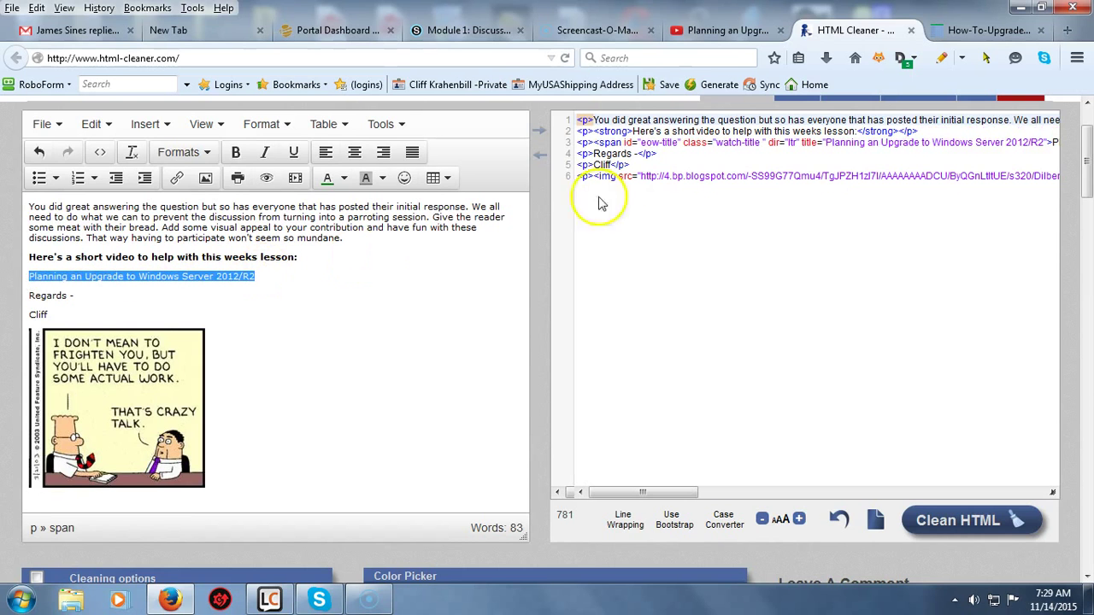
{"action": "left_click", "coordinate": [721, 31]}
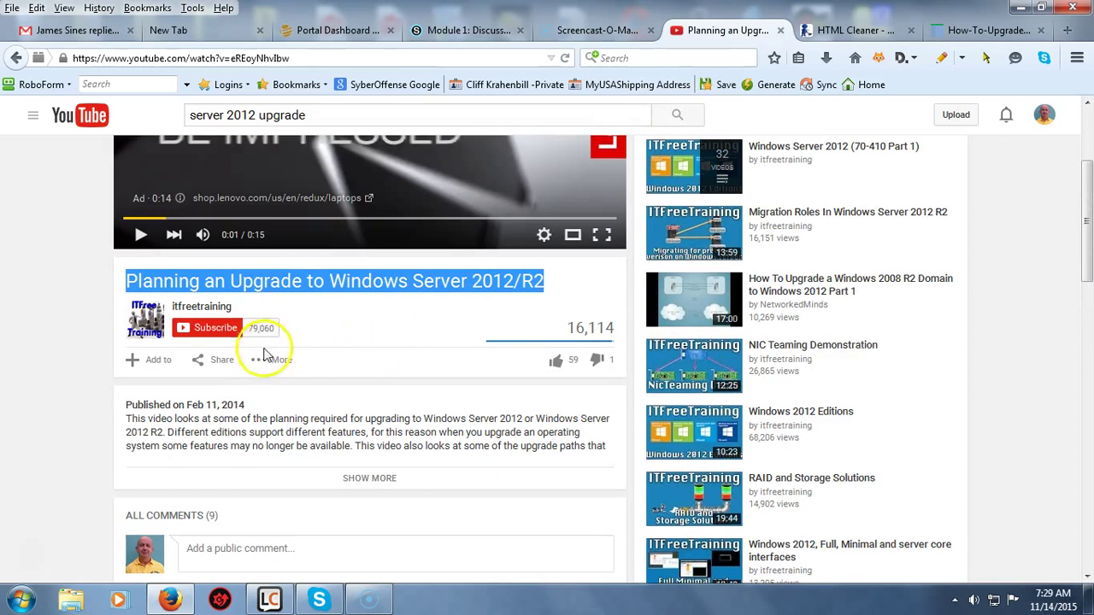
- Copy the video's short youtu.be share link and go back to the reply draft
{"action": "left_click", "coordinate": [222, 359]}
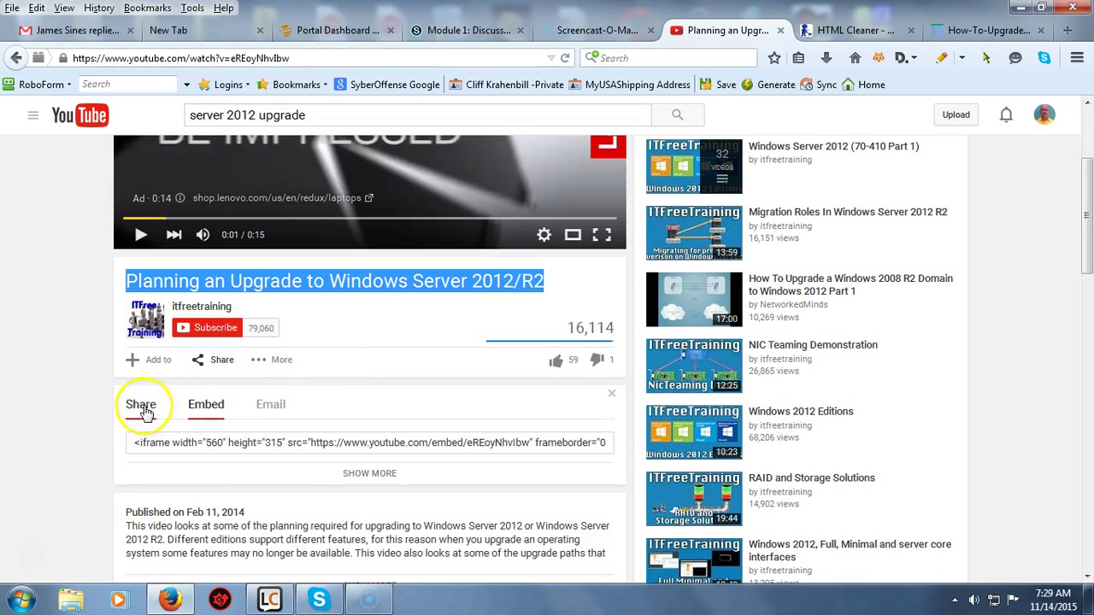
{"action": "right_click", "coordinate": [277, 478]}
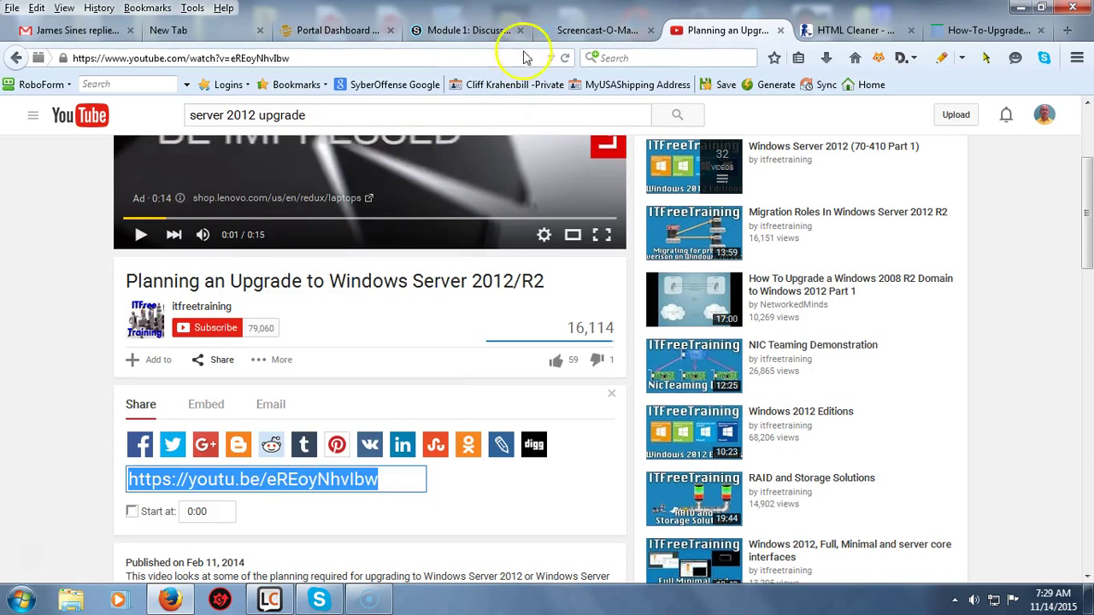
{"action": "left_click", "coordinate": [854, 31]}
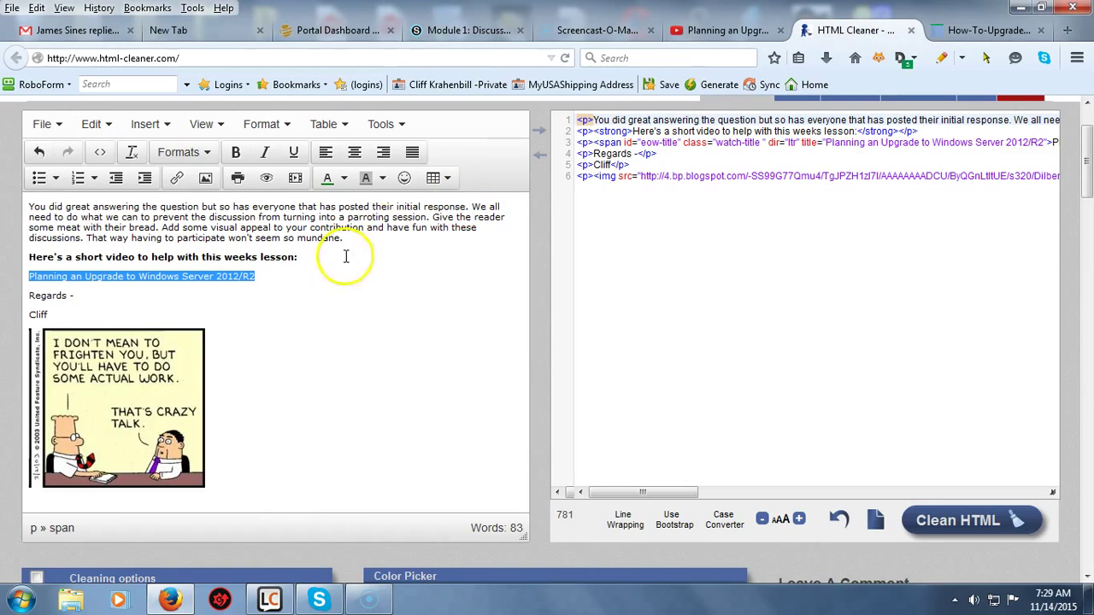
{"action": "mouse_move", "coordinate": [205, 178]}
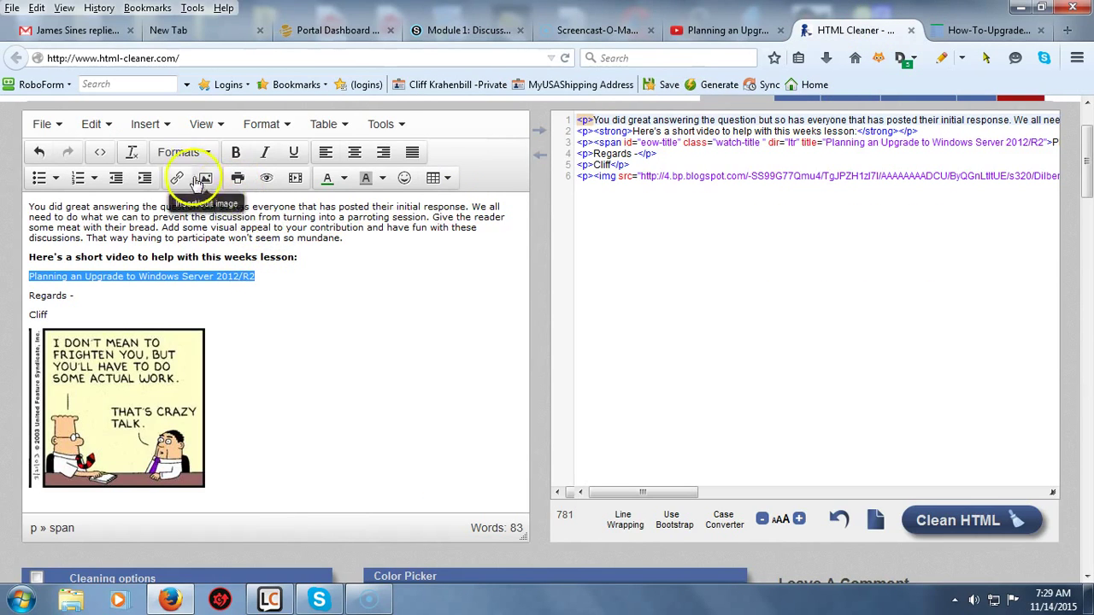
{"action": "mouse_move", "coordinate": [178, 178]}
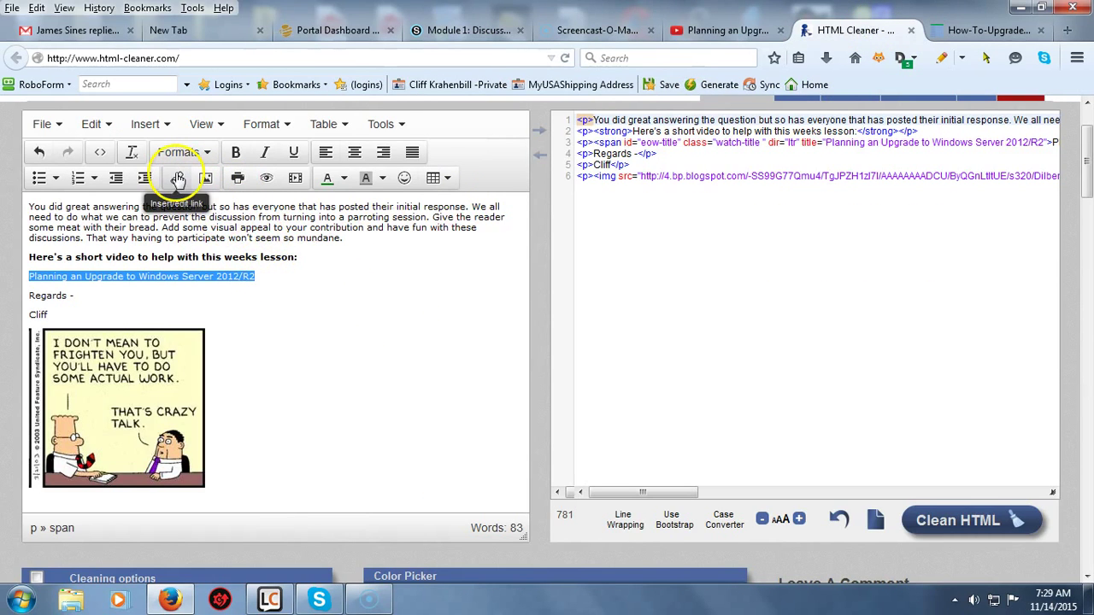
{"action": "left_click", "coordinate": [178, 178]}
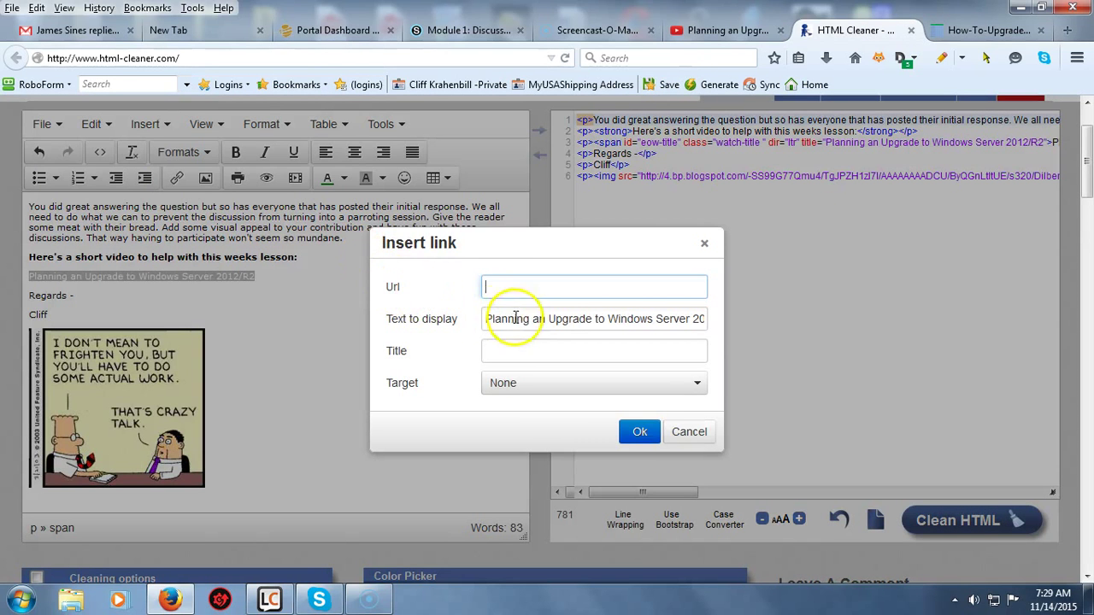
{"action": "type", "text": "https://youtu.be/eREoyNhvlbw"}
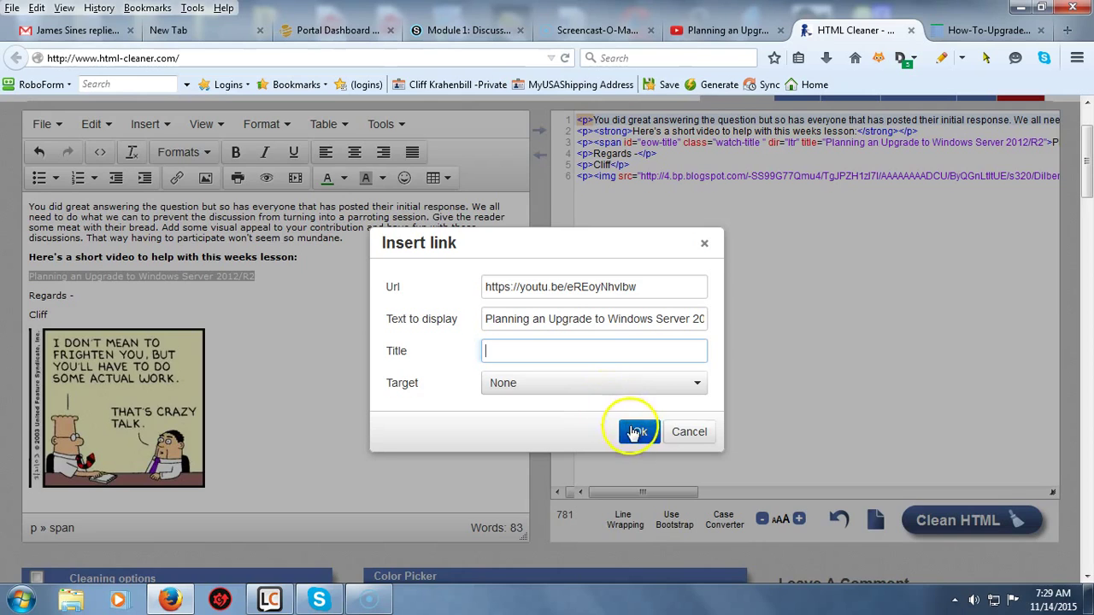
{"action": "left_click", "coordinate": [636, 431]}
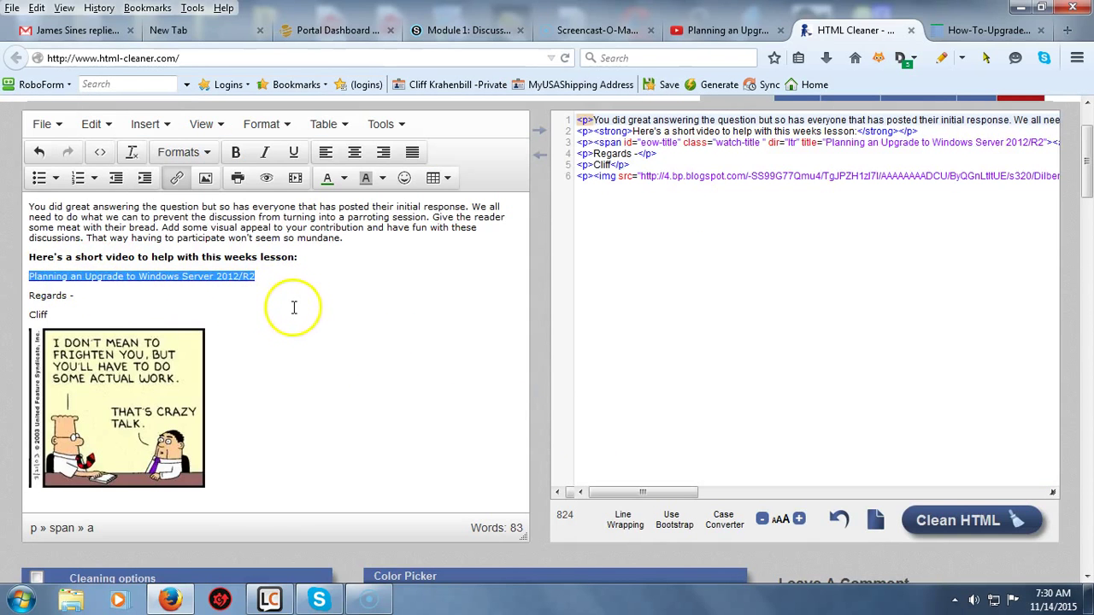
{"action": "mouse_move", "coordinate": [320, 270]}
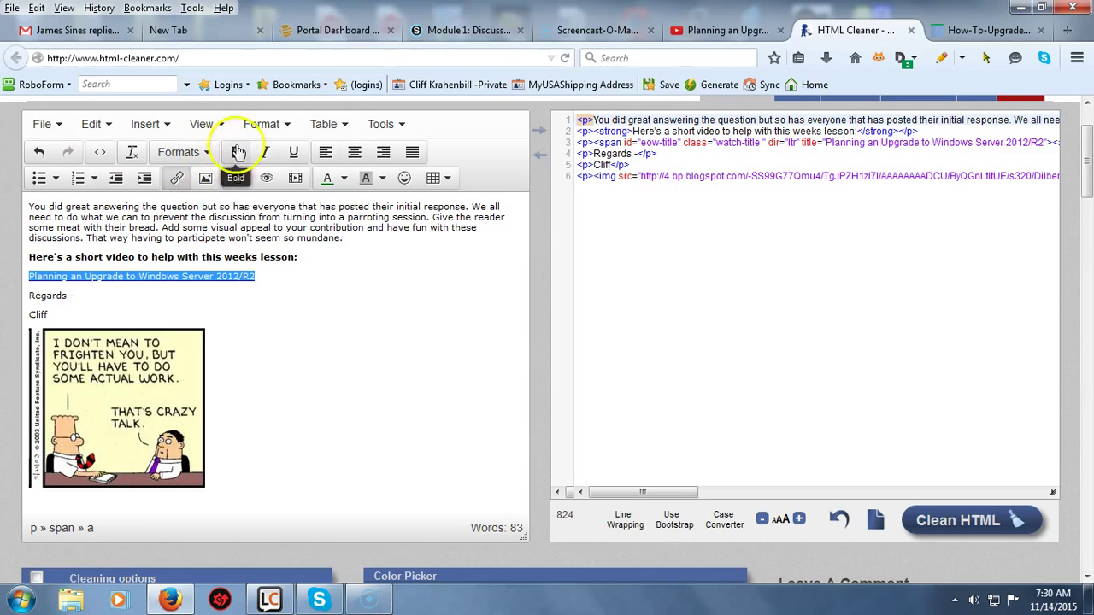
- Make the video link bold and green, delete the comic image, and return to the upgrade image search
{"action": "left_click", "coordinate": [236, 152]}
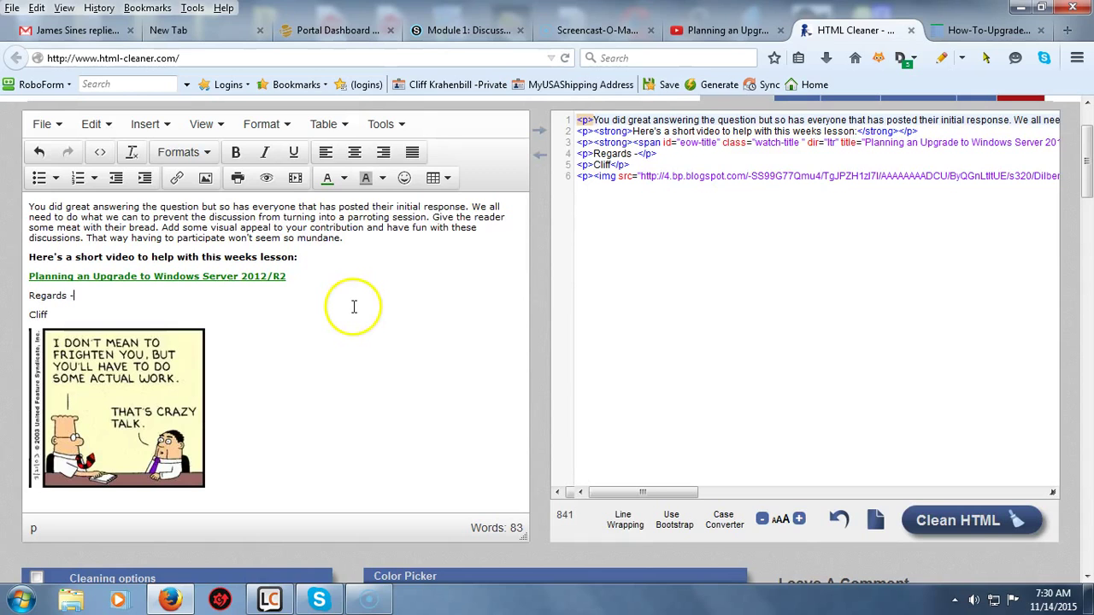
{"action": "left_click", "coordinate": [117, 407]}
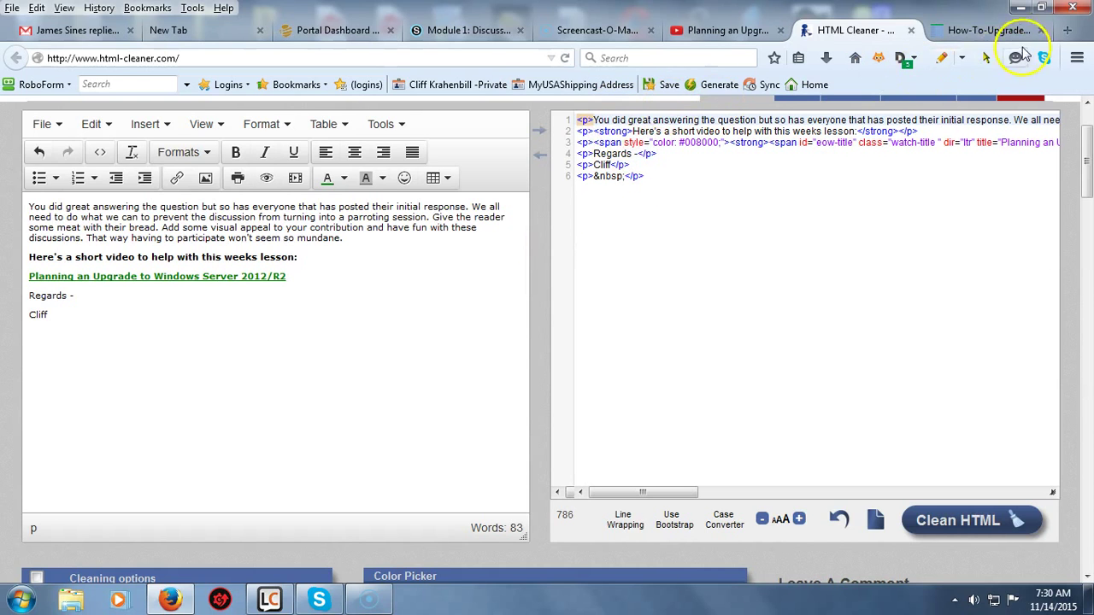
{"action": "left_click", "coordinate": [988, 31]}
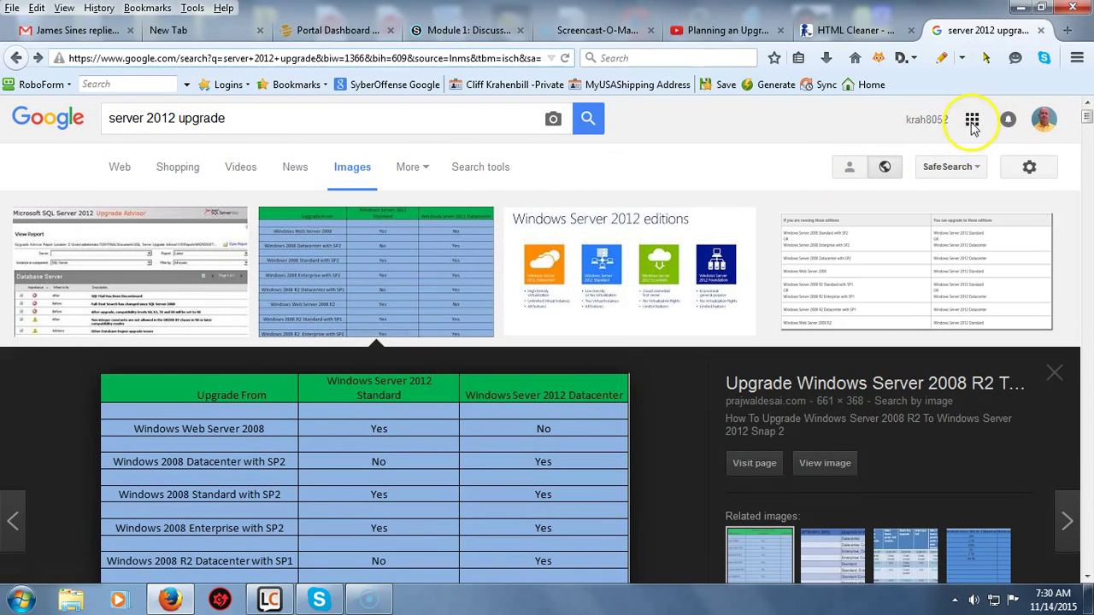
- Start a new Google search and pick the suggestion server 2012 upgrade to r2
{"action": "left_click", "coordinate": [826, 58]}
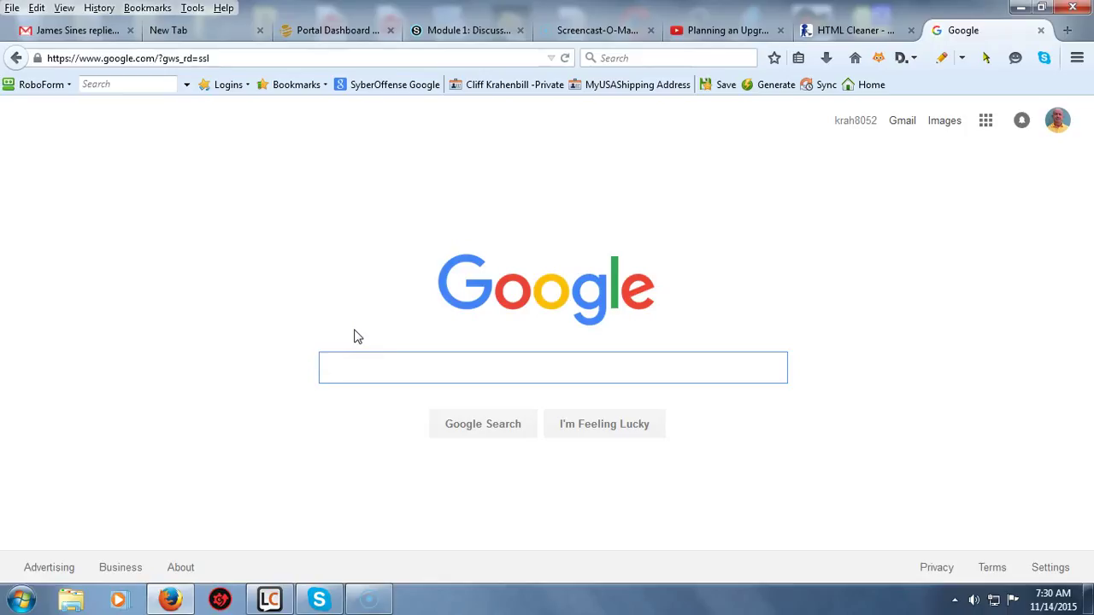
{"action": "left_click", "coordinate": [554, 366]}
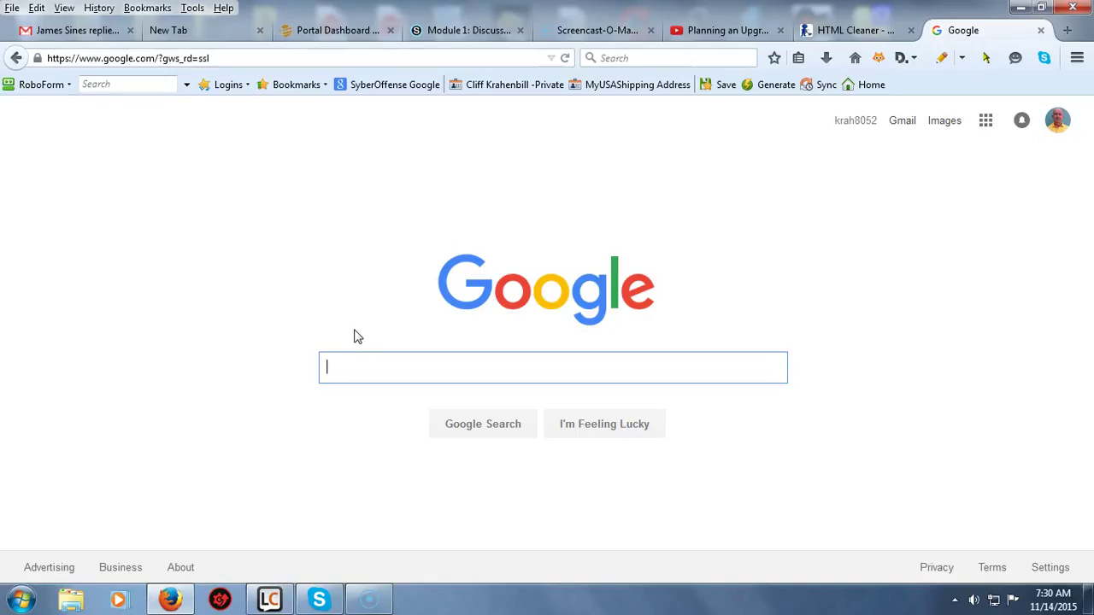
{"action": "type", "text": "server 2012"}
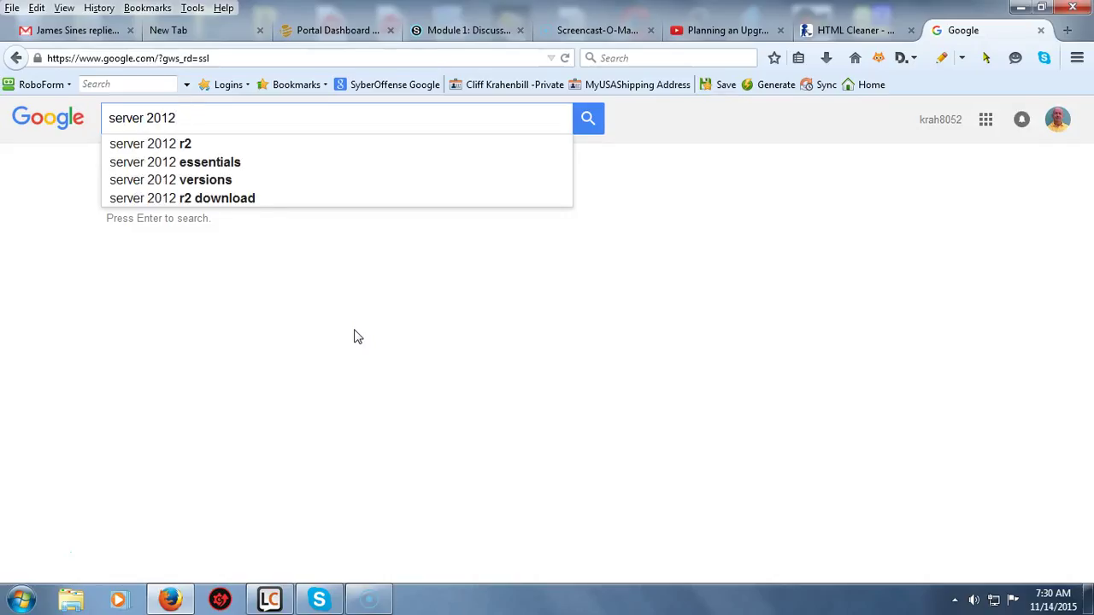
{"action": "type", "text": "up"}
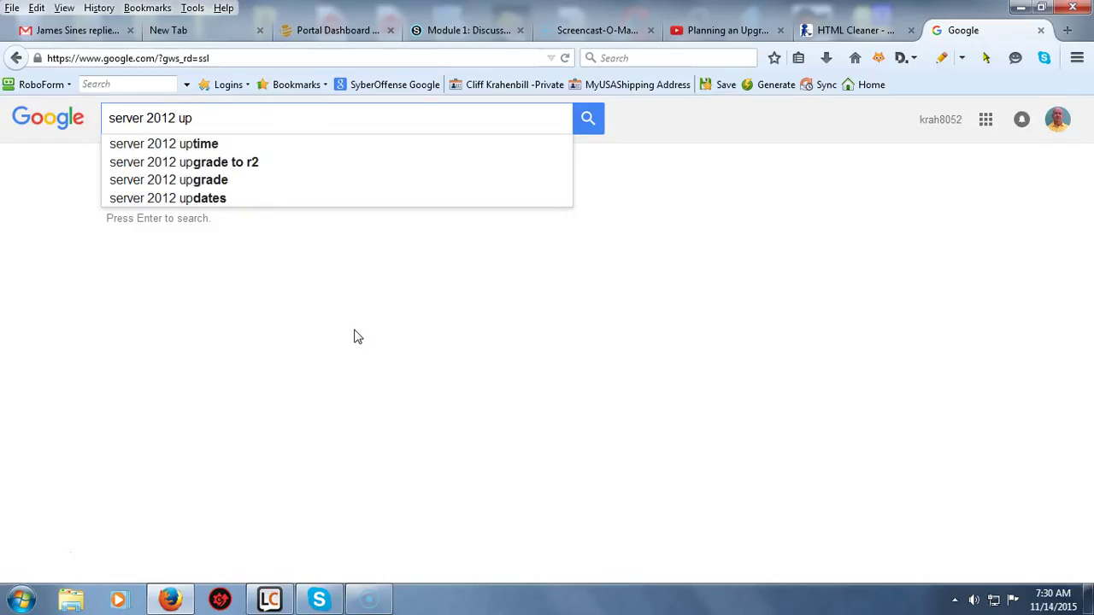
{"action": "type", "text": "grade"}
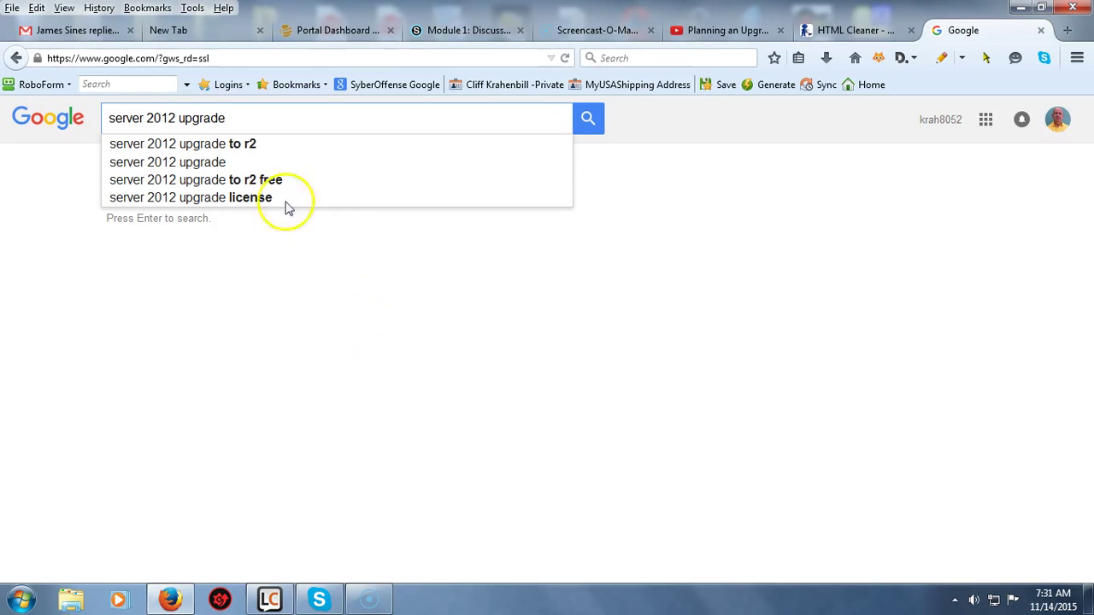
{"action": "left_click", "coordinate": [181, 143]}
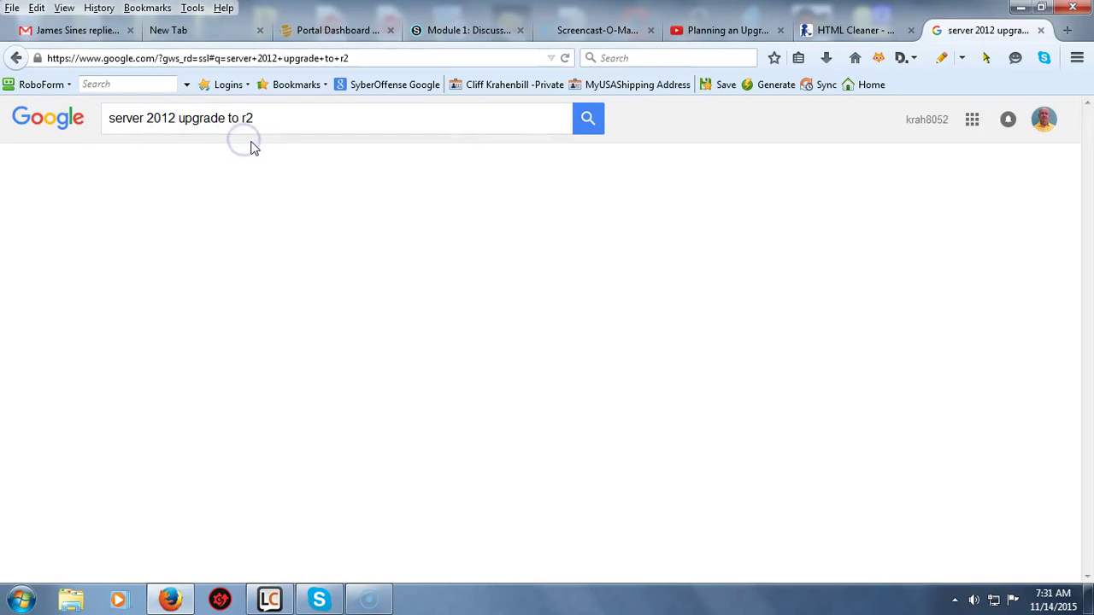
- Run the search to load web results for server 2012 upgrade to r2
{"action": "left_click", "coordinate": [588, 118]}
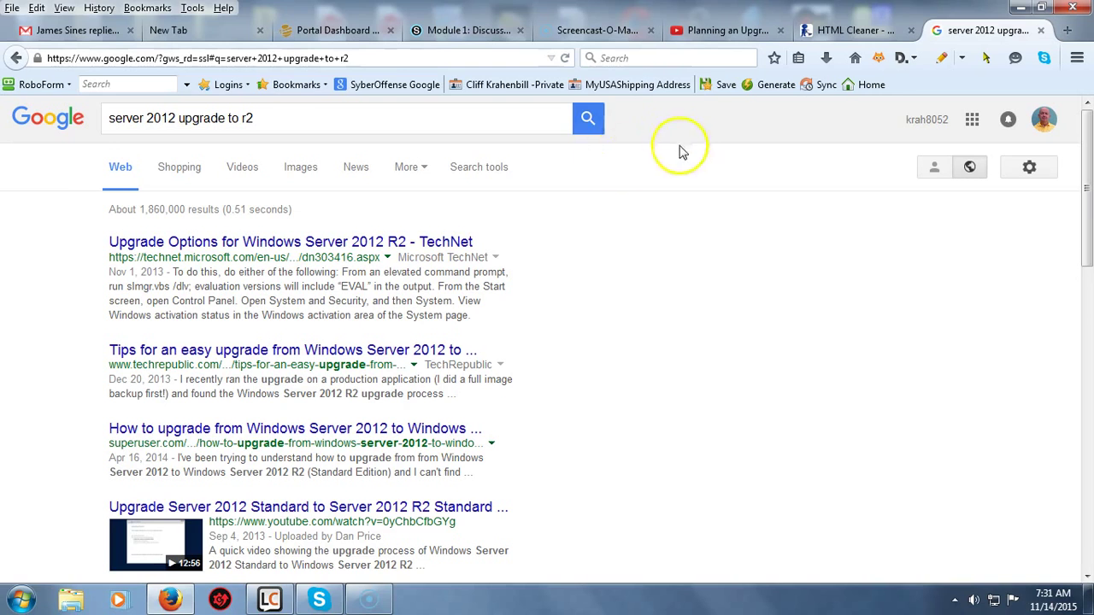
{"action": "mouse_move", "coordinate": [275, 171]}
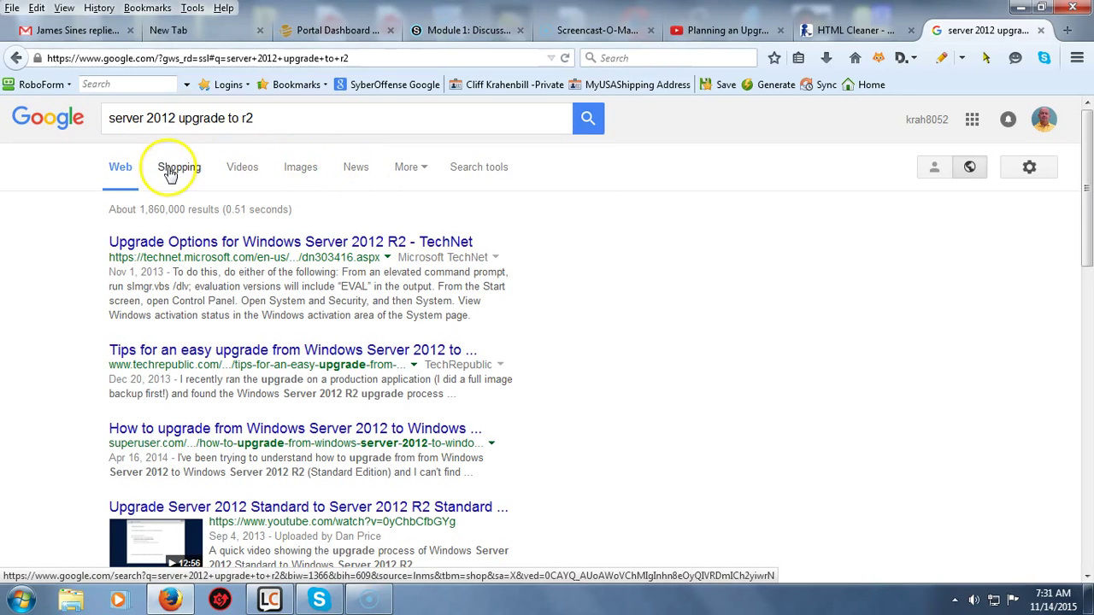
{"action": "mouse_move", "coordinate": [334, 179]}
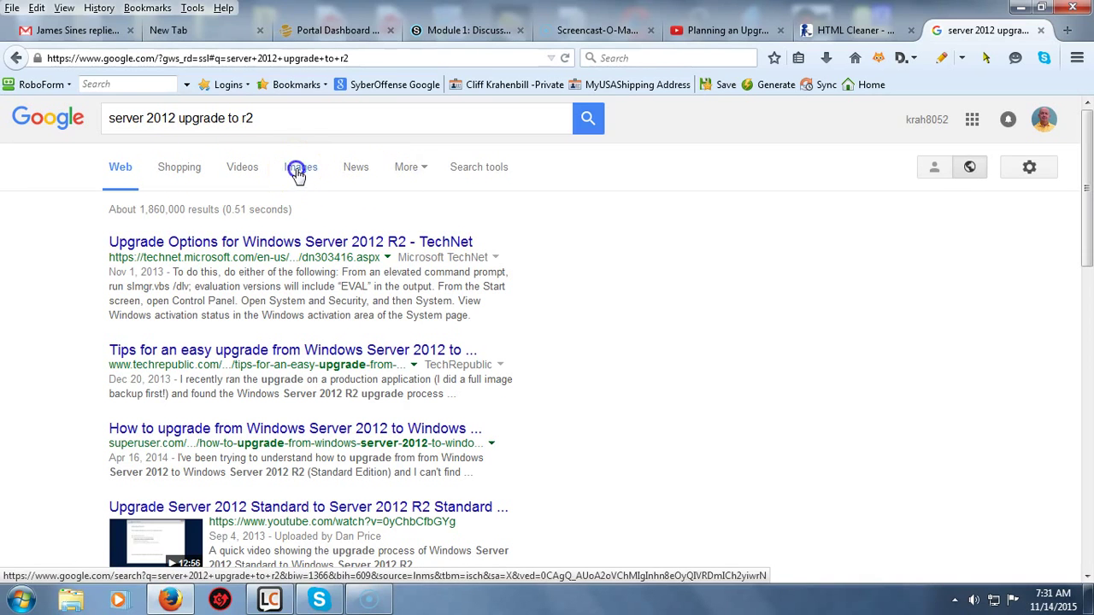
- Preview the Windows Server 2008 R2-to-2012 upgrade table in image results and copy the image
{"action": "left_click", "coordinate": [300, 167]}
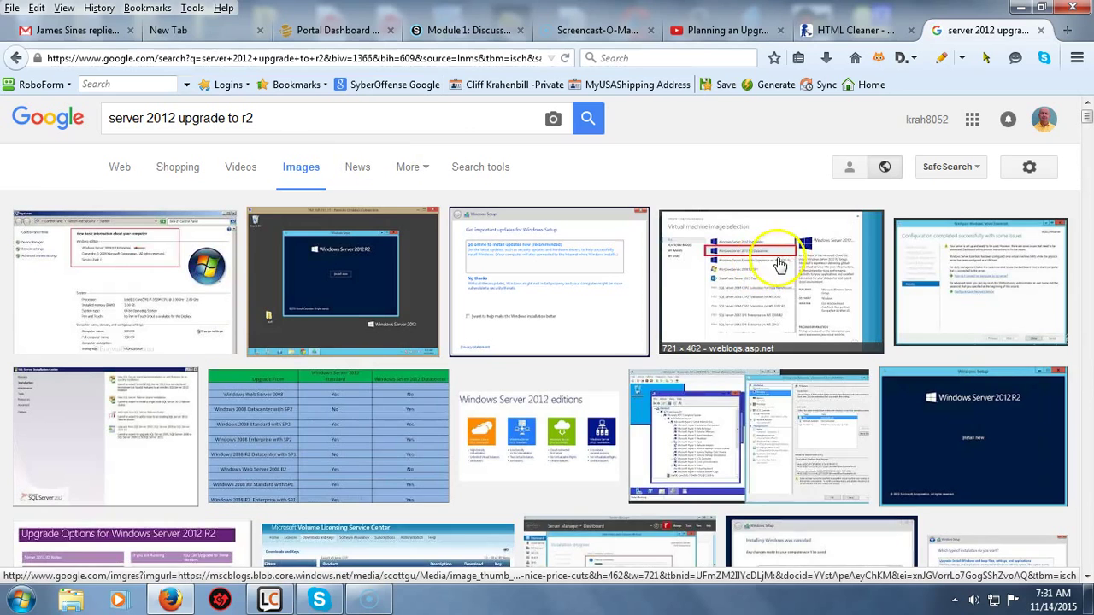
{"action": "scroll", "scroll_direction": "down", "scroll_amount": 3}
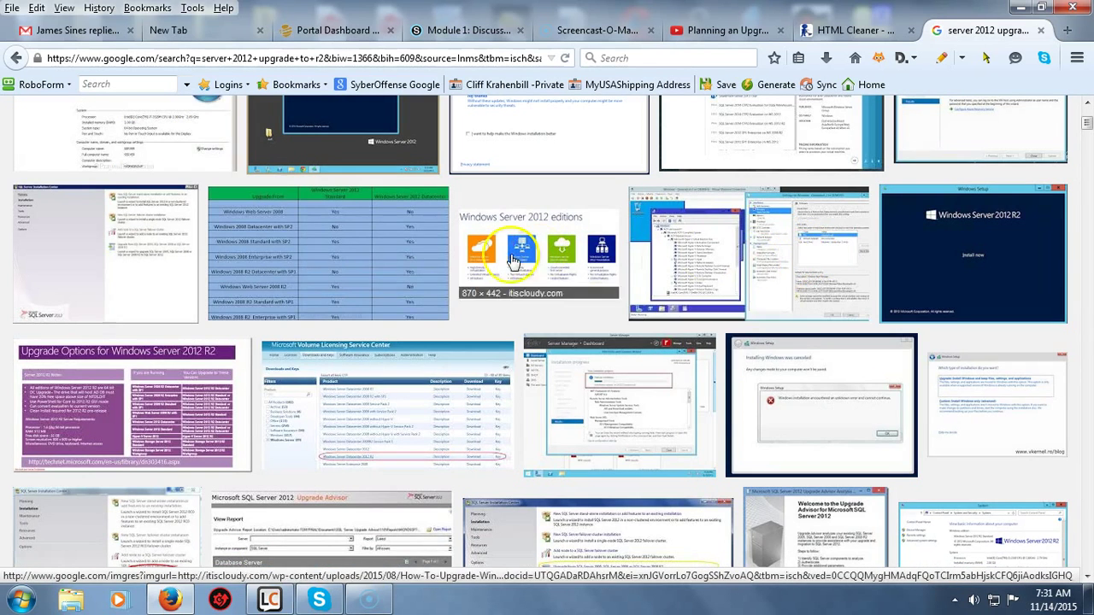
{"action": "left_click", "coordinate": [328, 256]}
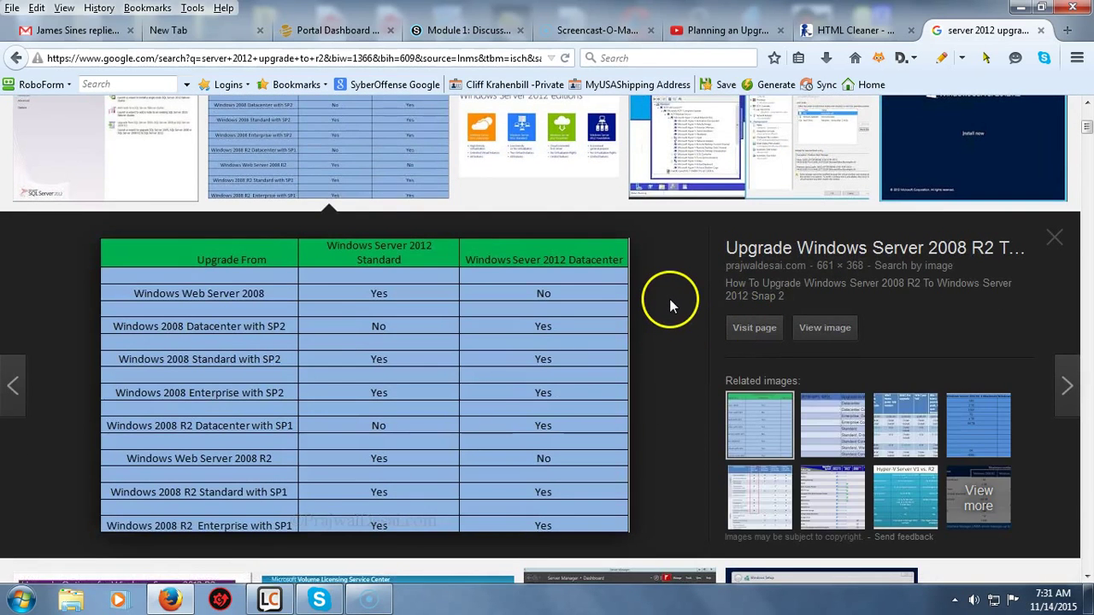
{"action": "mouse_move", "coordinate": [674, 287]}
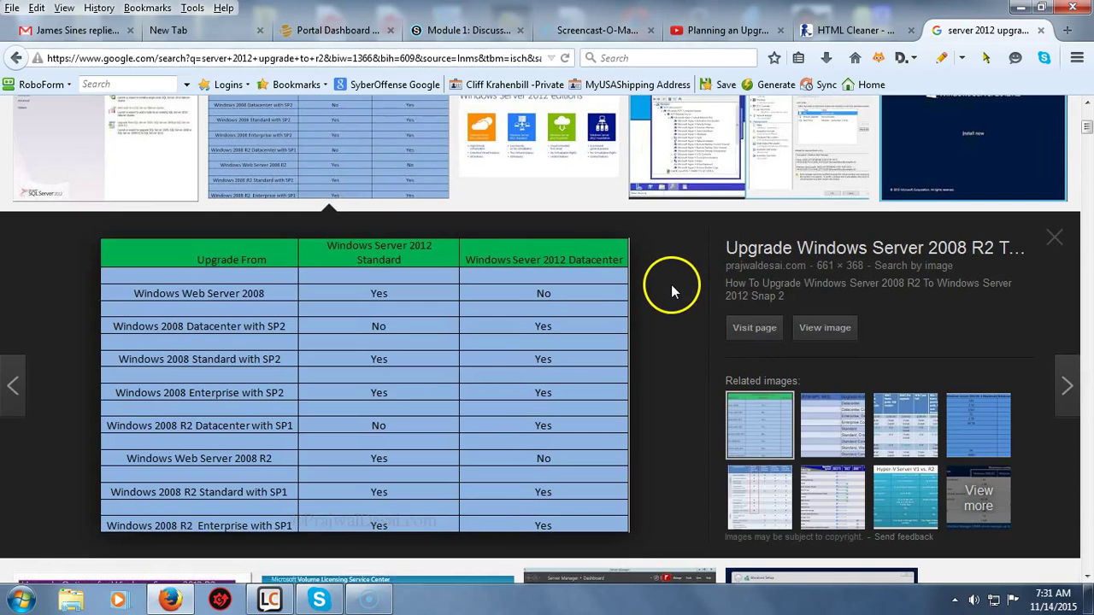
{"action": "mouse_move", "coordinate": [669, 283]}
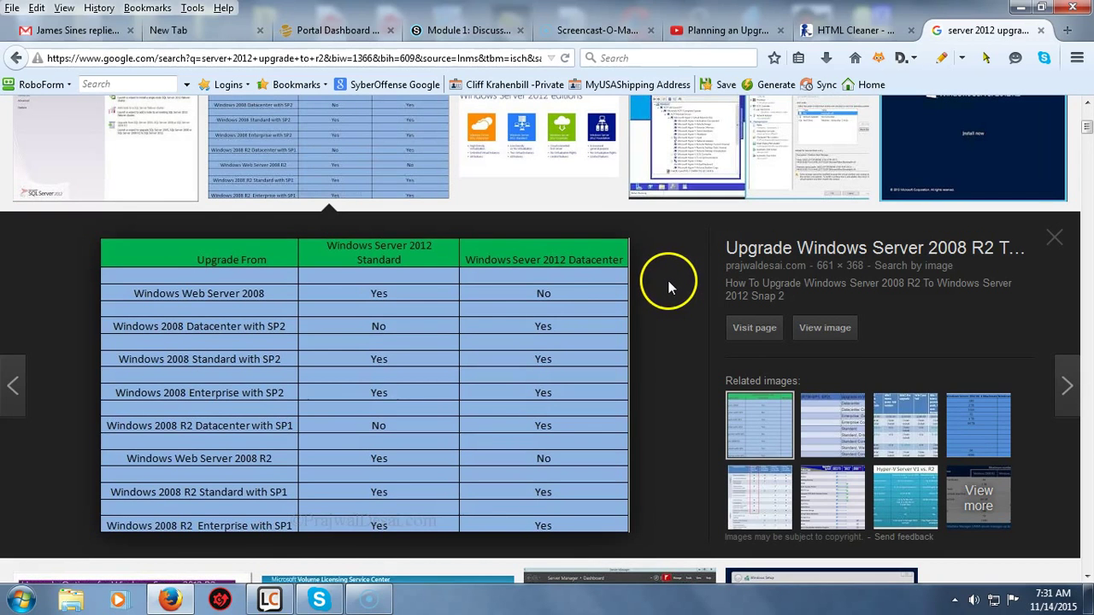
{"action": "mouse_move", "coordinate": [344, 333]}
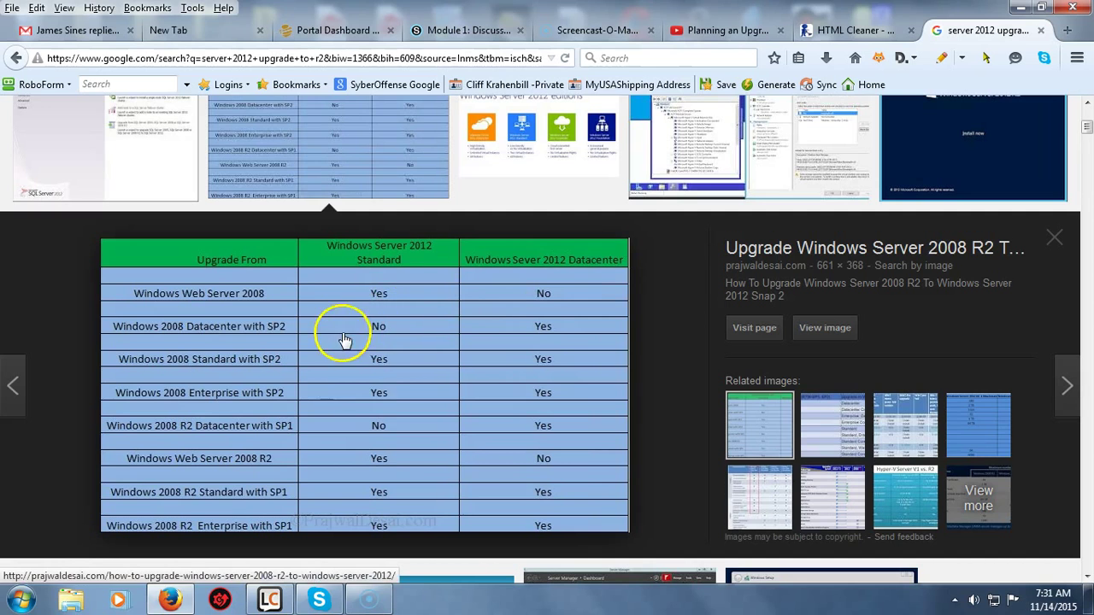
{"action": "mouse_move", "coordinate": [335, 343]}
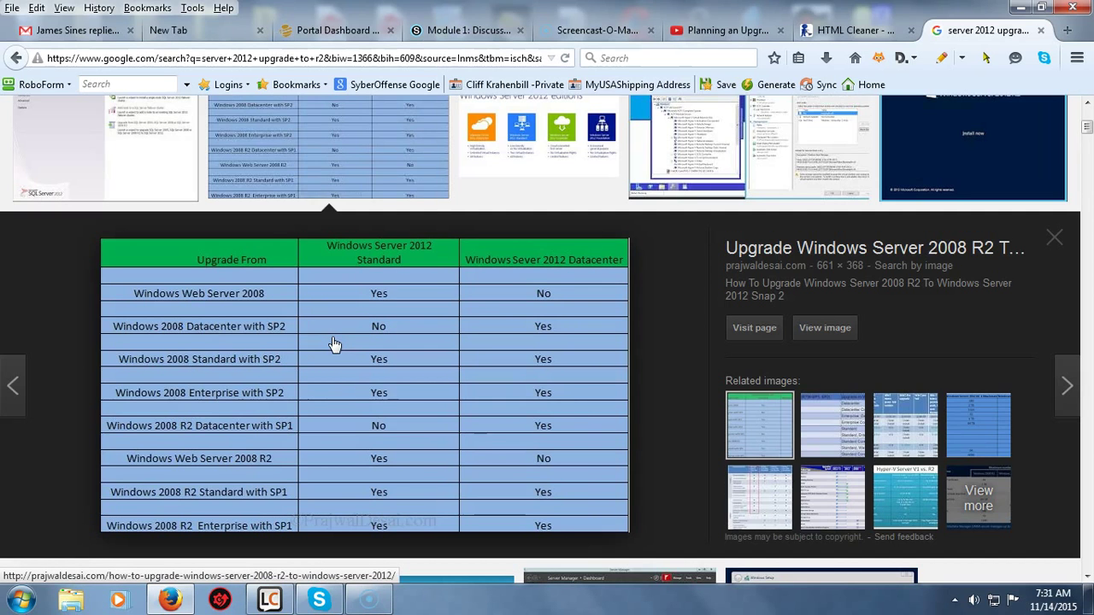
{"action": "right_click", "coordinate": [334, 346]}
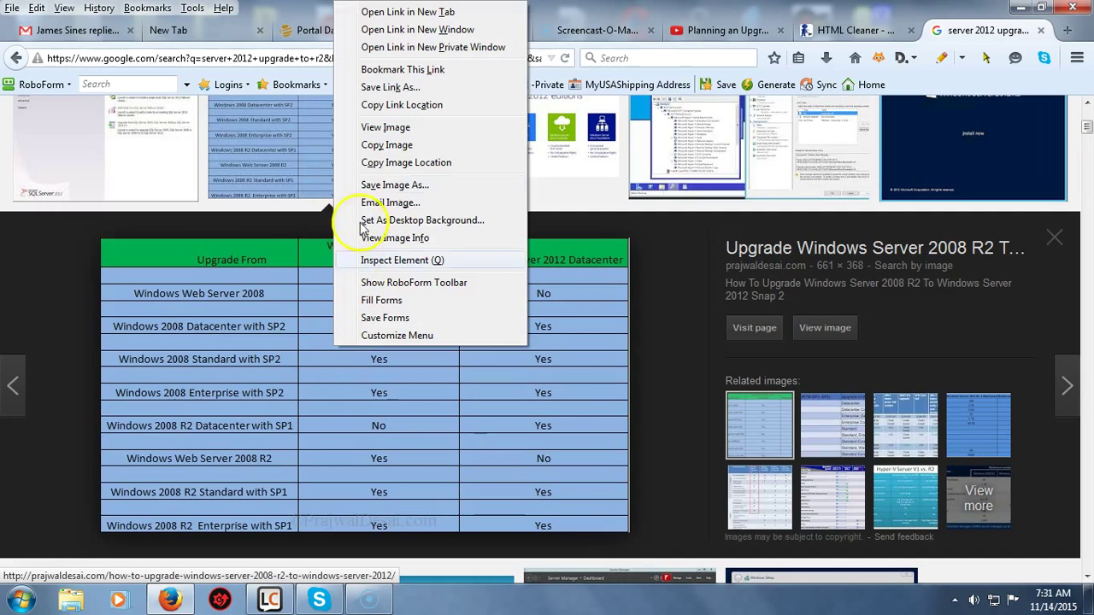
{"action": "mouse_move", "coordinate": [390, 143]}
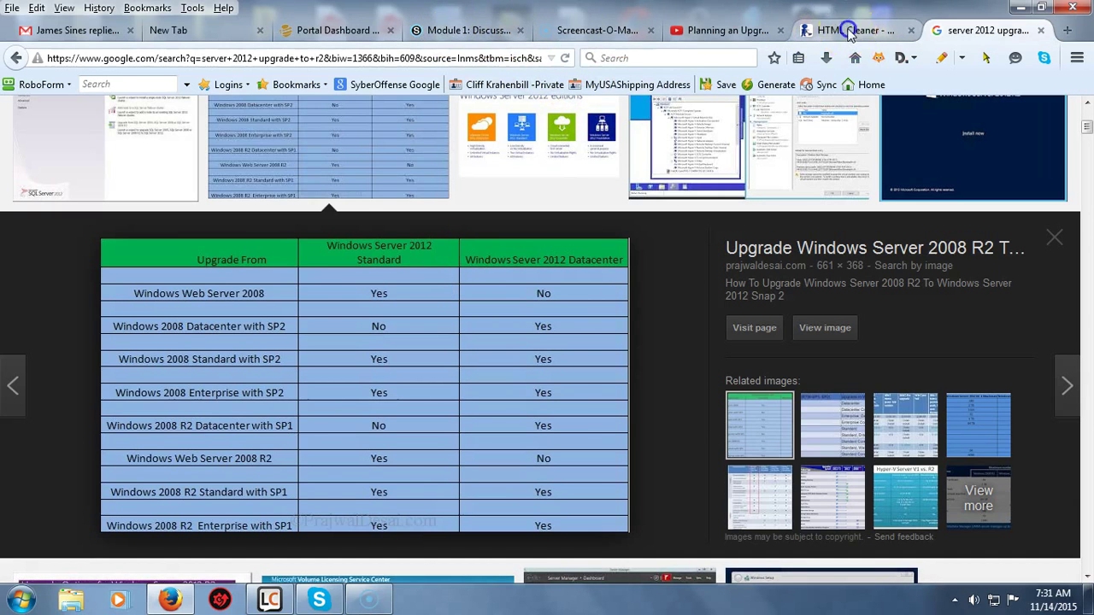
- Paste the Windows Server upgrade table image into the reply below the signature
{"action": "left_click", "coordinate": [851, 30]}
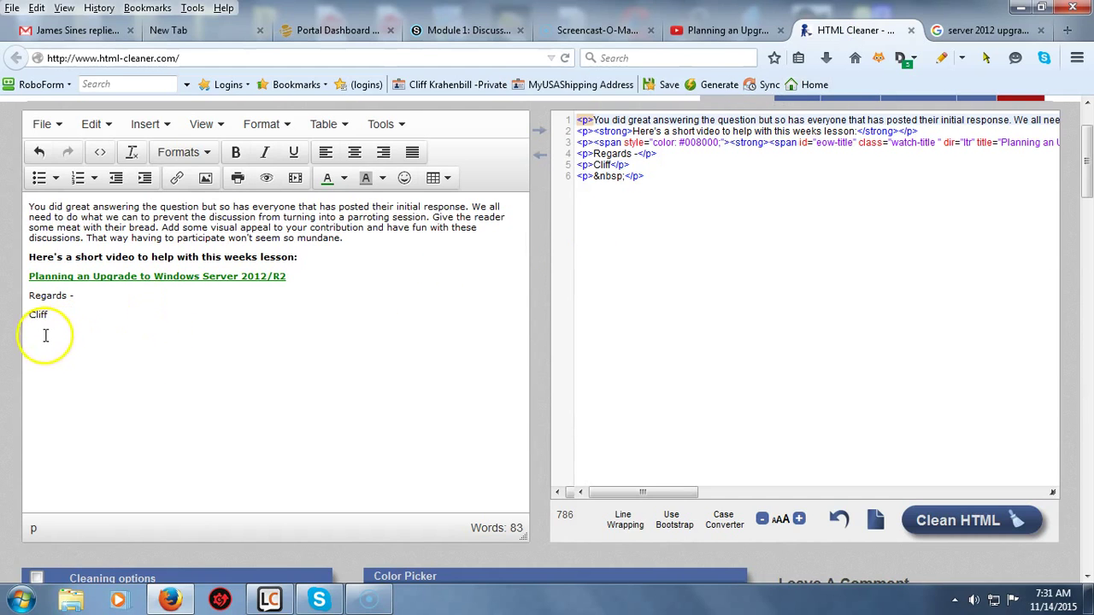
{"action": "right_click", "coordinate": [46, 335]}
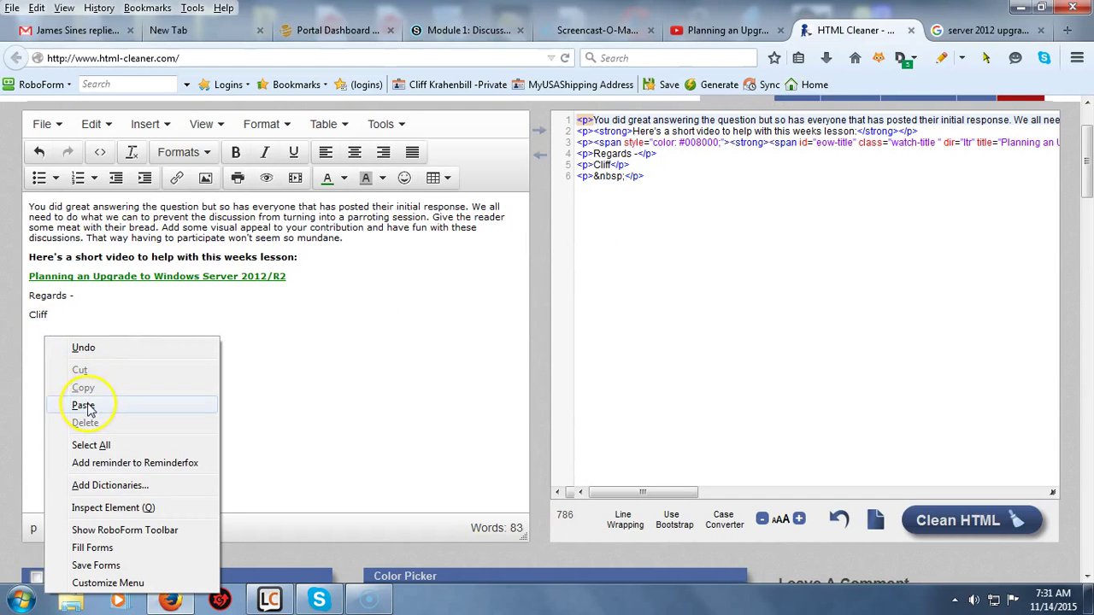
{"action": "left_click", "coordinate": [84, 405]}
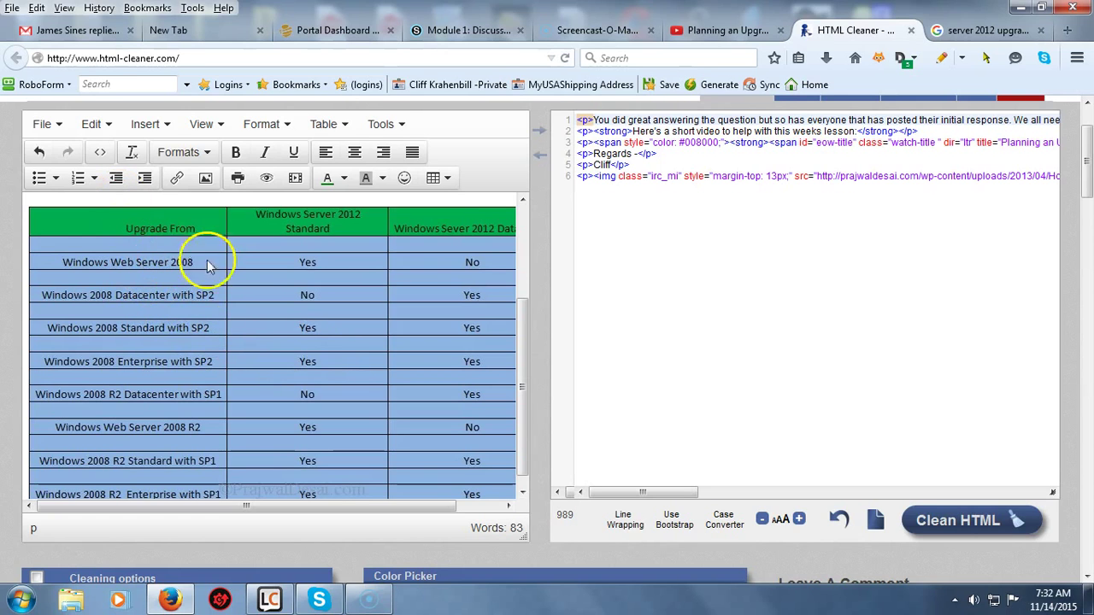
{"action": "mouse_move", "coordinate": [188, 271]}
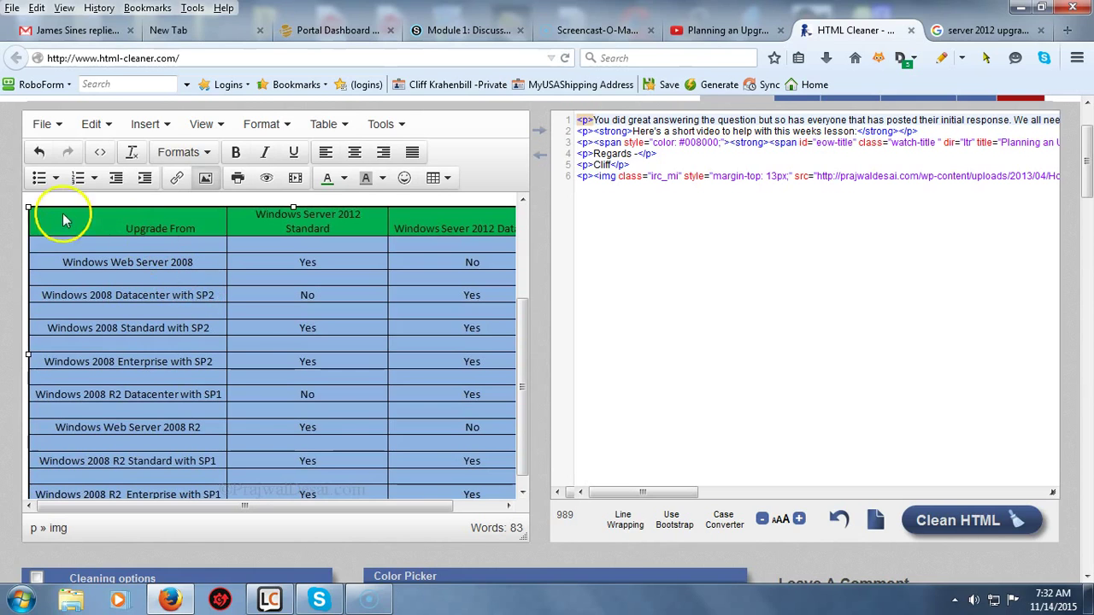
{"action": "mouse_move", "coordinate": [237, 214]}
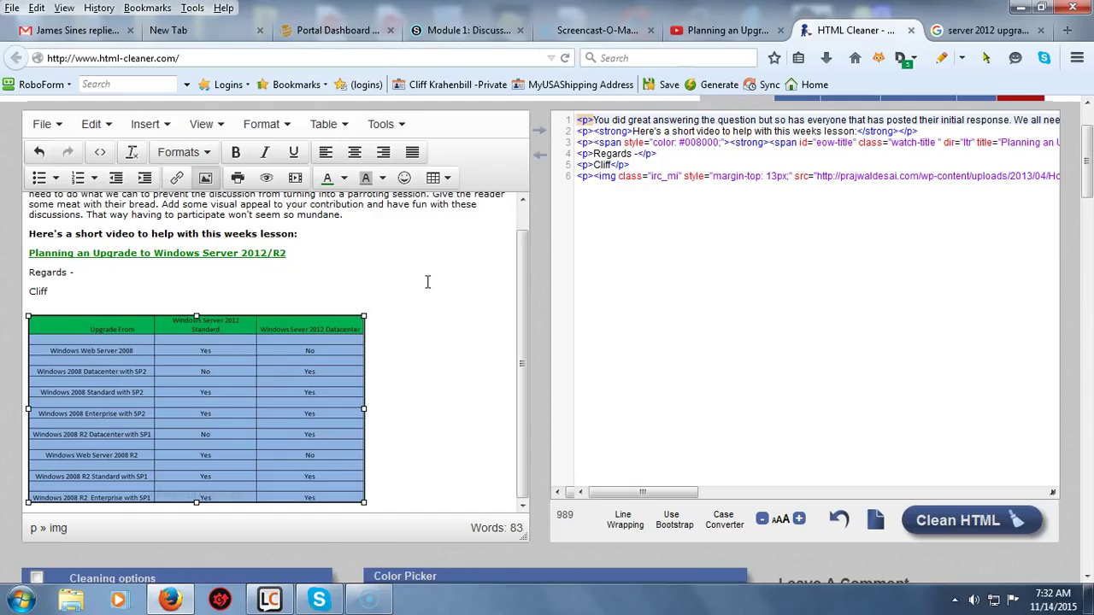
{"action": "mouse_move", "coordinate": [427, 282]}
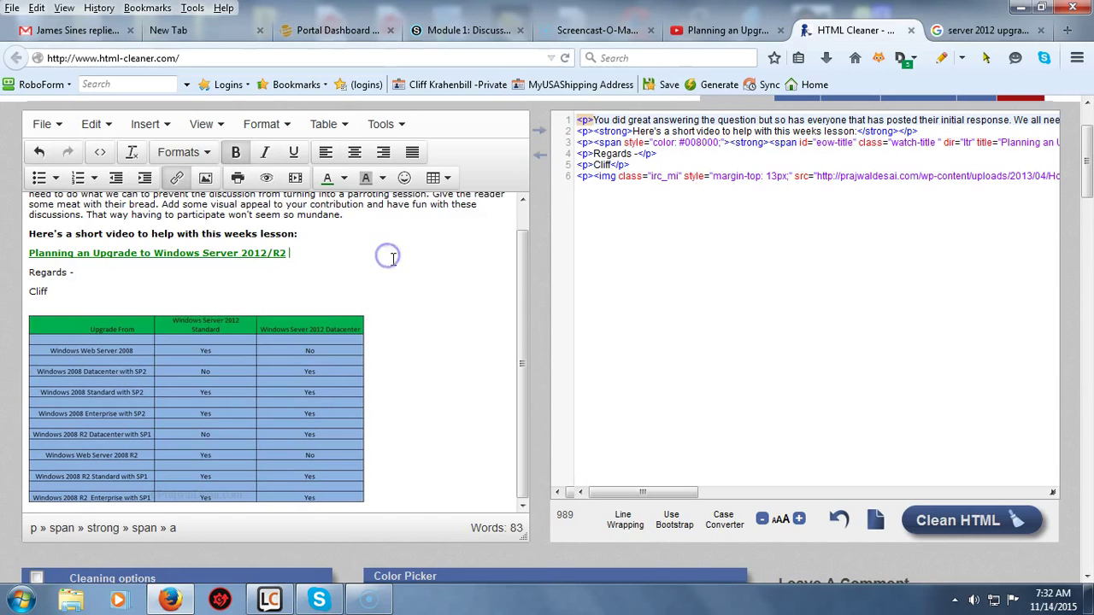
{"action": "mouse_move", "coordinate": [383, 267]}
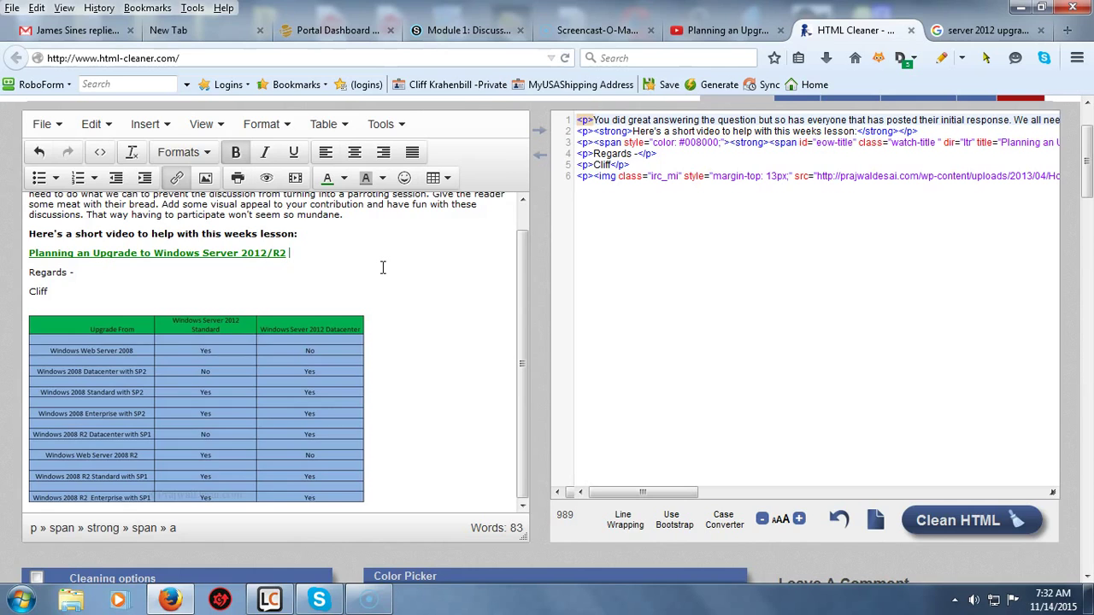
- Select the entire formatted reply, including the resized upgrade table, for copying
{"action": "key", "text": "ctrl+a"}
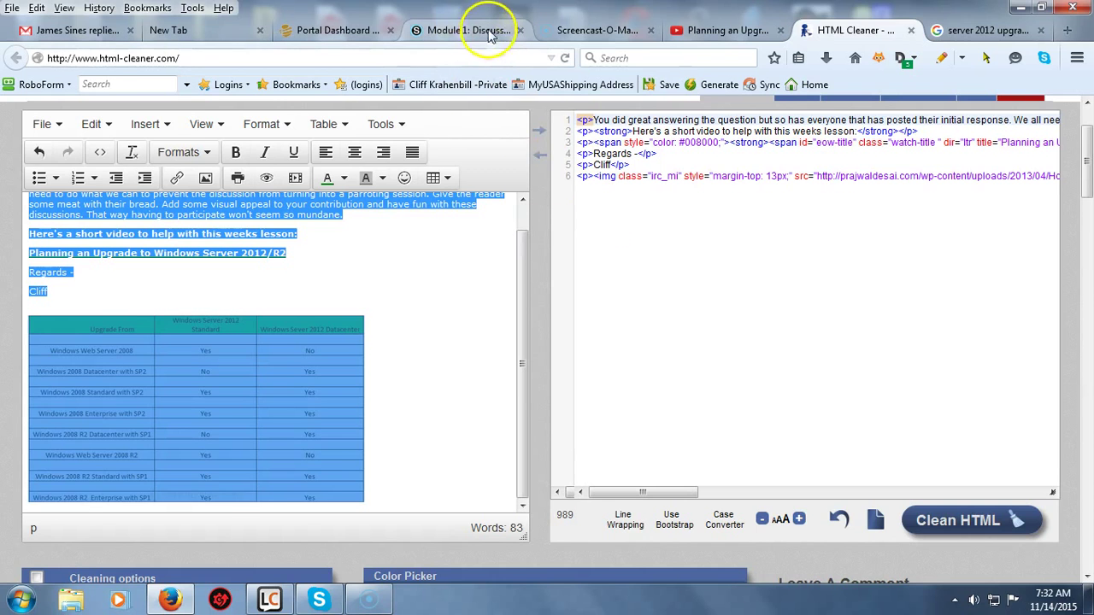
- Post the formatted reply with video link and upgrade table as a new forum comment
{"action": "left_click", "coordinate": [461, 31]}
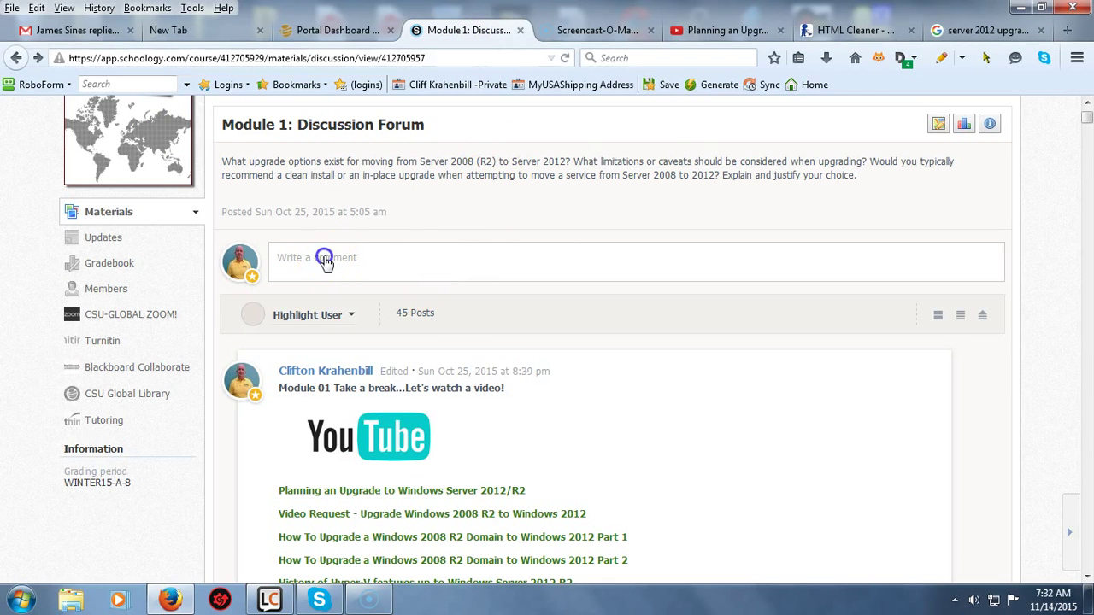
{"action": "left_click", "coordinate": [325, 257]}
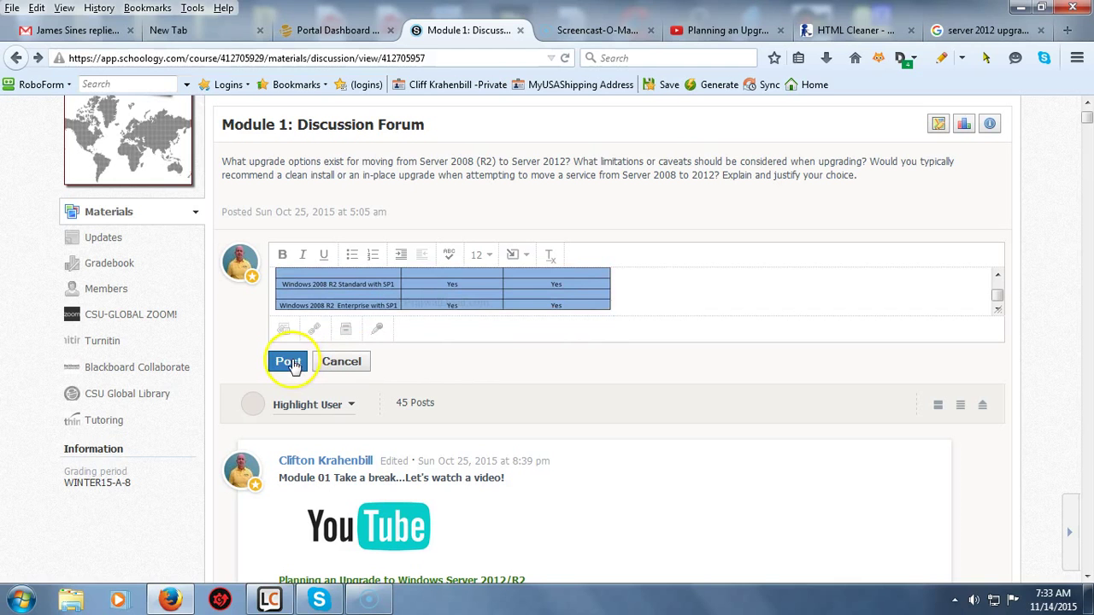
{"action": "left_click", "coordinate": [288, 361]}
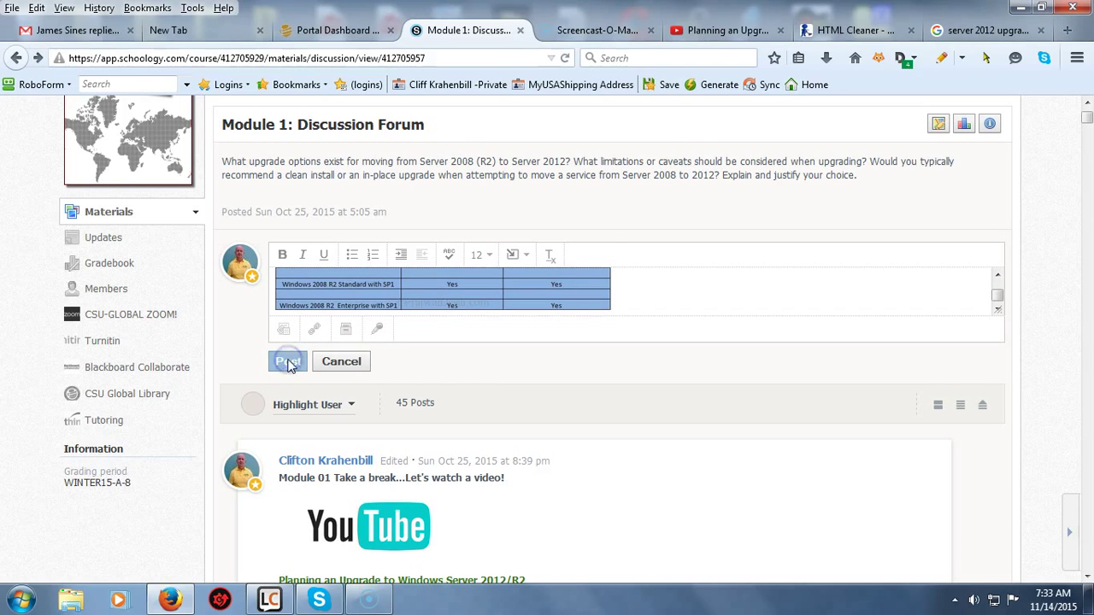
{"action": "scroll", "scroll_direction": "down", "scroll_amount": 3}
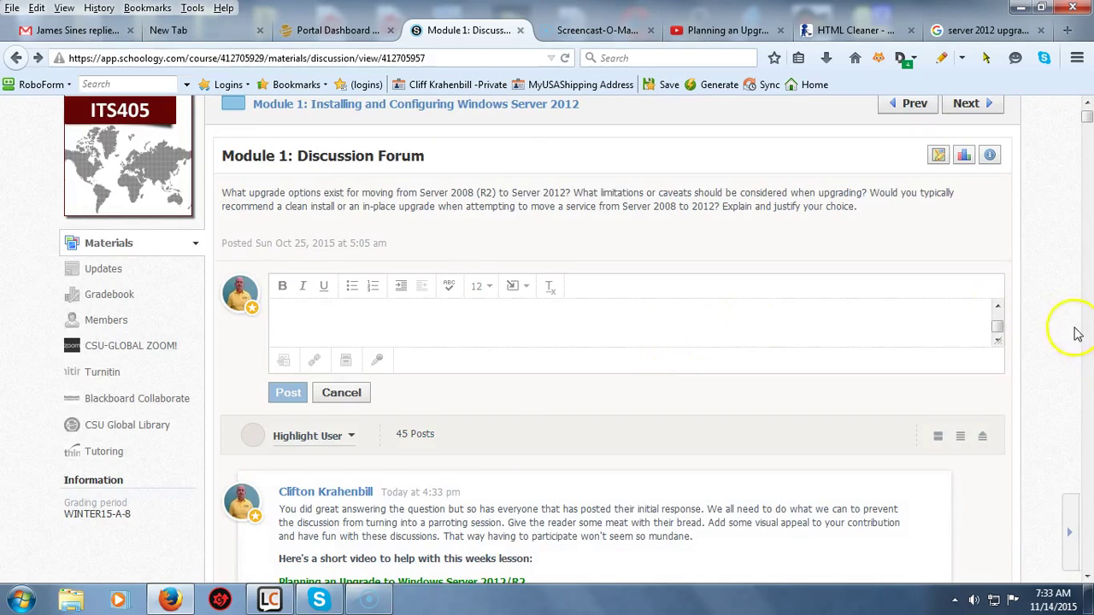
{"action": "scroll", "scroll_direction": "down", "scroll_amount": 3}
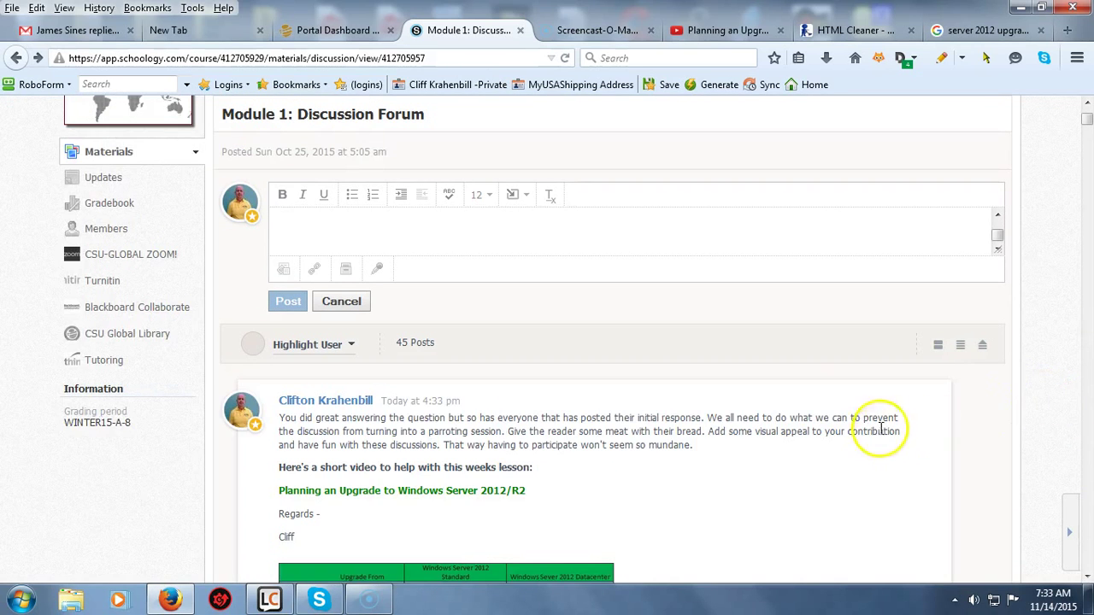
{"action": "mouse_move", "coordinate": [653, 445]}
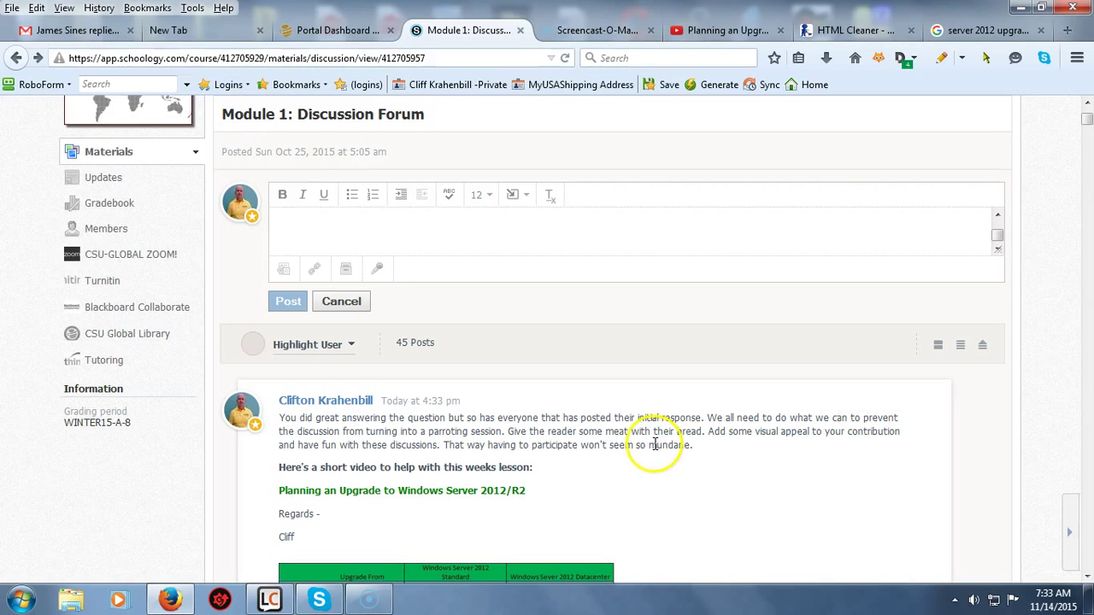
{"action": "mouse_move", "coordinate": [642, 436]}
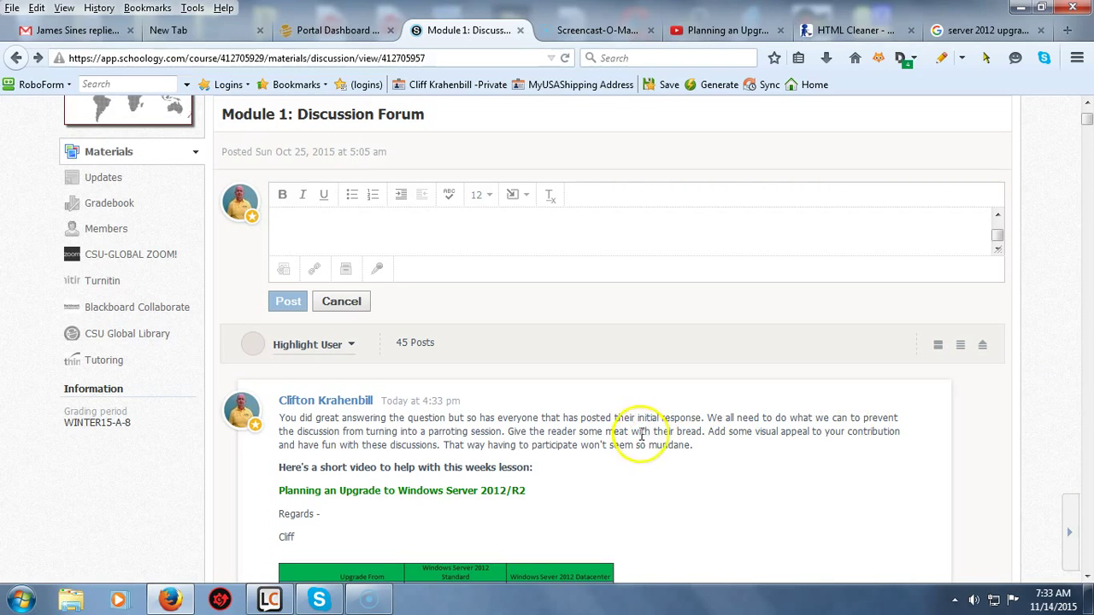
{"action": "mouse_move", "coordinate": [937, 401]}
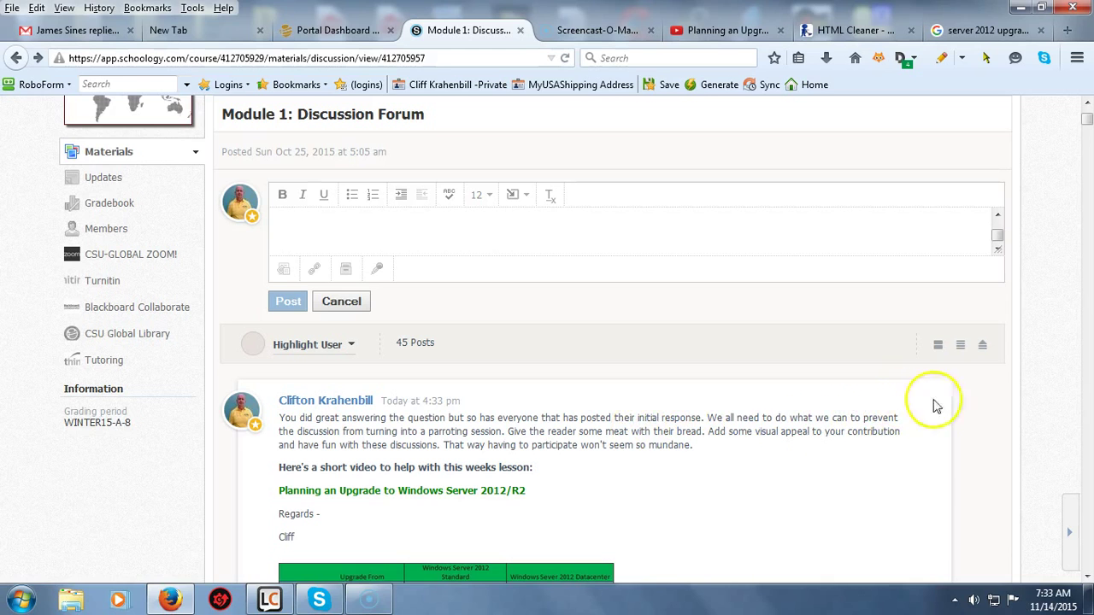
{"action": "mouse_move", "coordinate": [940, 418]}
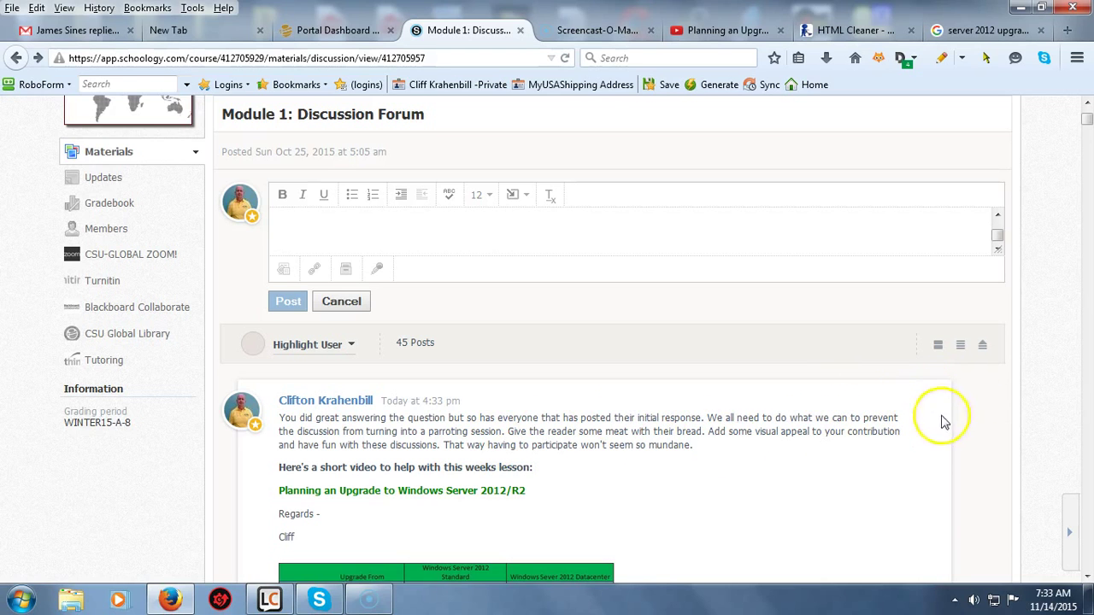
{"action": "mouse_move", "coordinate": [697, 428]}
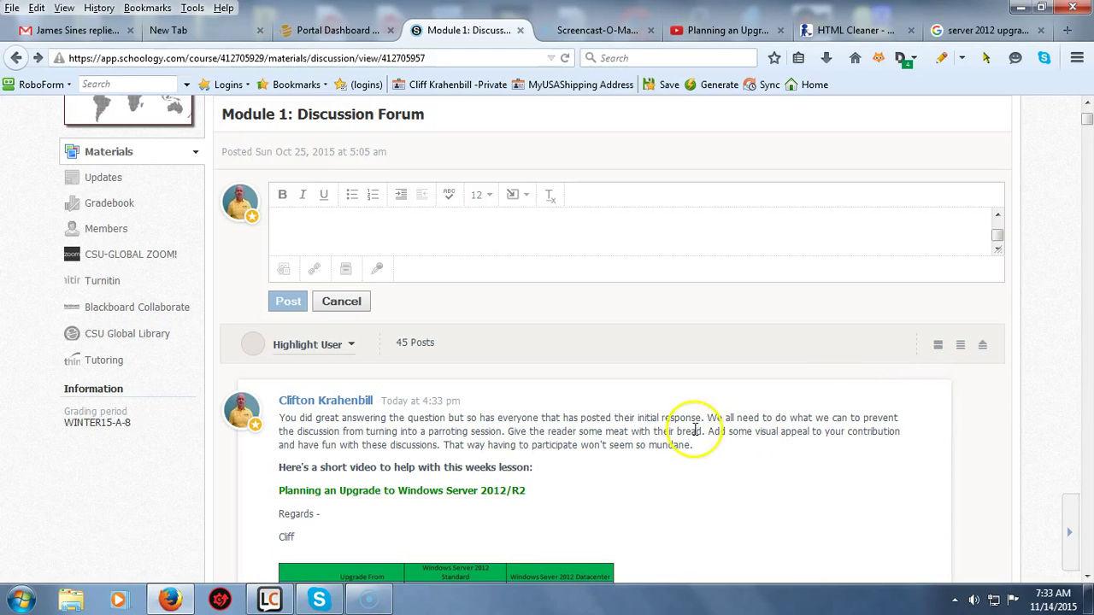
{"action": "mouse_move", "coordinate": [615, 323]}
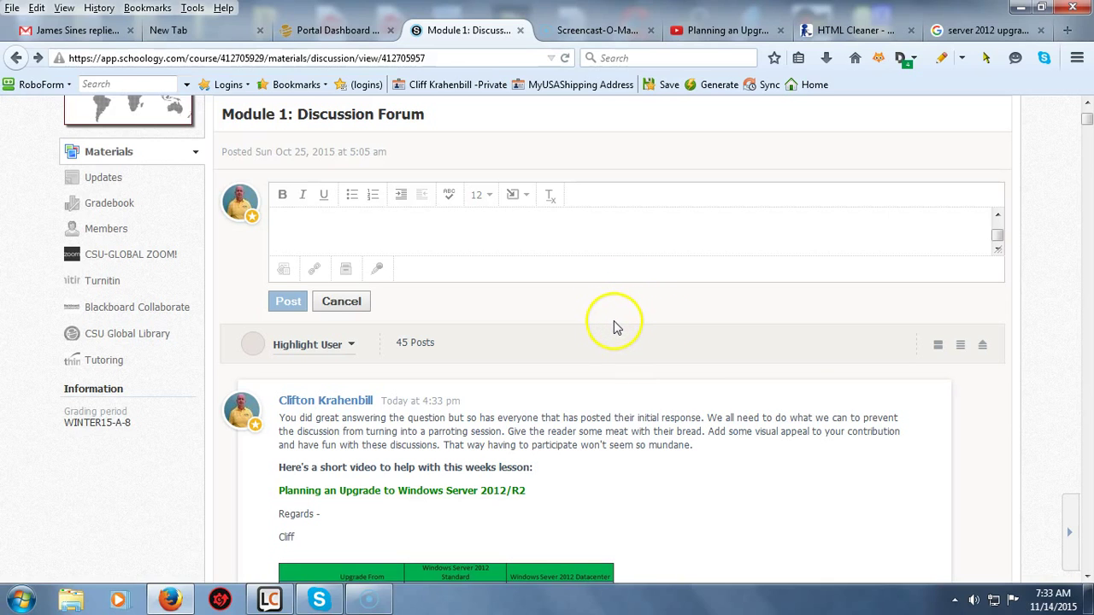
{"action": "mouse_move", "coordinate": [605, 297]}
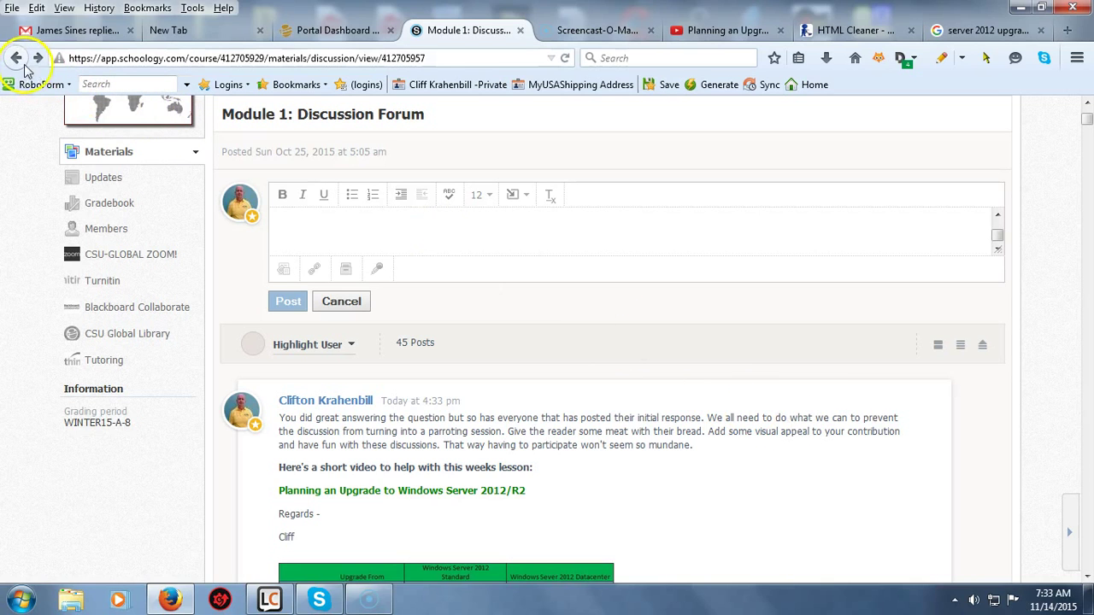
{"action": "mouse_move", "coordinate": [15, 58]}
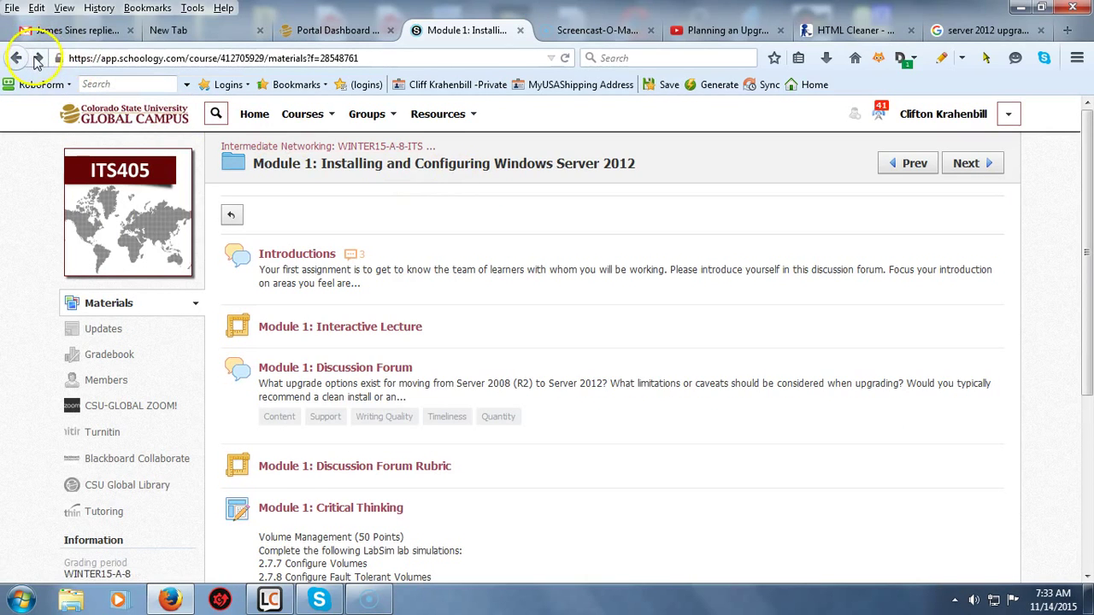
{"action": "mouse_move", "coordinate": [37, 58]}
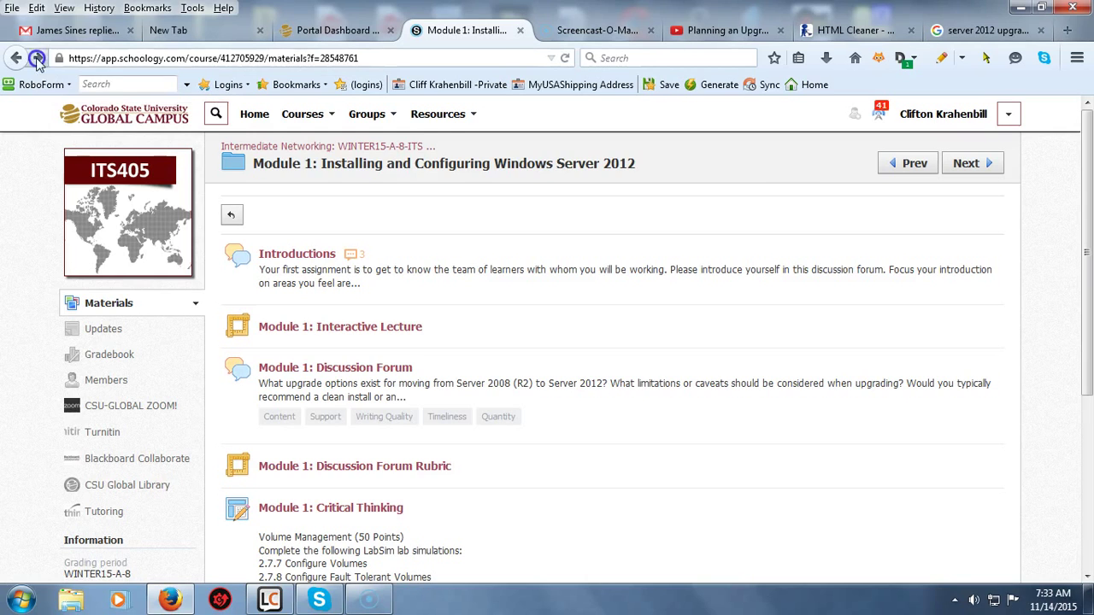
- Reload the discussion forum via Module 1 materials so it shows 46 posts
{"action": "left_click", "coordinate": [37, 59]}
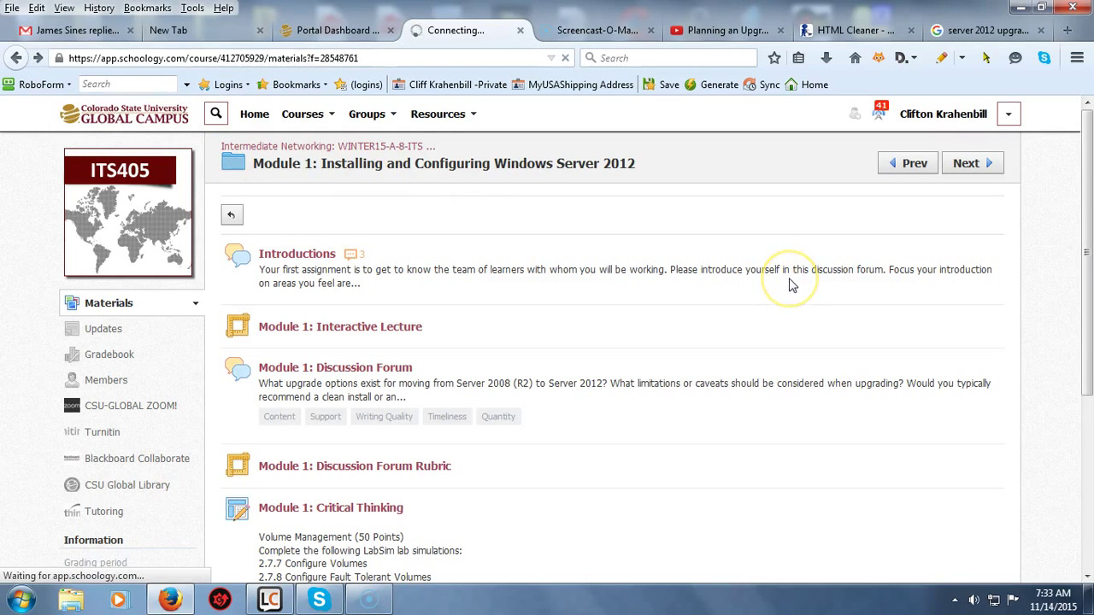
{"action": "left_click", "coordinate": [298, 253]}
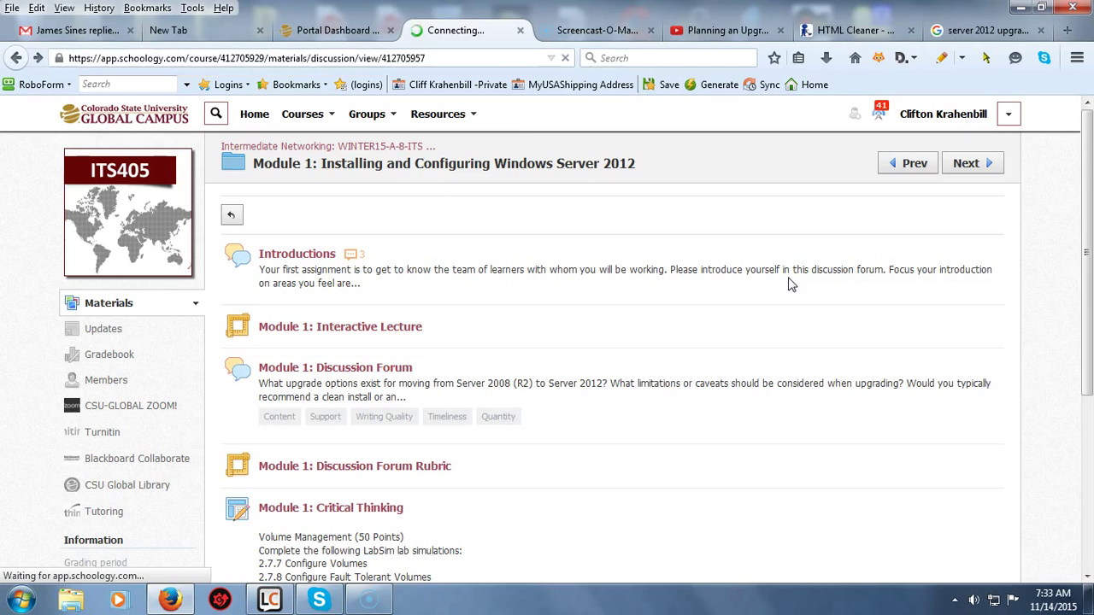
{"action": "left_click", "coordinate": [335, 366]}
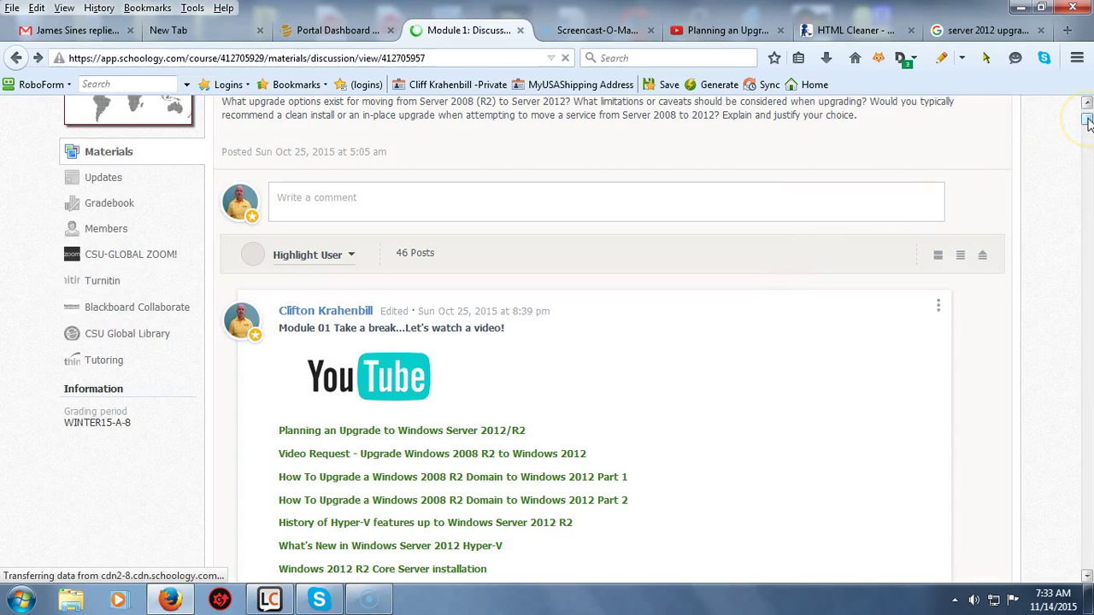
{"action": "scroll", "scroll_direction": "down", "scroll_amount": 3}
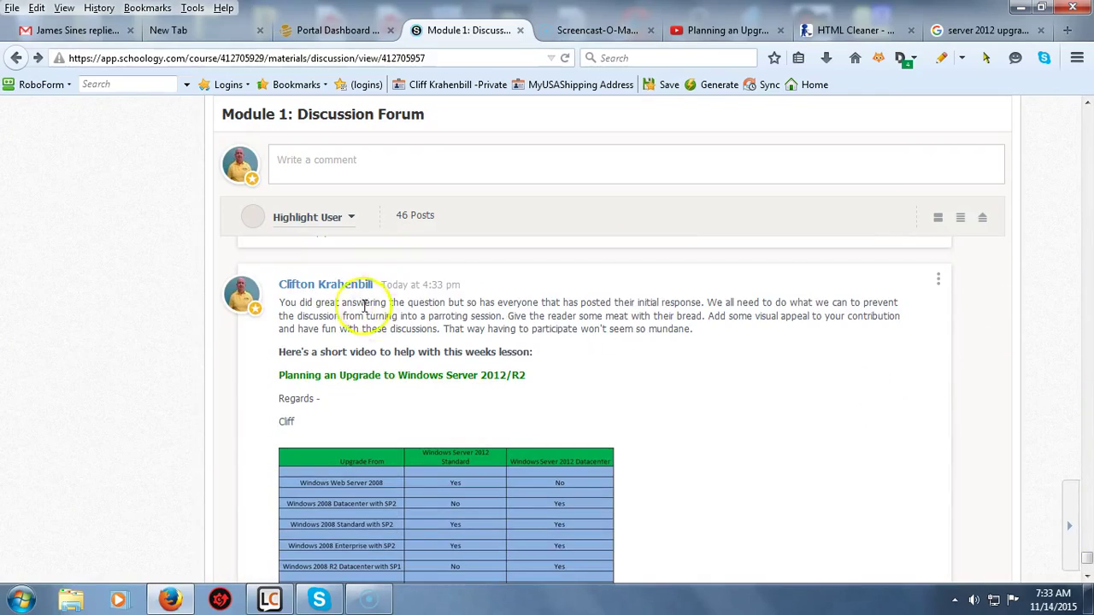
{"action": "mouse_move", "coordinate": [419, 289]}
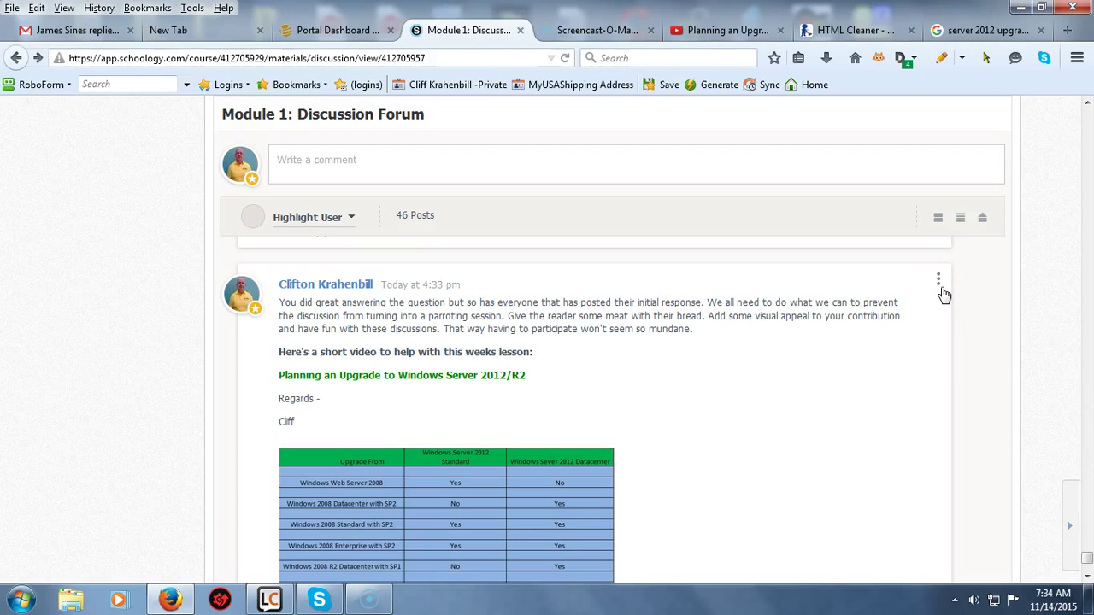
{"action": "mouse_move", "coordinate": [940, 287]}
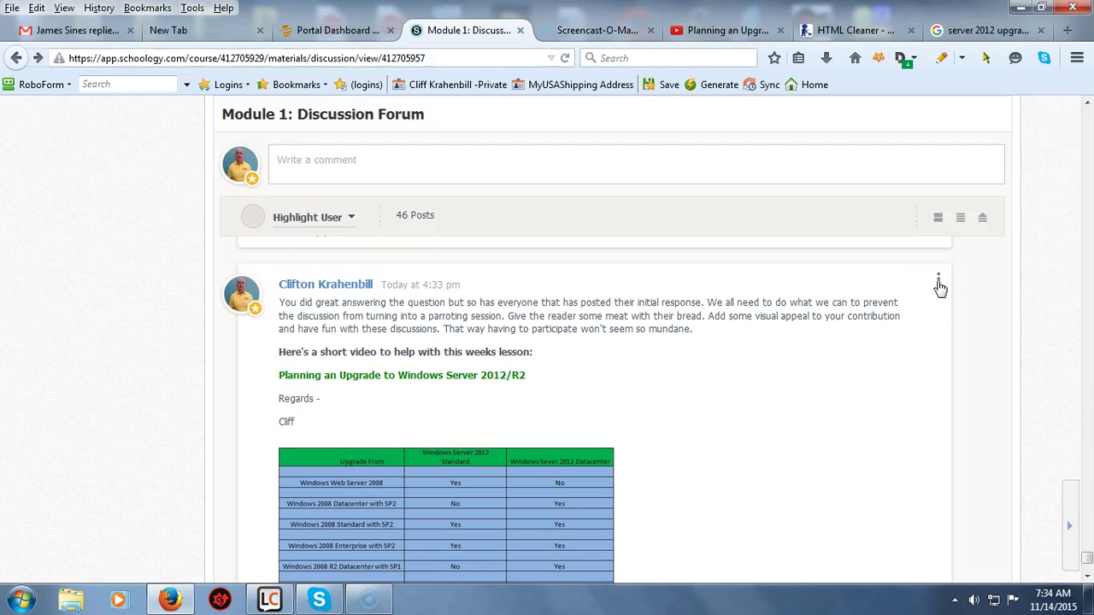
{"action": "mouse_move", "coordinate": [947, 277]}
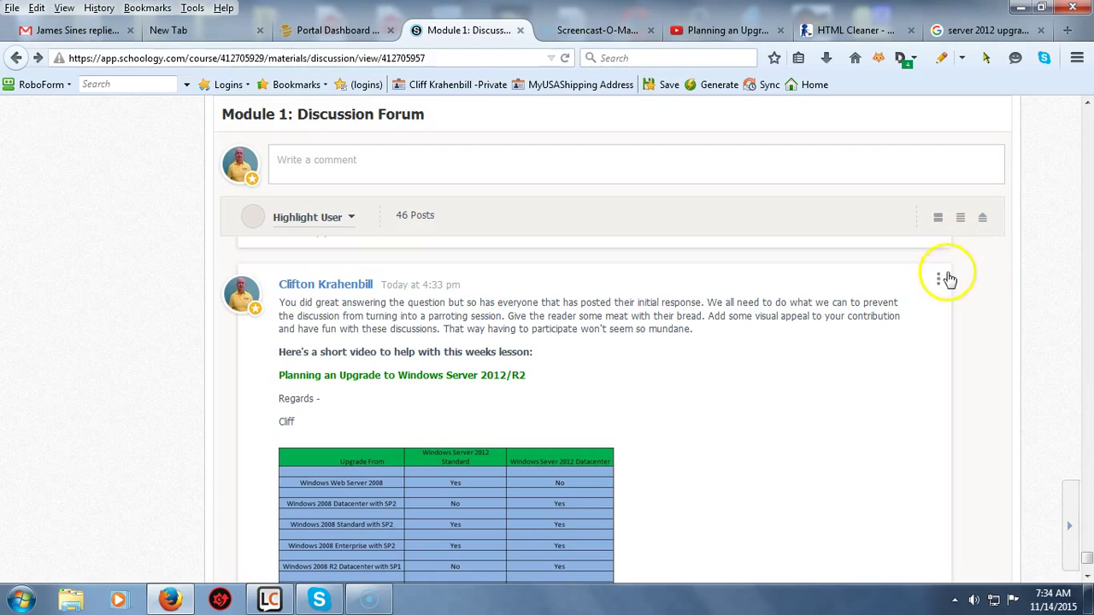
- Edit the posted reply from its options menu and switch on spell checking
{"action": "left_click", "coordinate": [937, 280]}
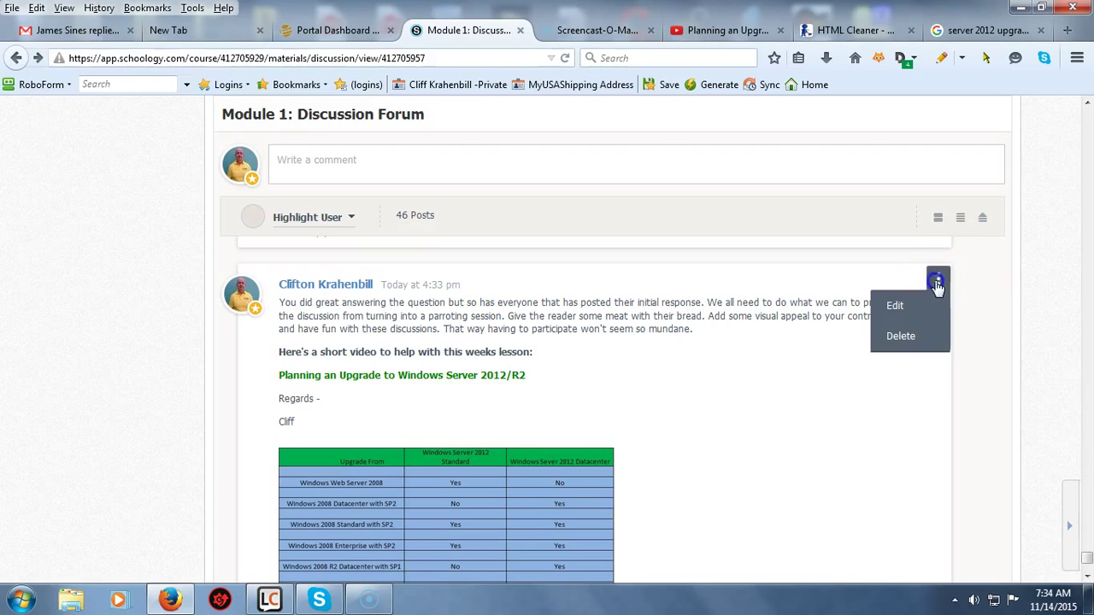
{"action": "mouse_move", "coordinate": [900, 335]}
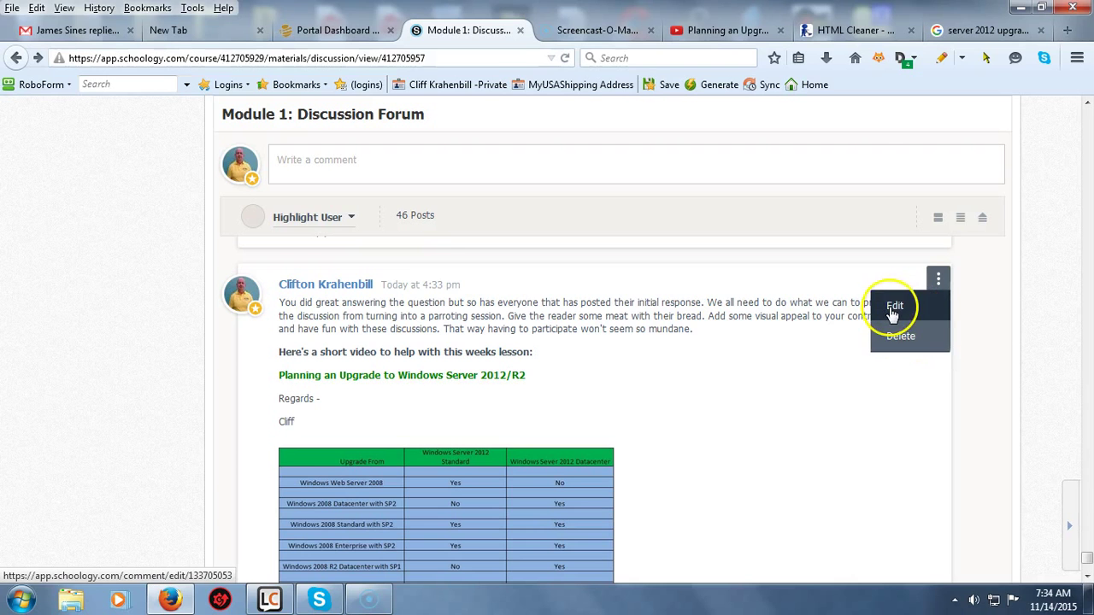
{"action": "left_click", "coordinate": [894, 304]}
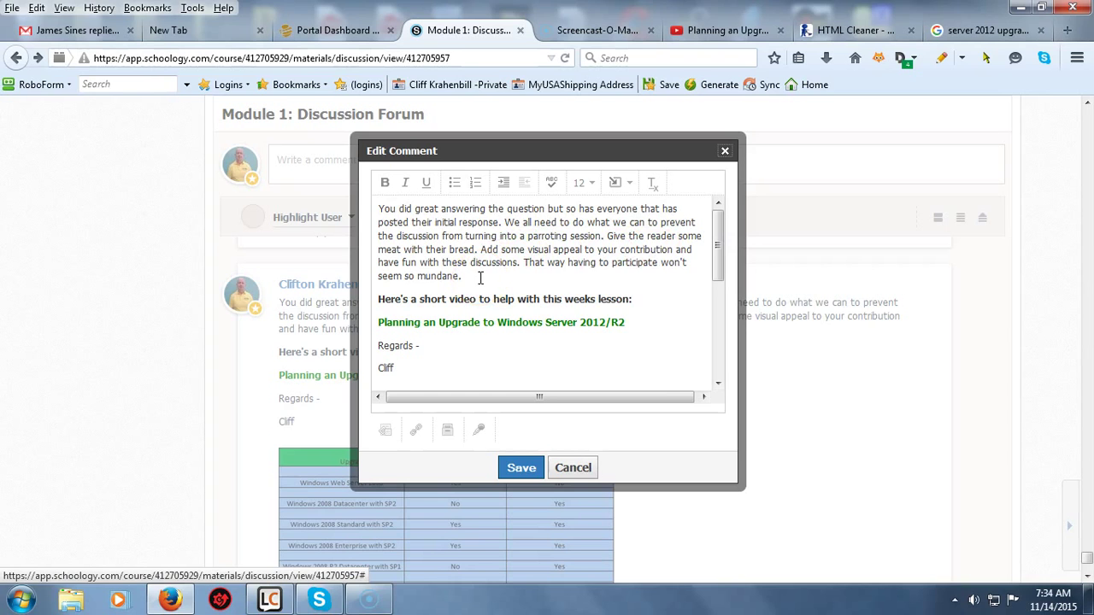
{"action": "mouse_move", "coordinate": [551, 182]}
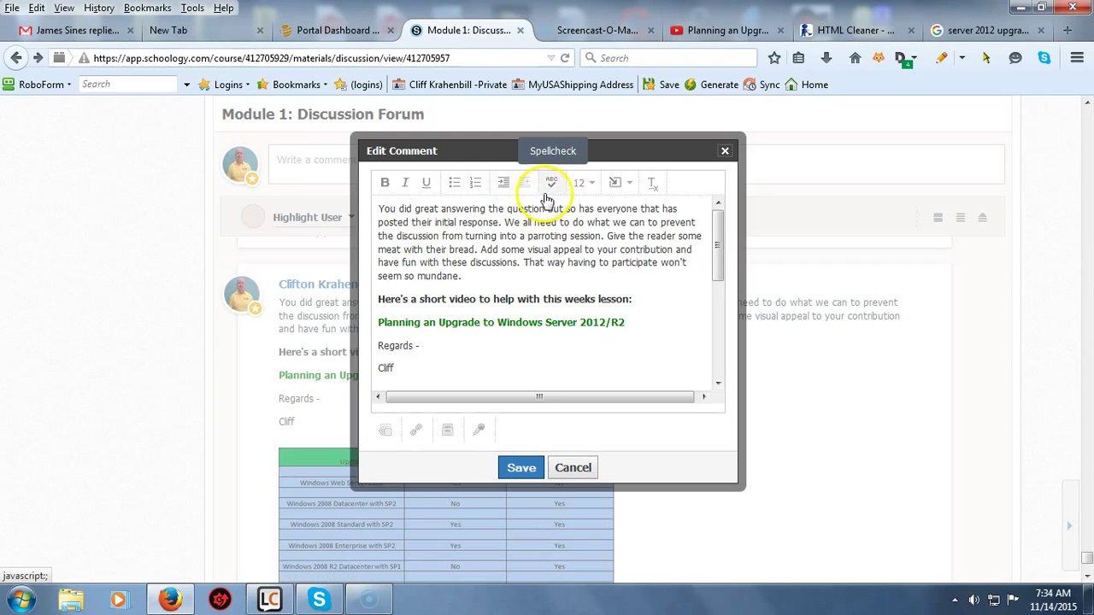
{"action": "left_click", "coordinate": [550, 181]}
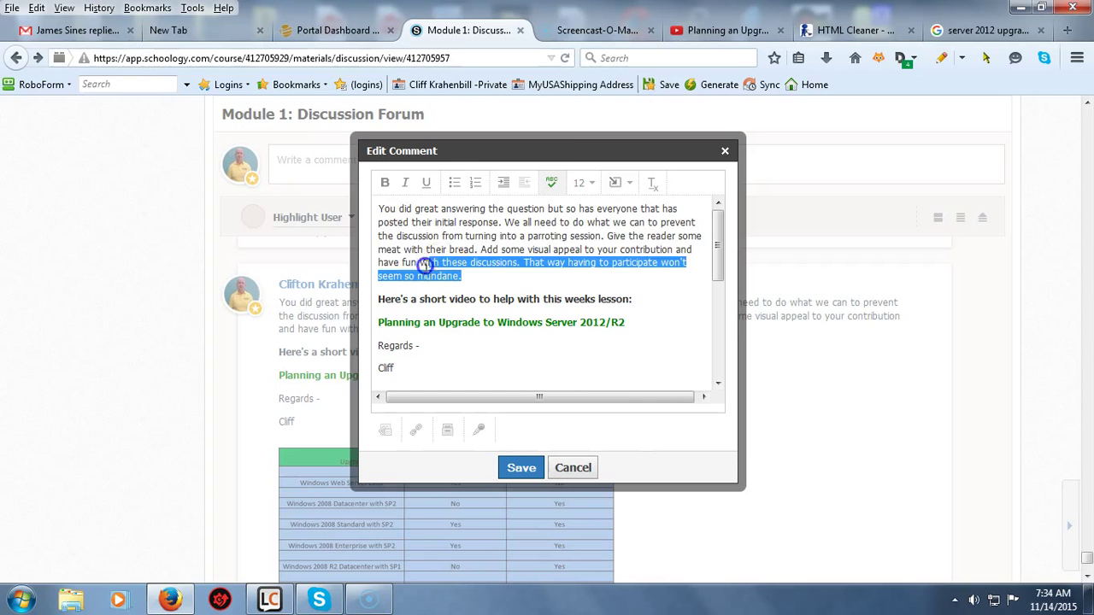
- Add the misspelled word 'mispeeet' below the opening paragraph and spell check it
{"action": "left_click", "coordinate": [551, 182]}
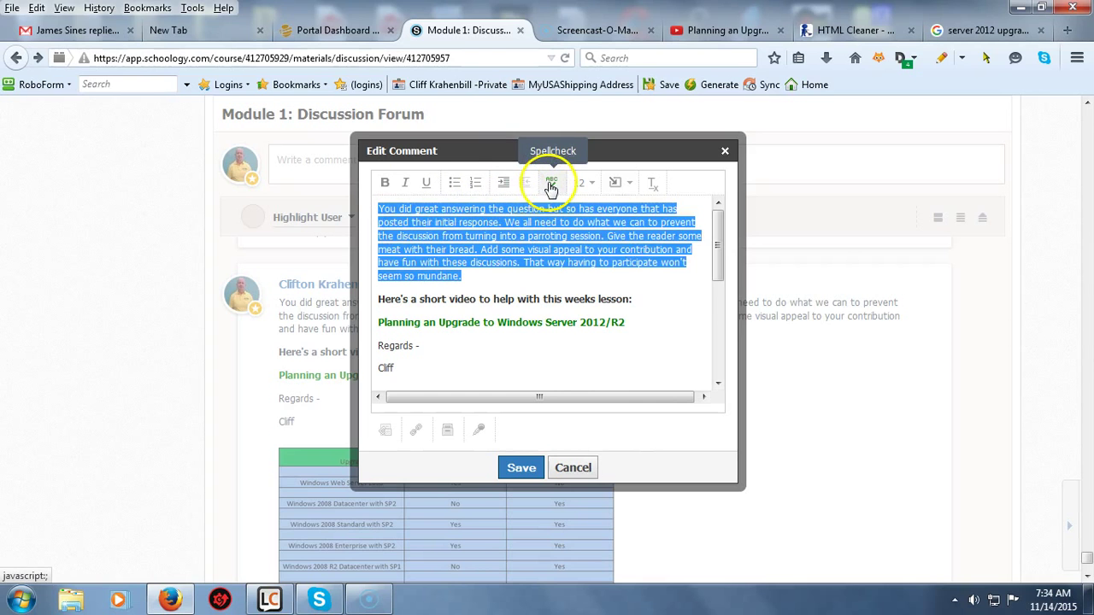
{"action": "left_click", "coordinate": [551, 181]}
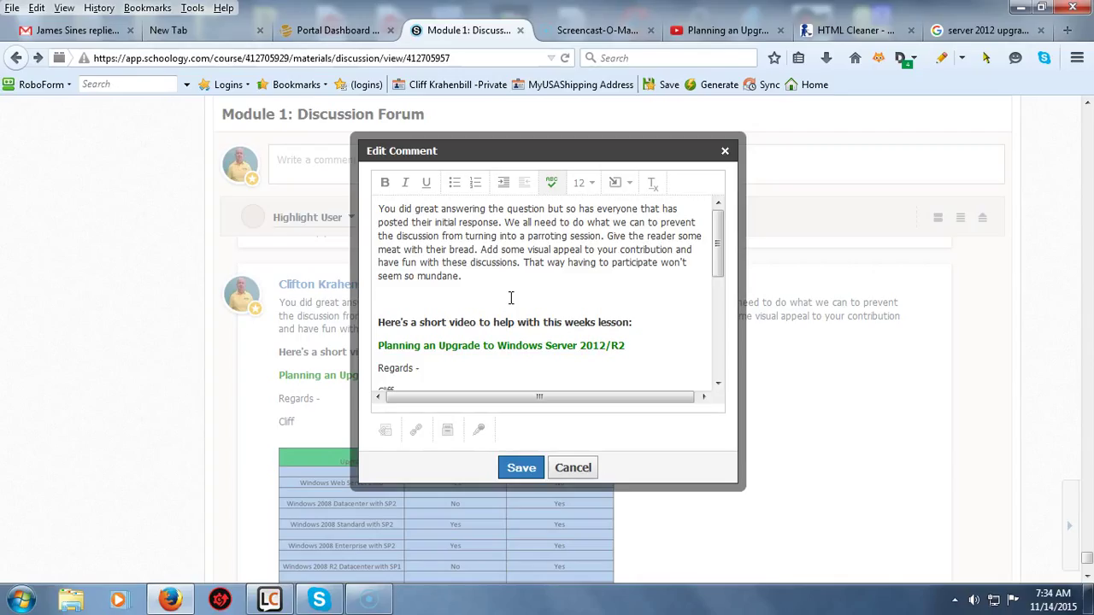
{"action": "type", "text": "mis"}
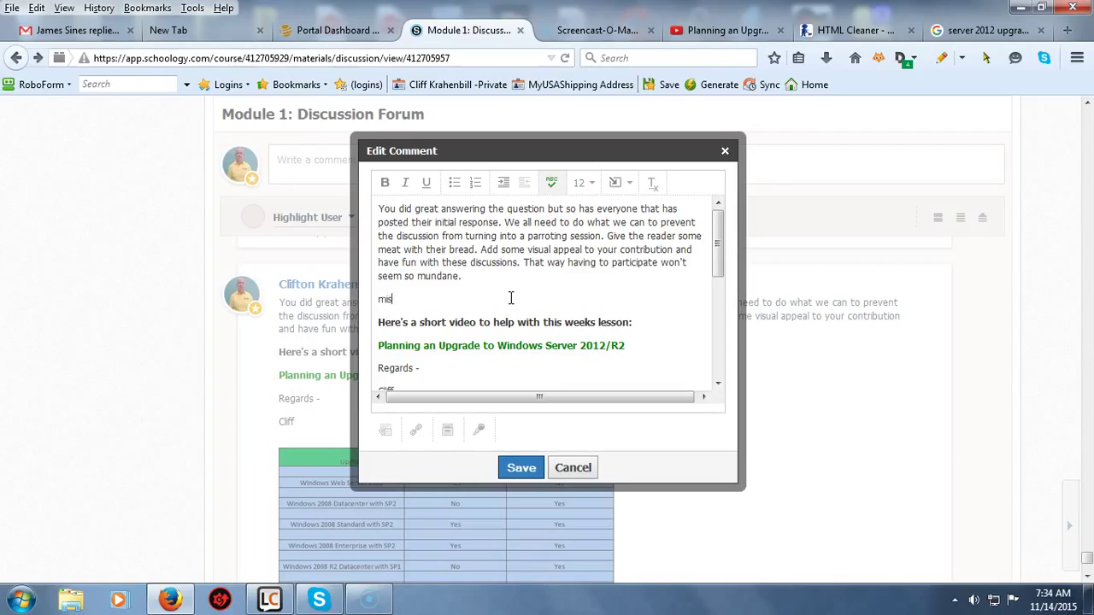
{"action": "type", "text": "peeel"}
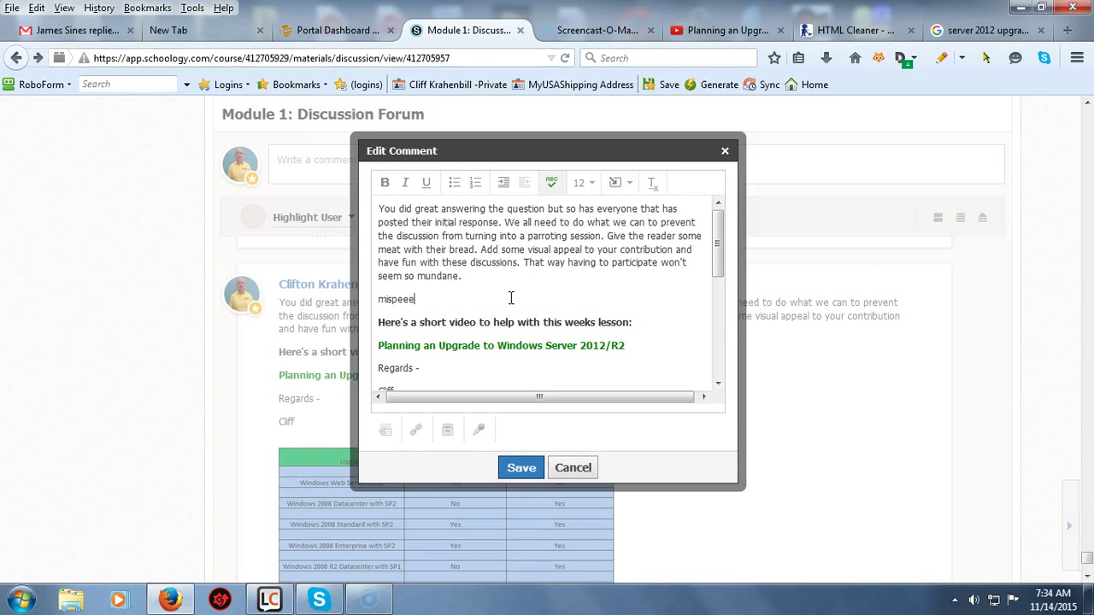
{"action": "type", "text": "t"}
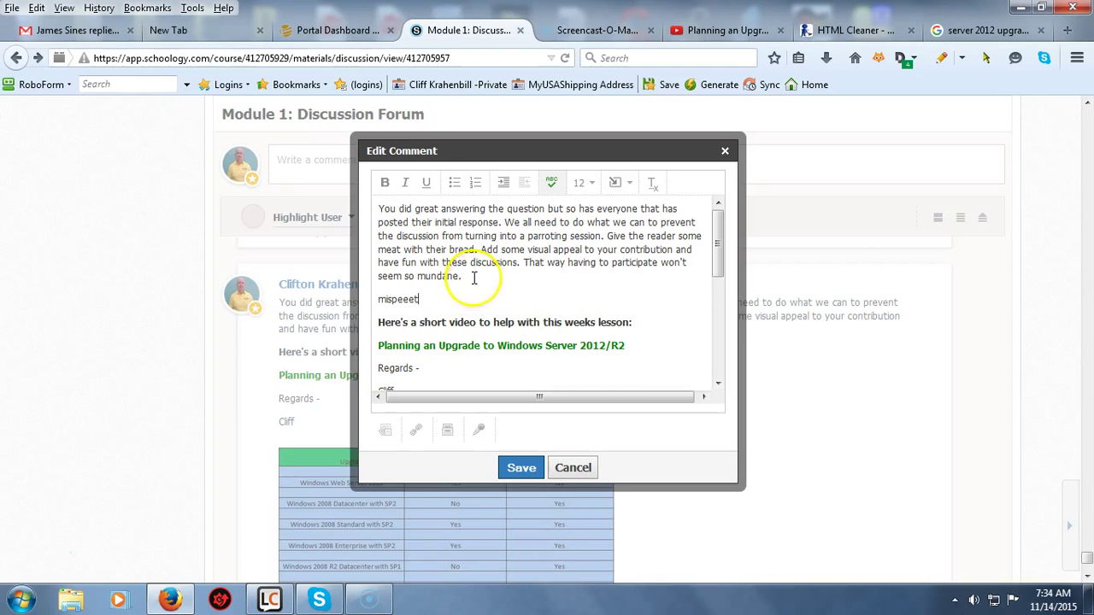
{"action": "mouse_move", "coordinate": [463, 294]}
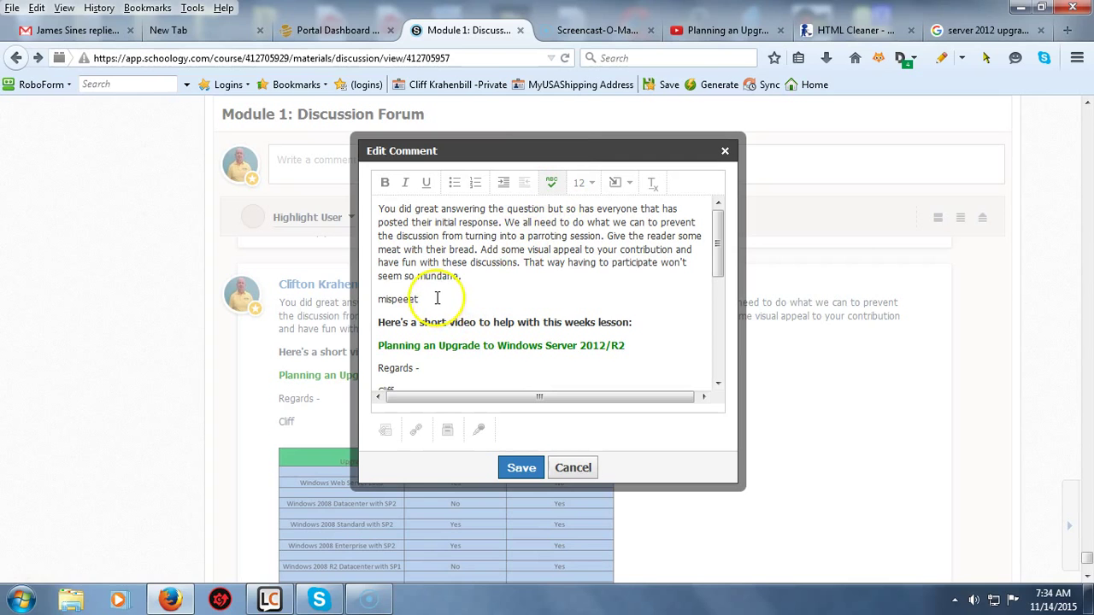
{"action": "double_click", "coordinate": [396, 299]}
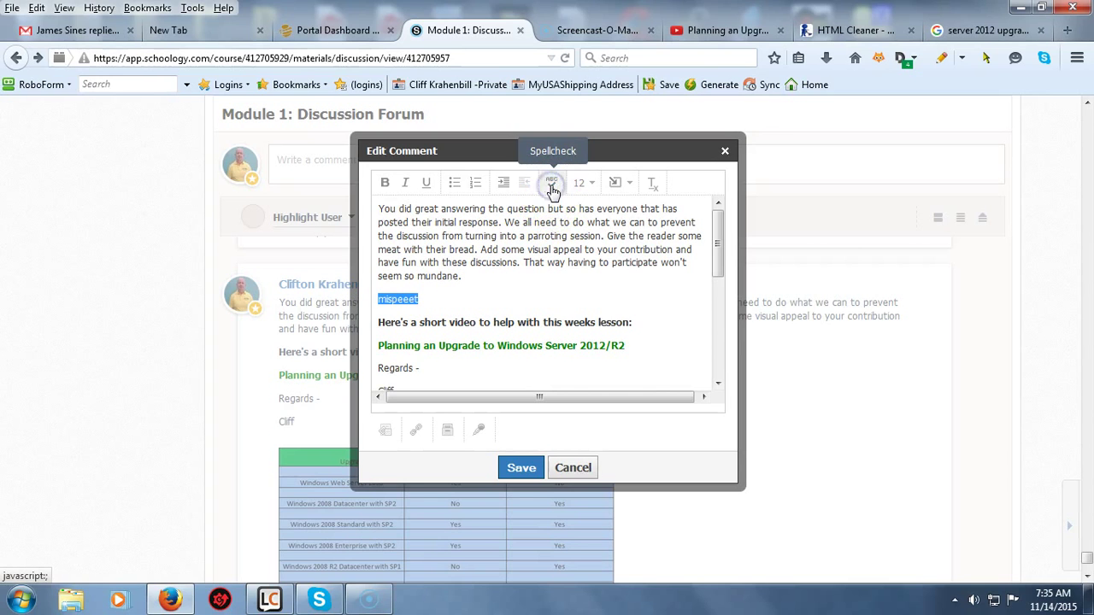
{"action": "left_click", "coordinate": [550, 182]}
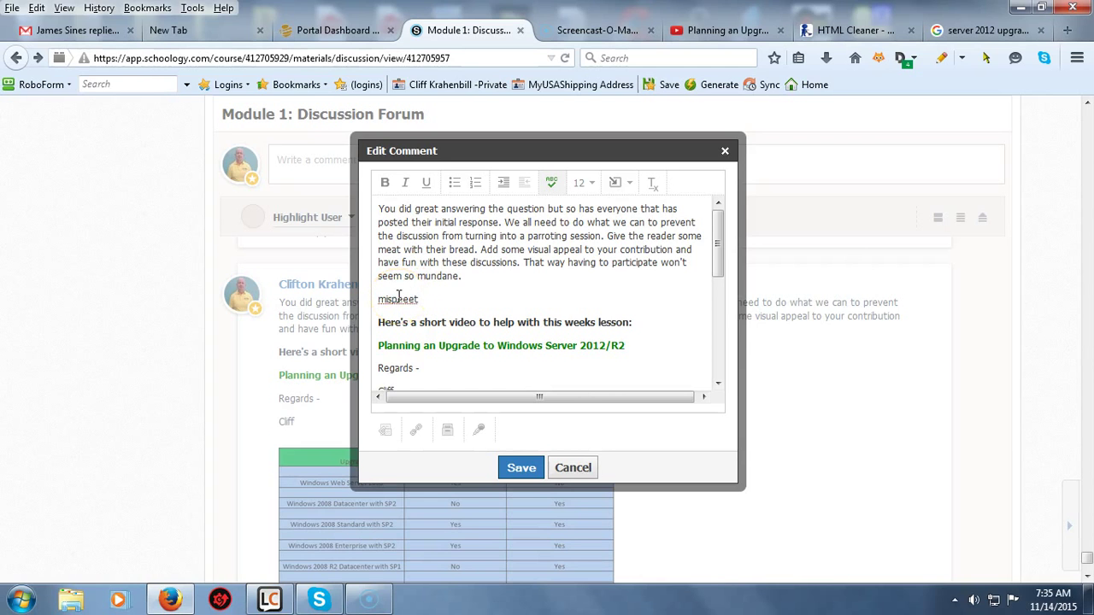
- Remove the misspelled test word using the spelling context menu
{"action": "right_click", "coordinate": [398, 299]}
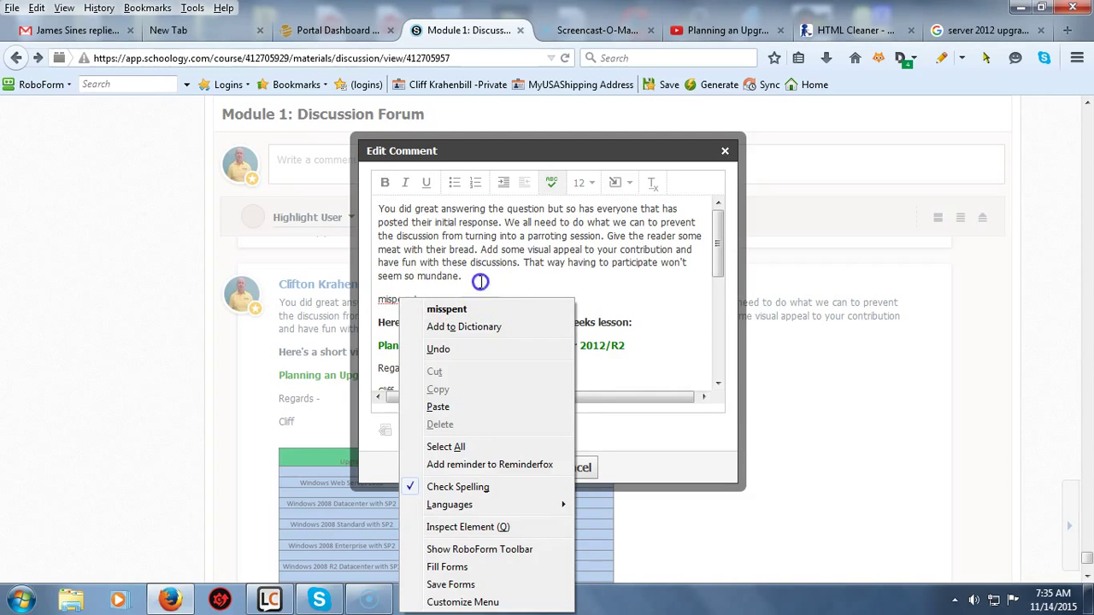
{"action": "left_click", "coordinate": [396, 299]}
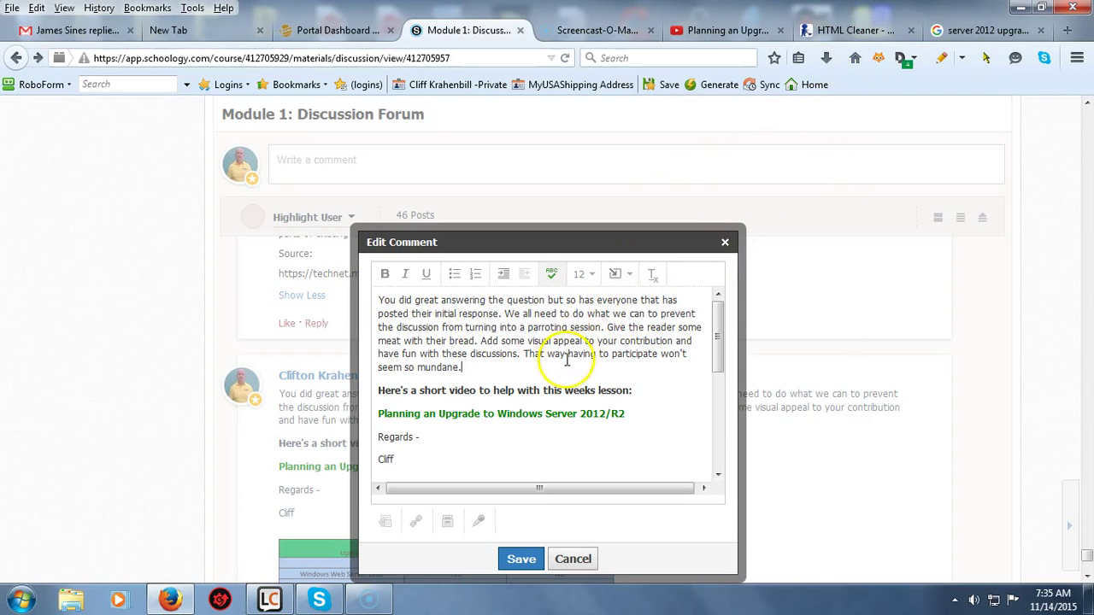
{"action": "mouse_move", "coordinate": [582, 350]}
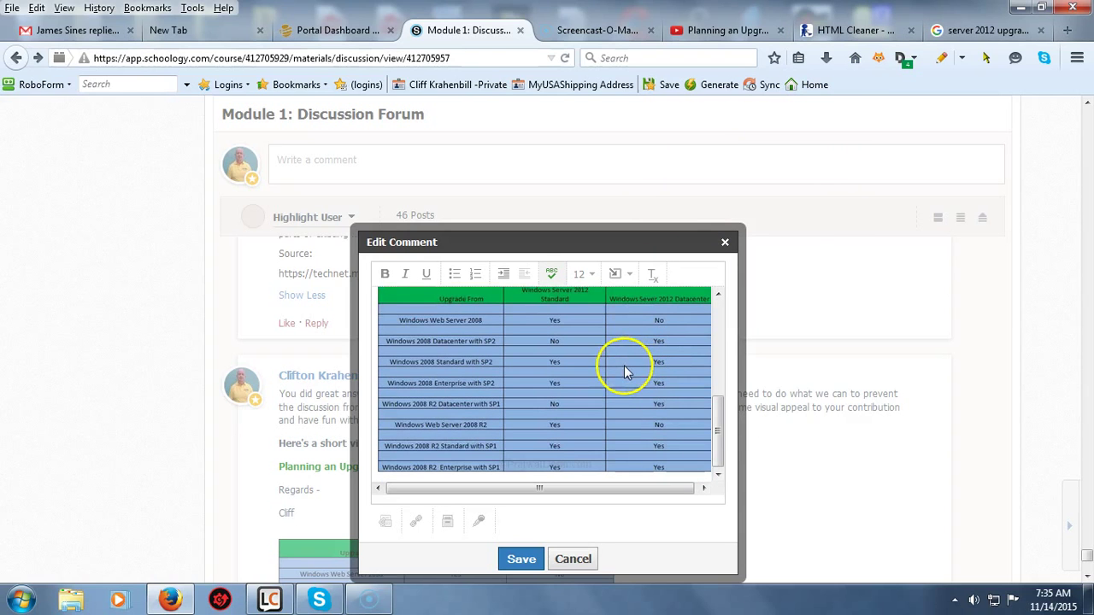
{"action": "mouse_move", "coordinate": [817, 467]}
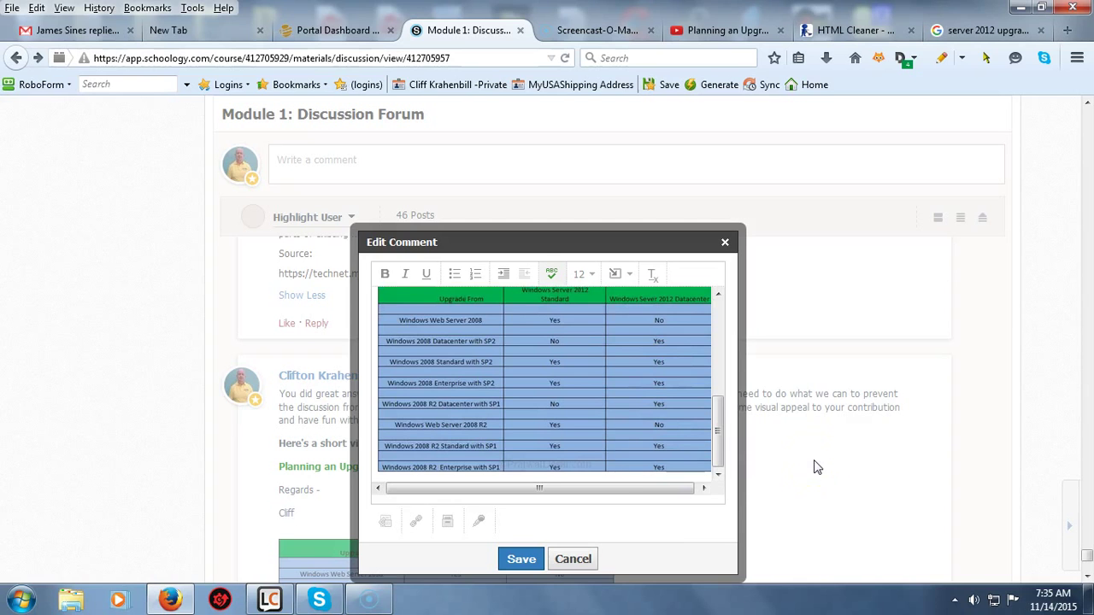
{"action": "mouse_move", "coordinate": [829, 31]}
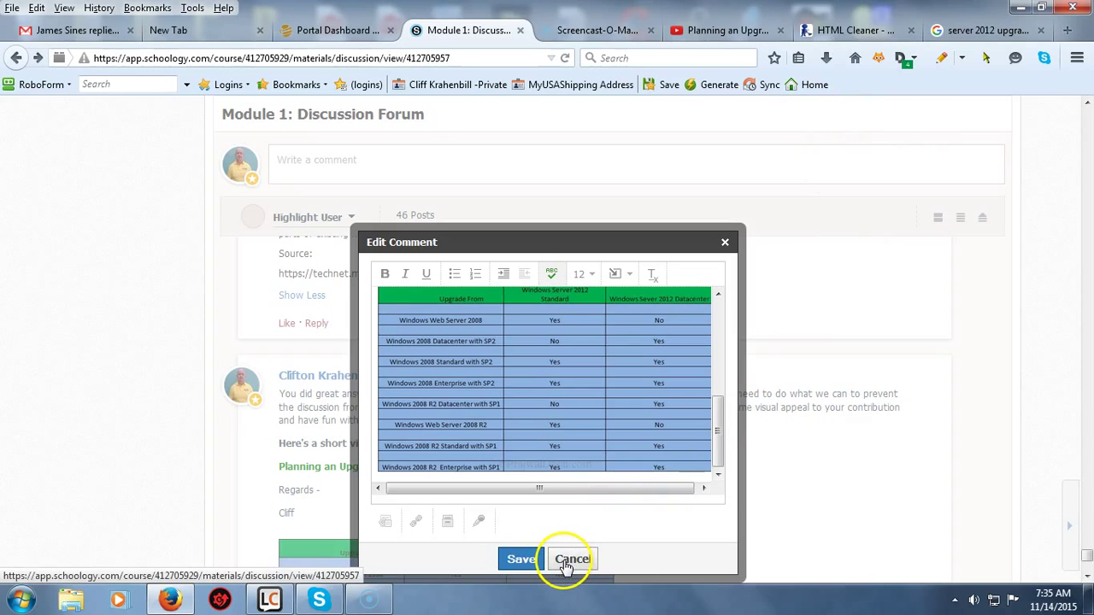
- Cancel the edits and delete the reply, leaving the forum at 45 posts
{"action": "left_click", "coordinate": [571, 559]}
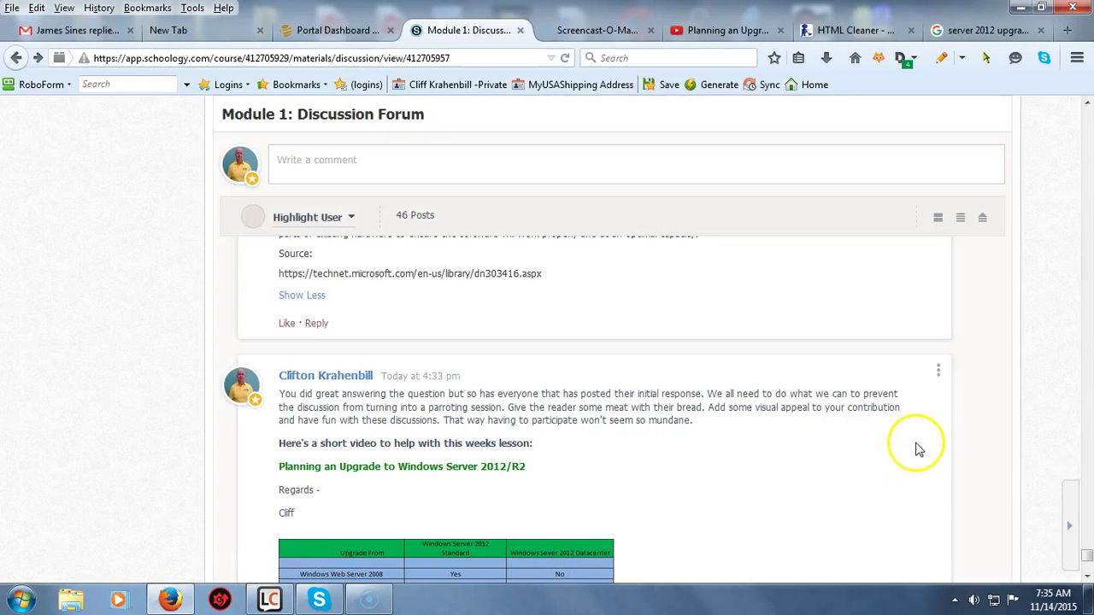
{"action": "left_click", "coordinate": [937, 369]}
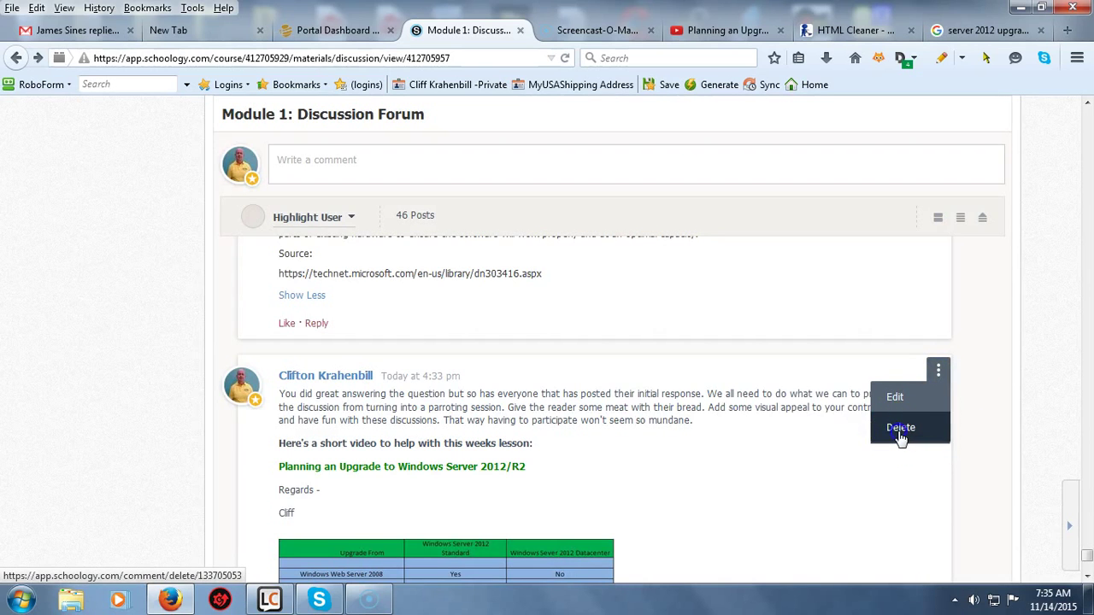
{"action": "left_click", "coordinate": [900, 427]}
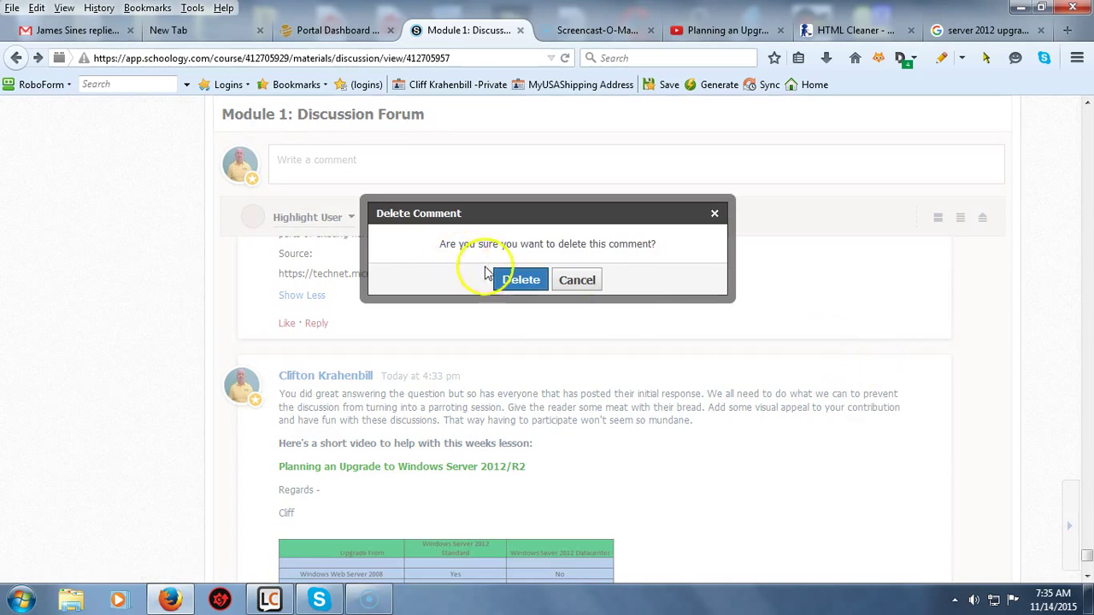
{"action": "left_click", "coordinate": [520, 280]}
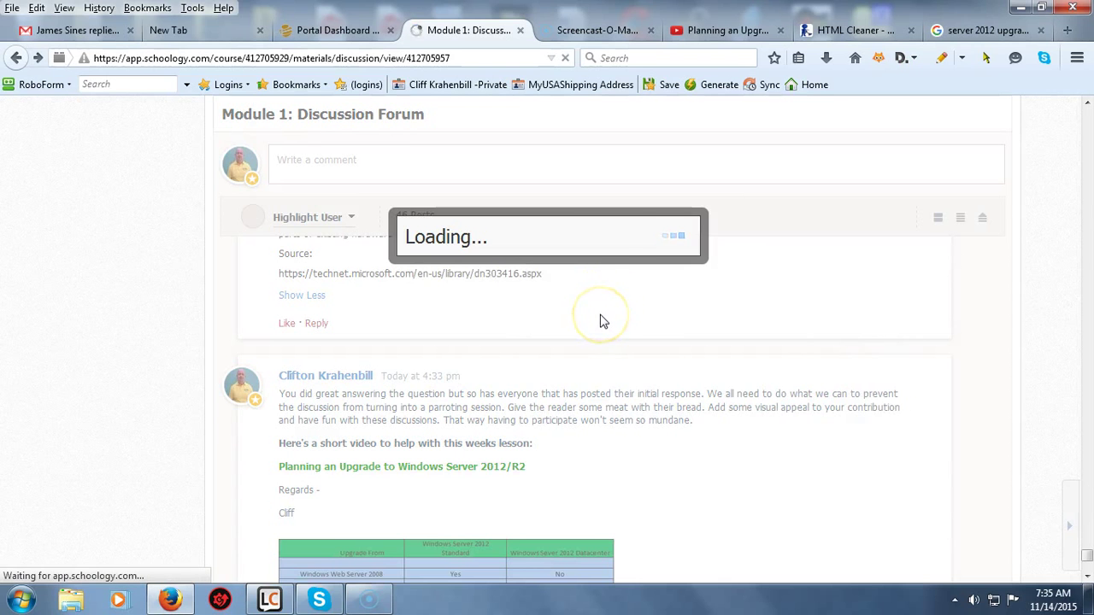
{"action": "mouse_move", "coordinate": [766, 322]}
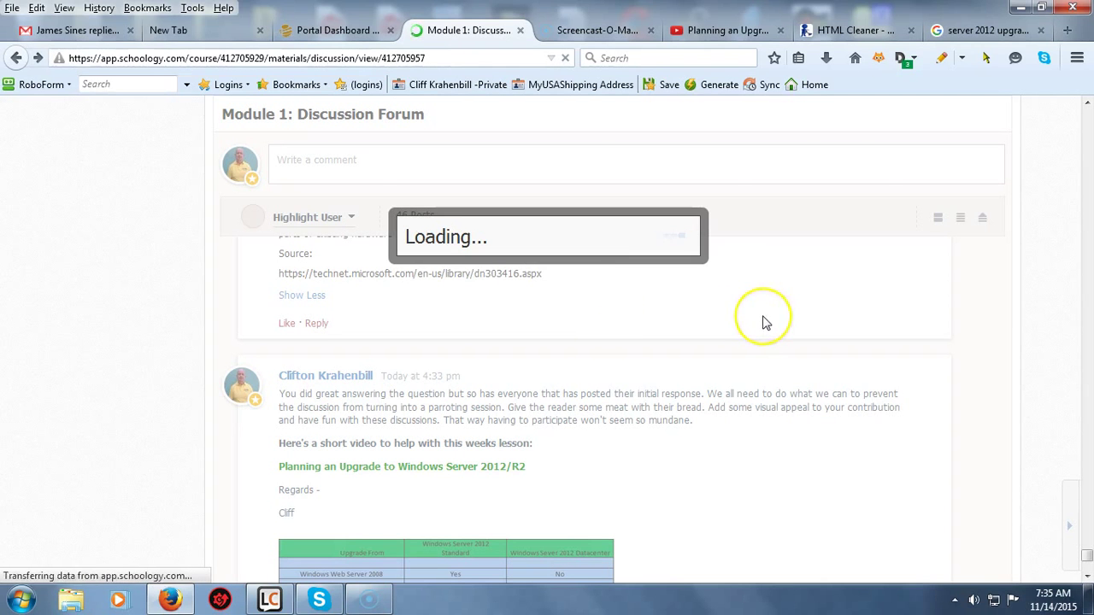
{"action": "scroll", "scroll_direction": "down", "scroll_amount": 3}
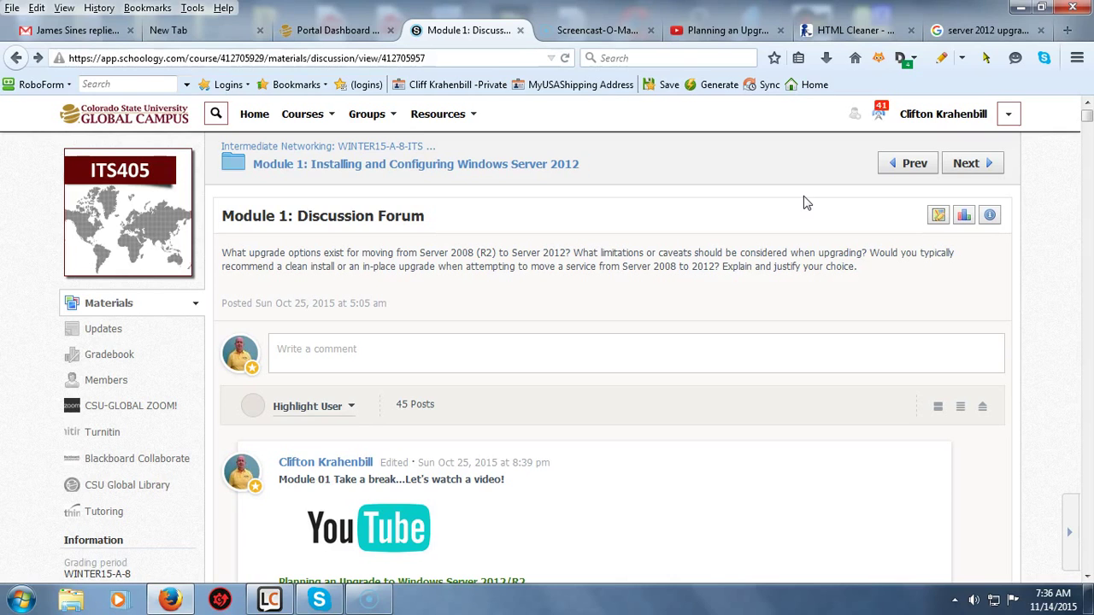
{"action": "mouse_move", "coordinate": [721, 31]}
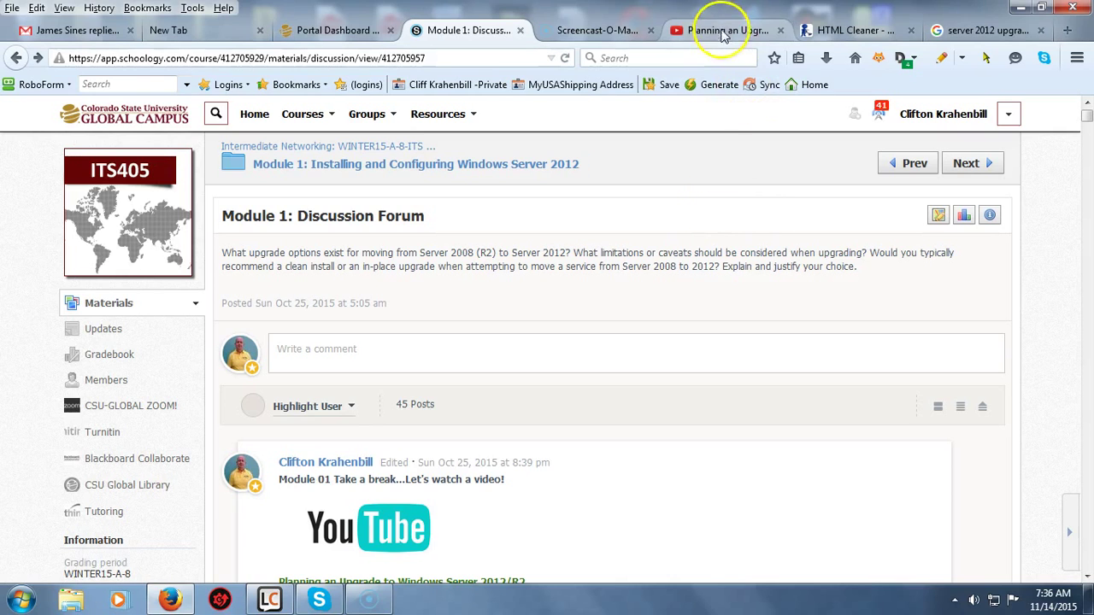